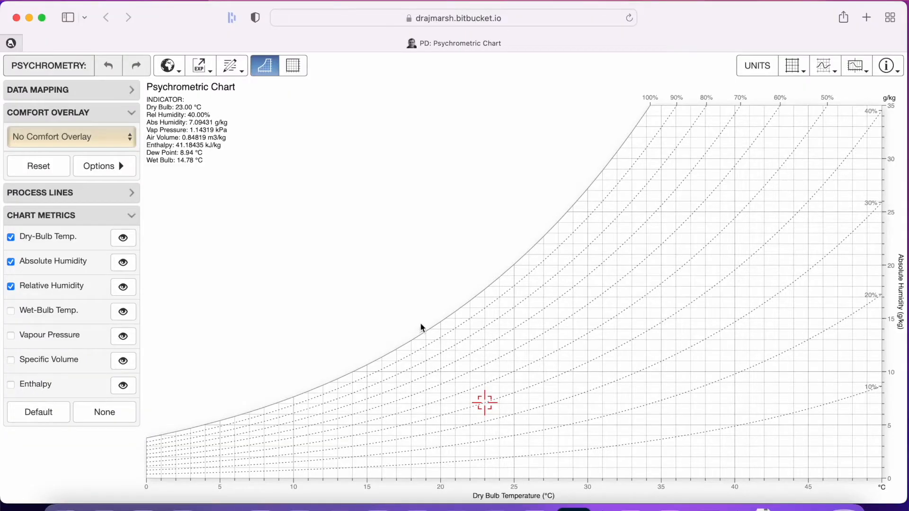
mouse_move(609, 333)
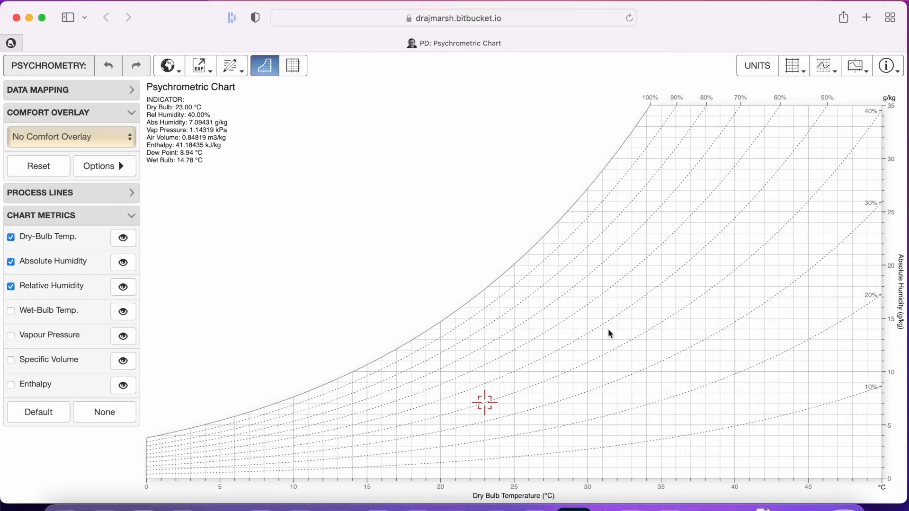
mouse_move(470, 477)
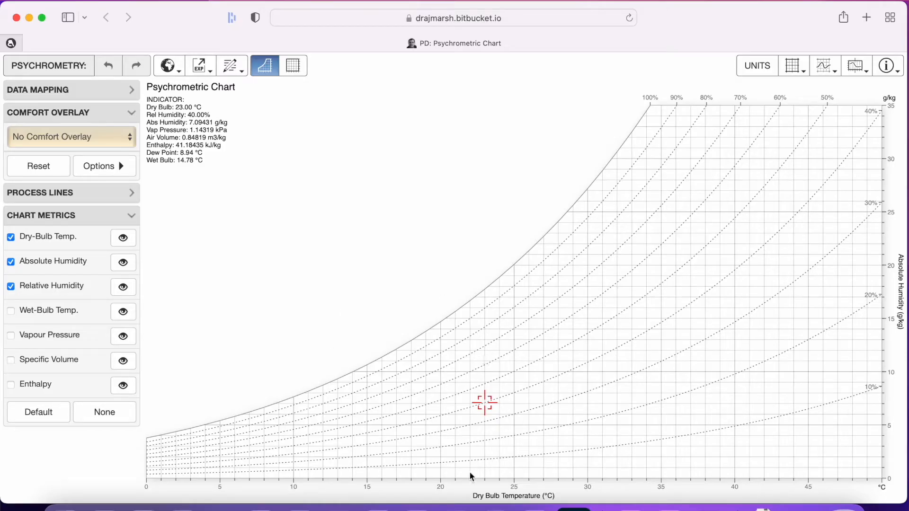
mouse_move(602, 498)
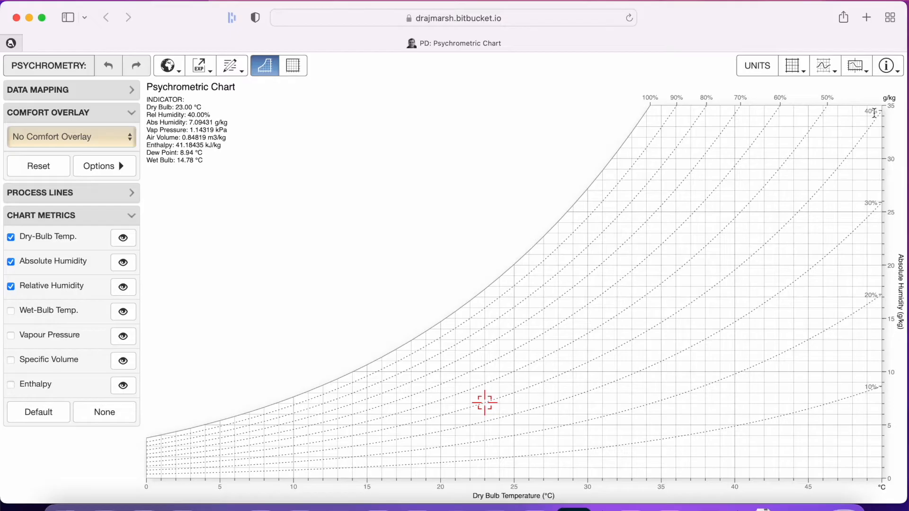
mouse_move(812, 96)
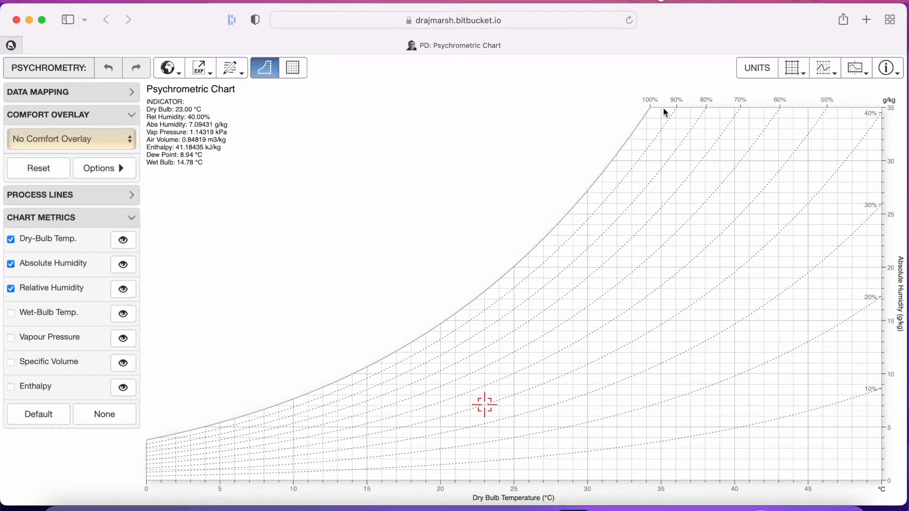
mouse_move(873, 361)
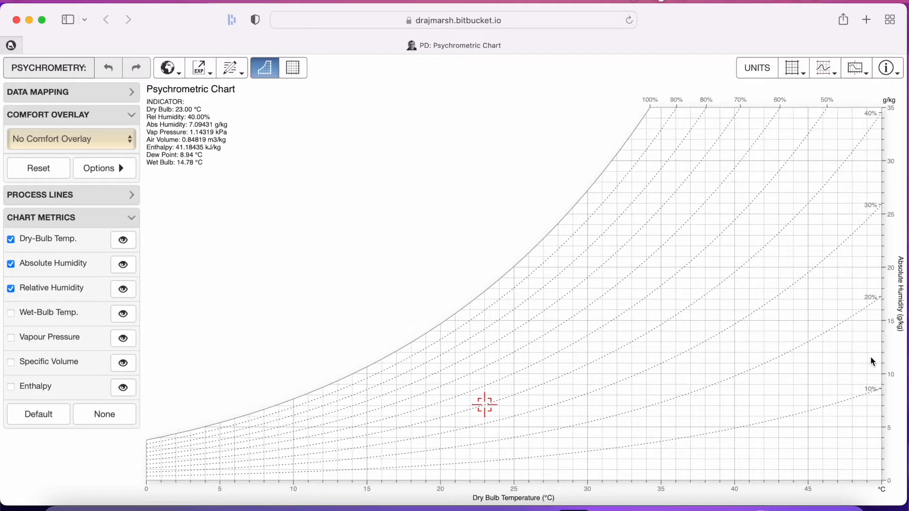
mouse_move(297, 474)
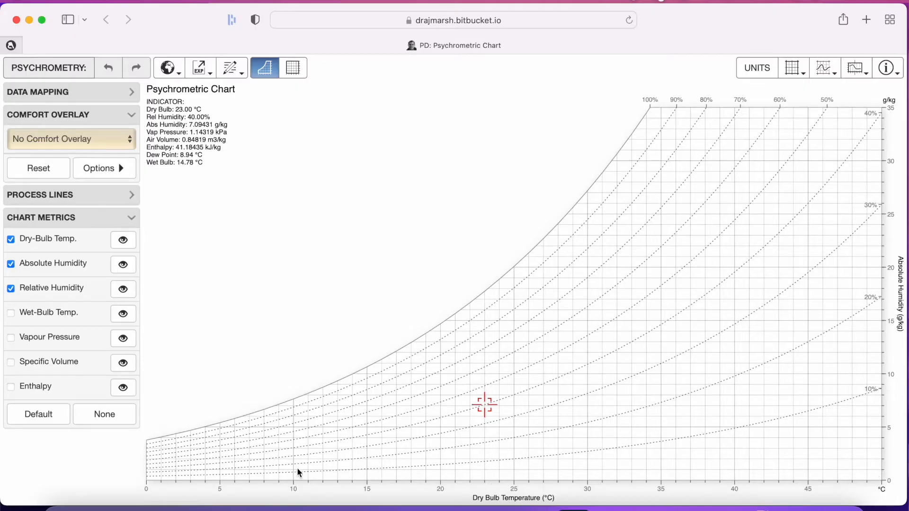
mouse_move(671, 118)
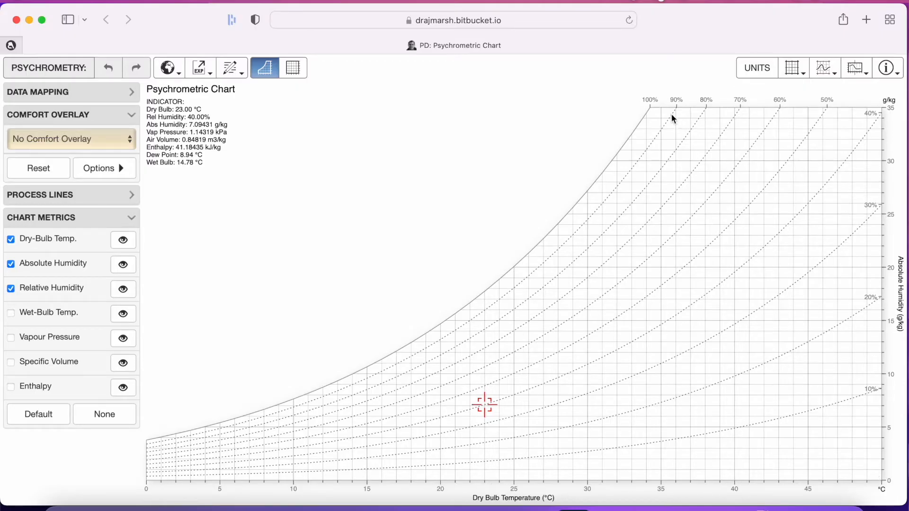
mouse_move(423, 341)
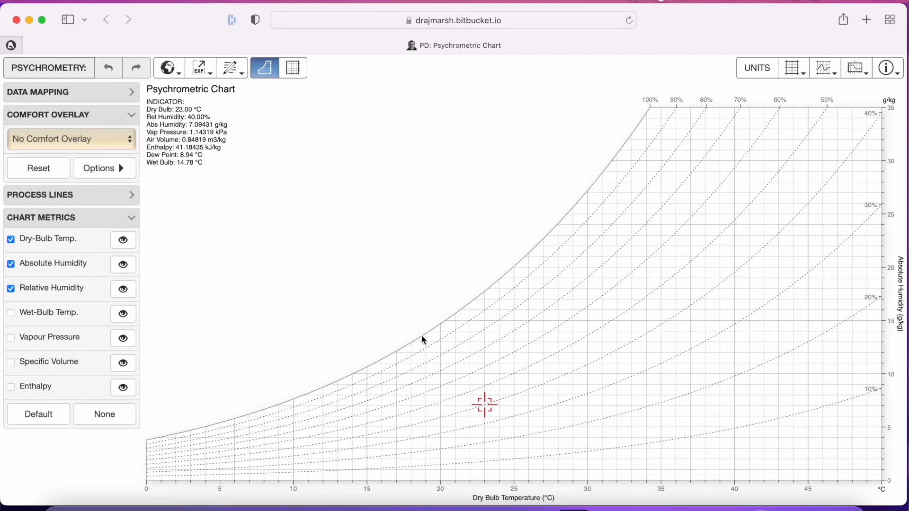
mouse_move(534, 403)
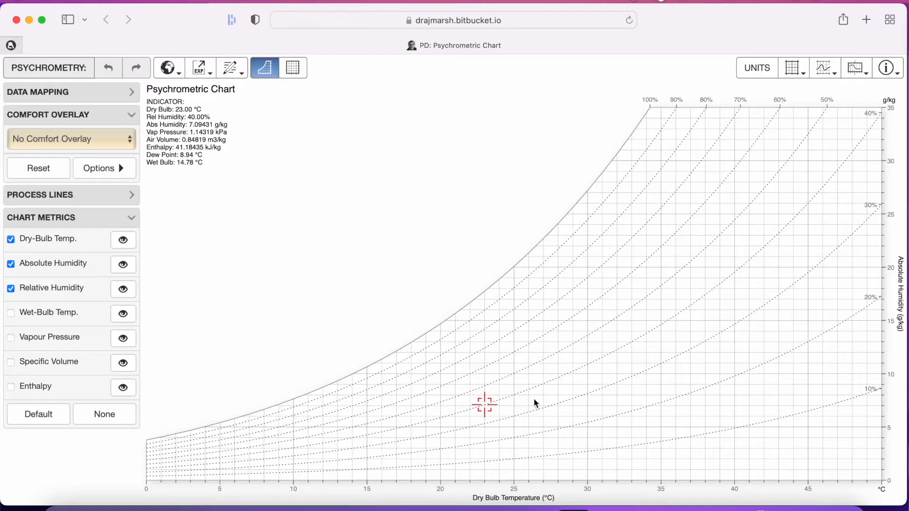
mouse_move(532, 443)
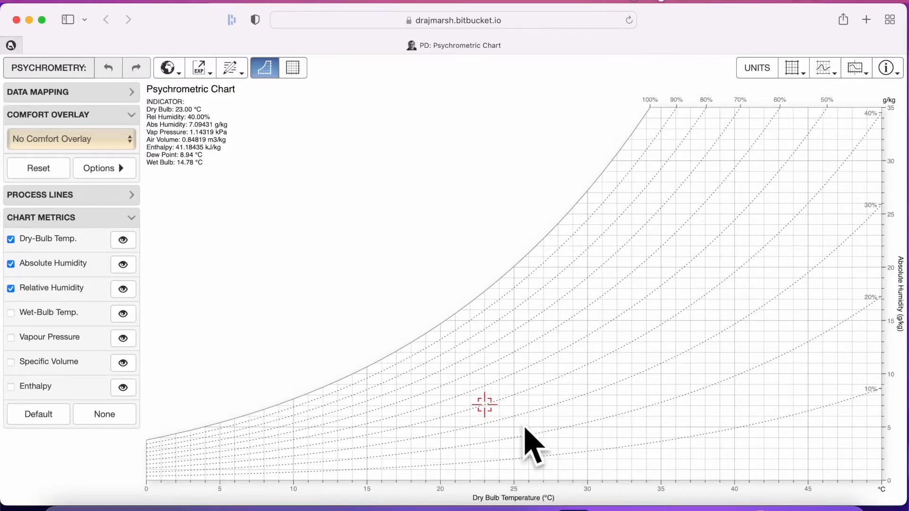
mouse_move(568, 374)
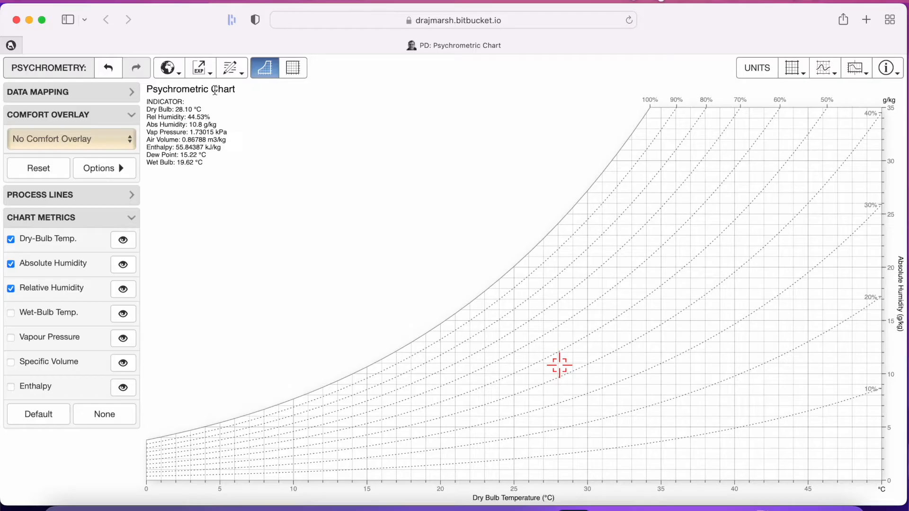
mouse_move(168, 68)
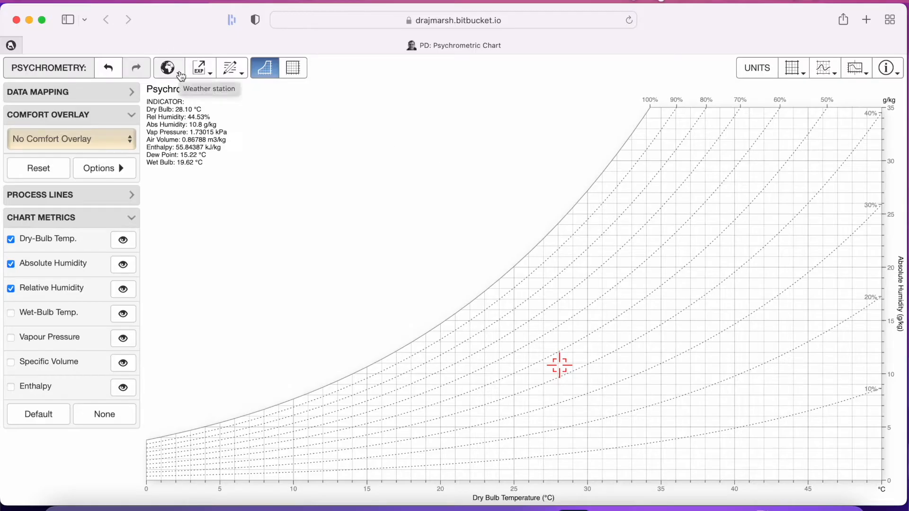
- Open the globe Weather Station menu listing weather file options and example cities
left_click(168, 68)
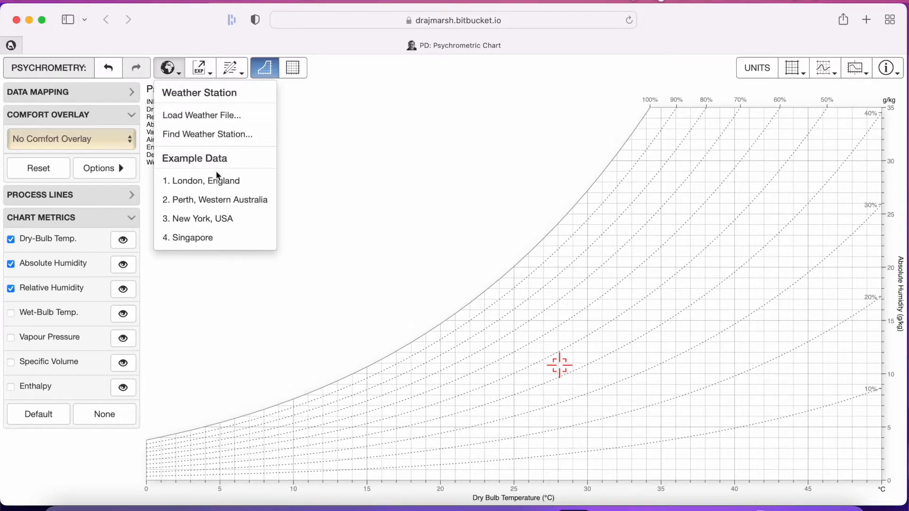
mouse_move(219, 164)
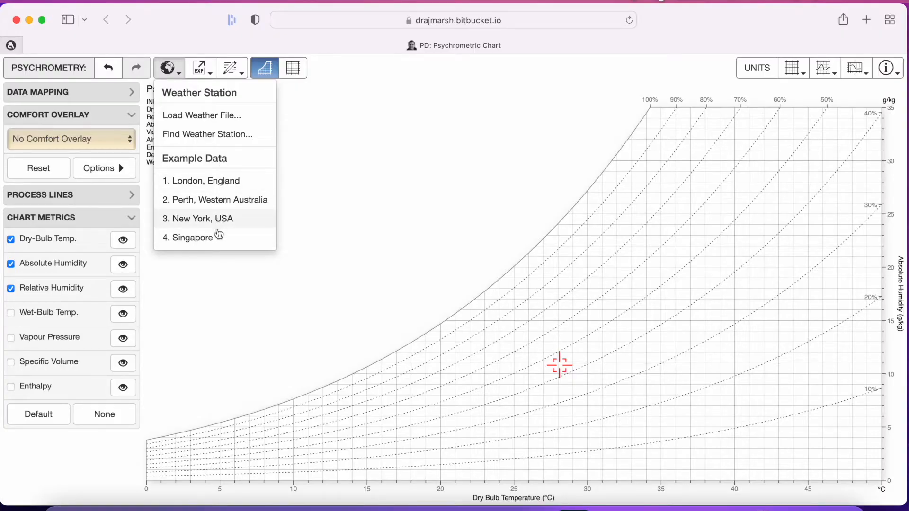
mouse_move(225, 189)
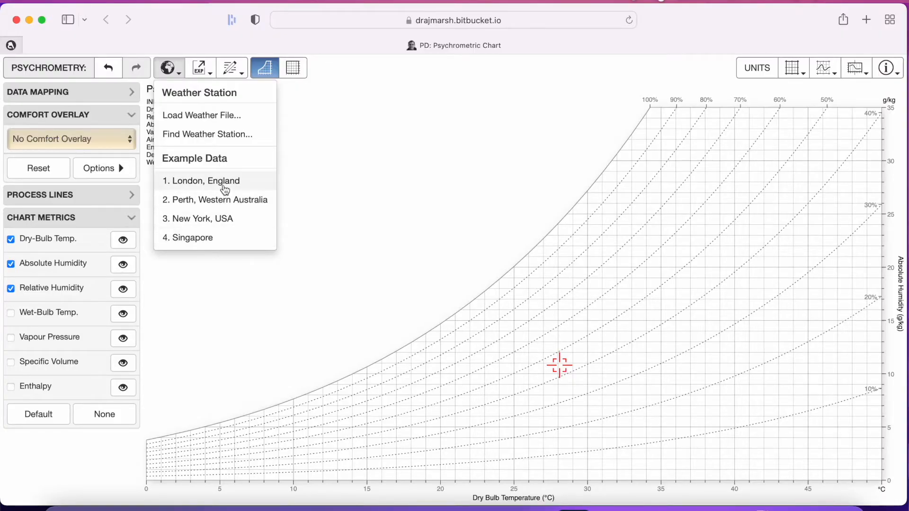
mouse_move(180, 206)
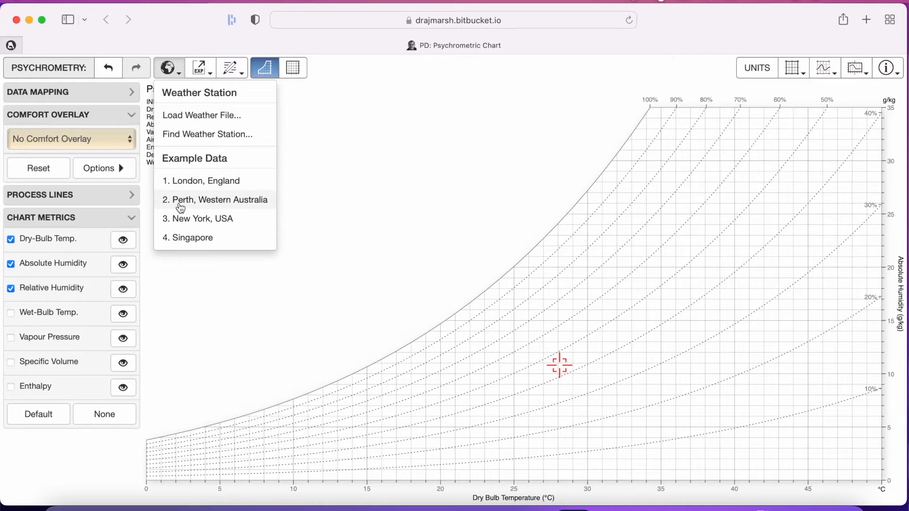
mouse_move(237, 207)
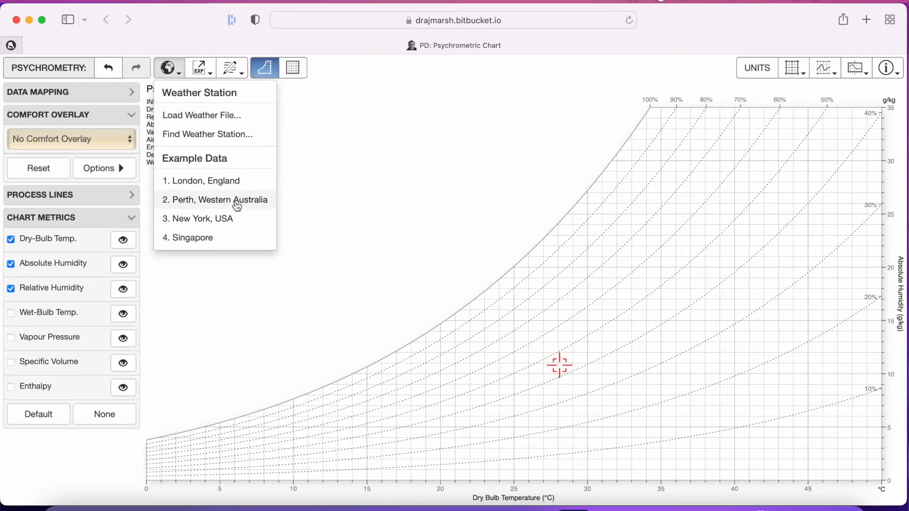
- Load the '2. Perth, Western Australia' example weather data as an hourly distribution
left_click(219, 199)
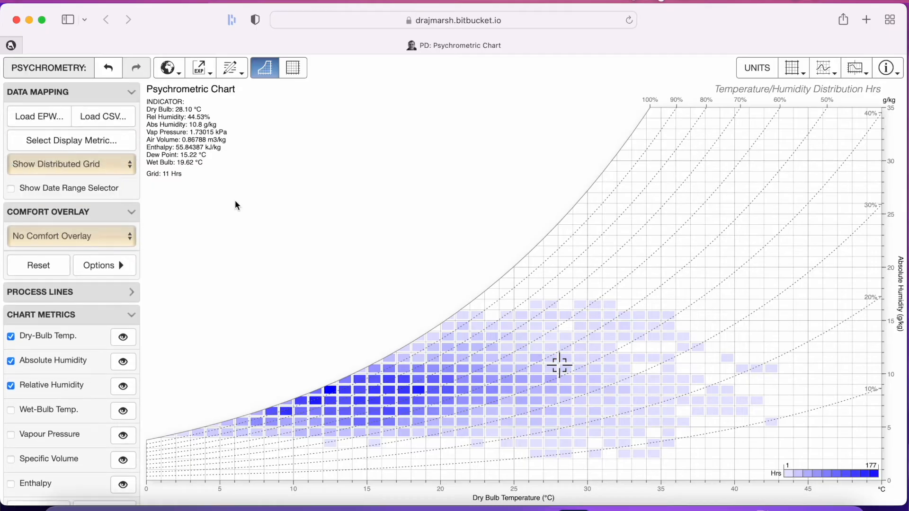
mouse_move(609, 504)
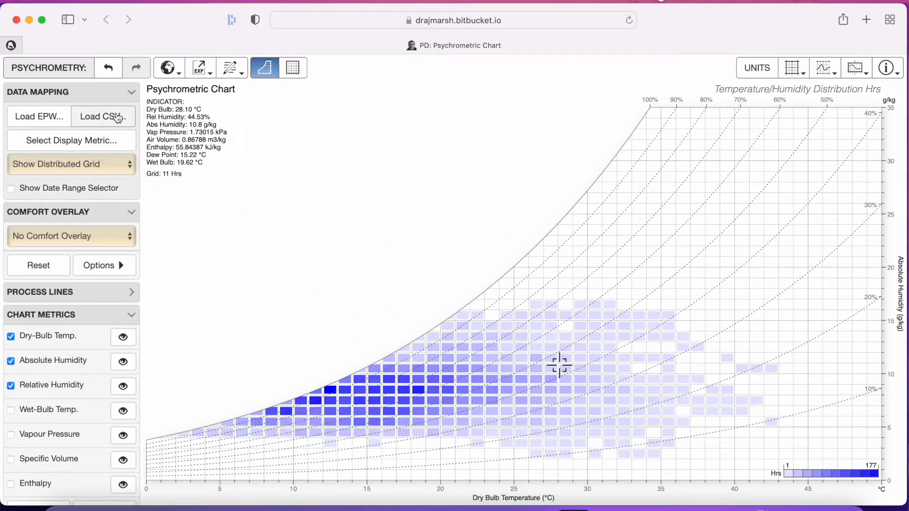
mouse_move(104, 166)
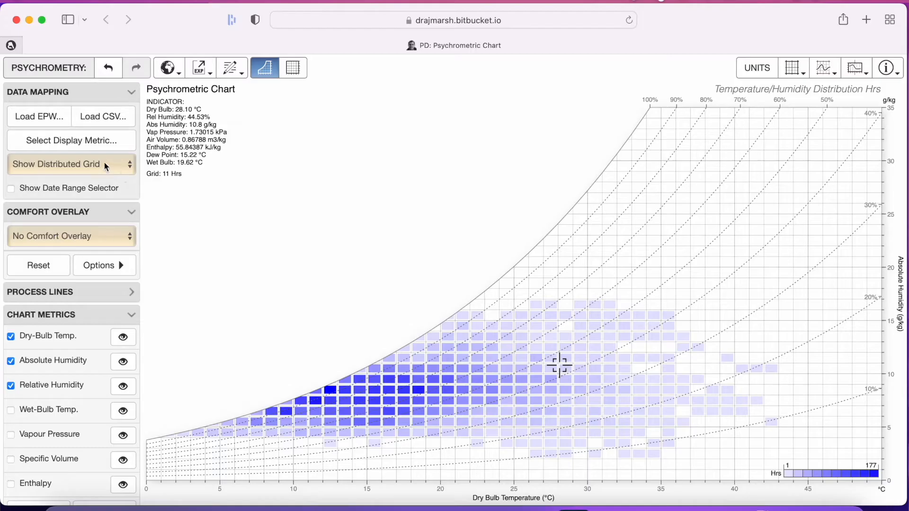
left_click(70, 165)
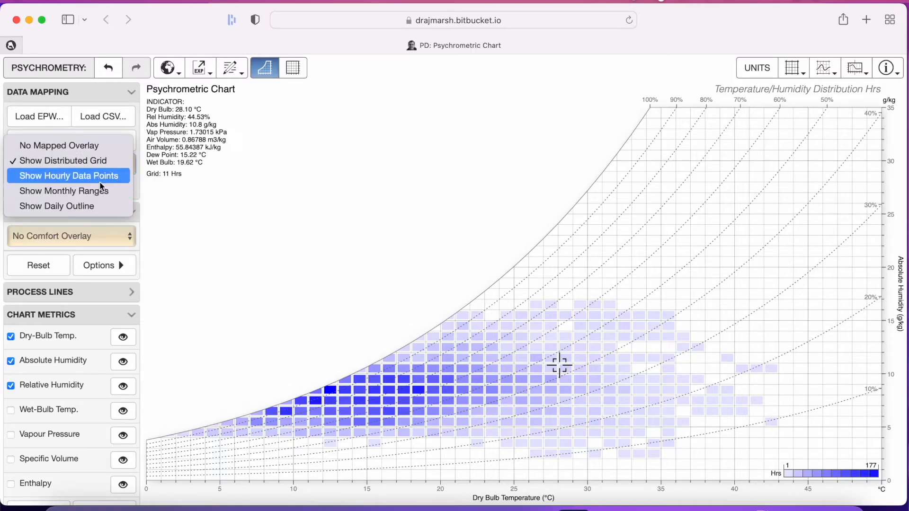
left_click(67, 175)
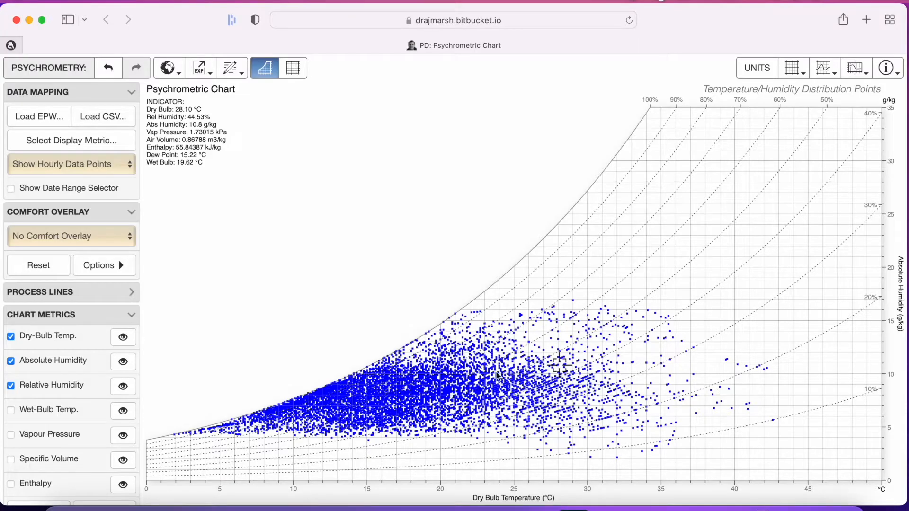
mouse_move(687, 397)
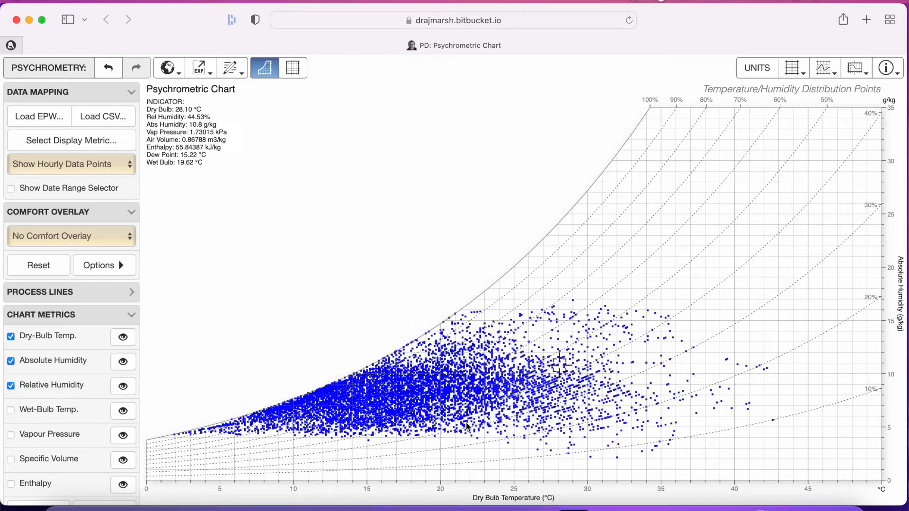
mouse_move(636, 371)
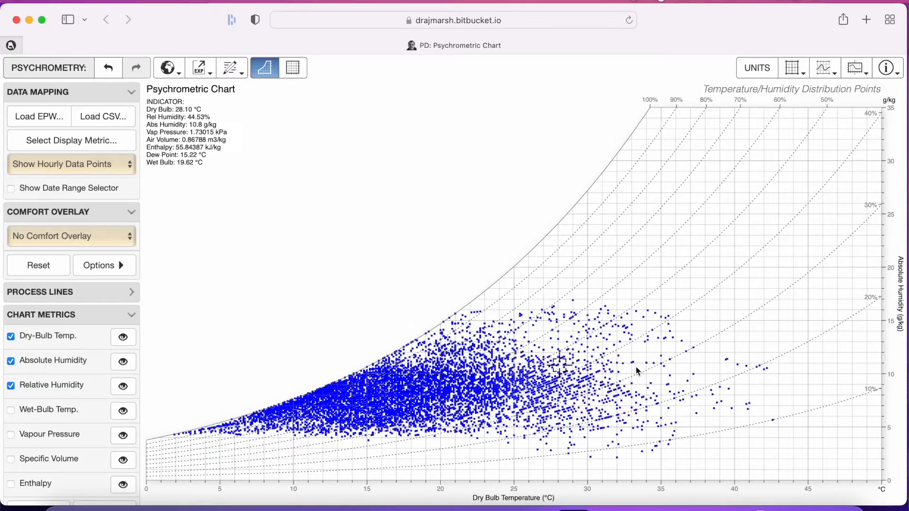
mouse_move(771, 372)
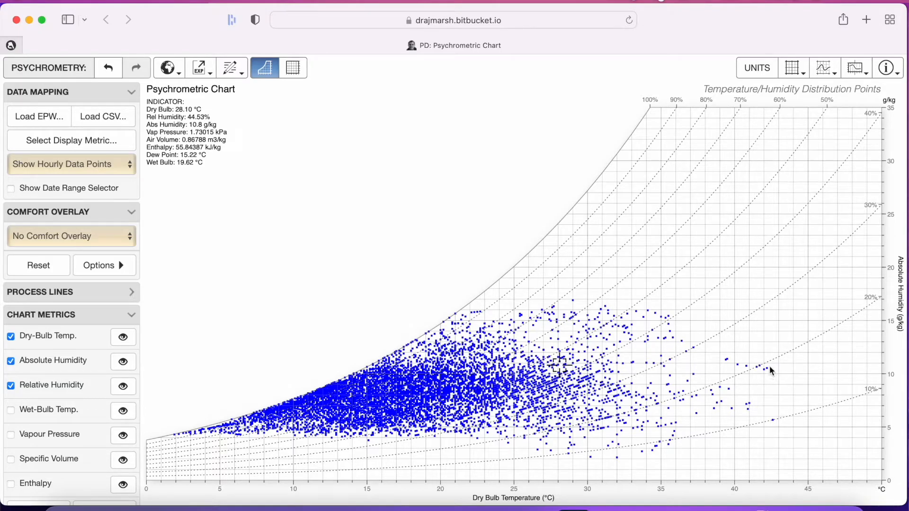
mouse_move(771, 485)
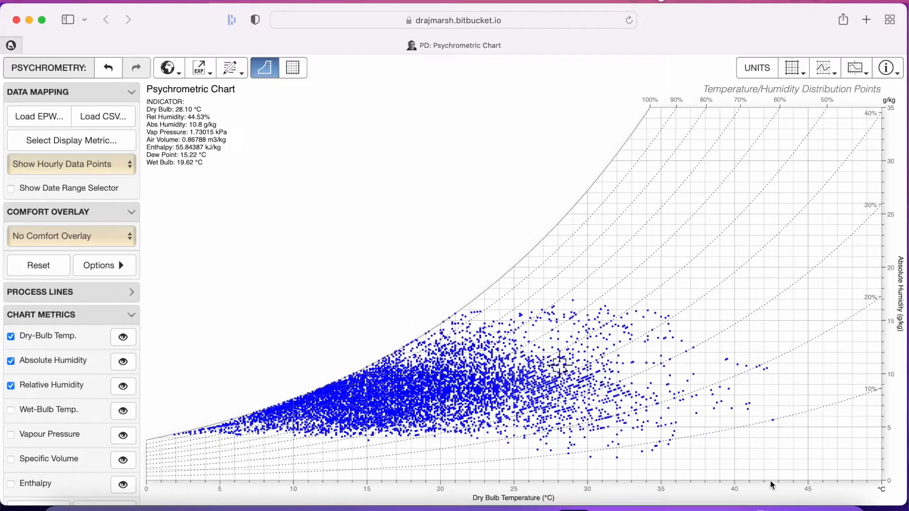
mouse_move(723, 410)
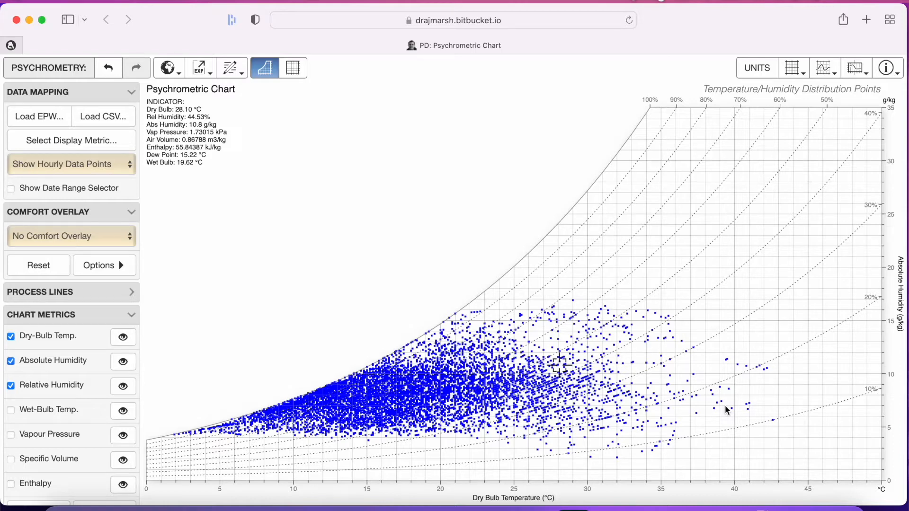
mouse_move(646, 459)
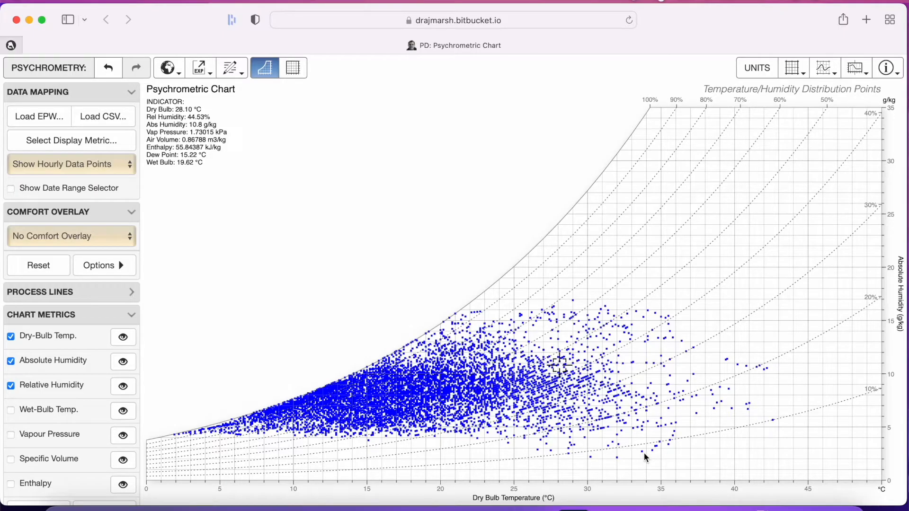
mouse_move(760, 411)
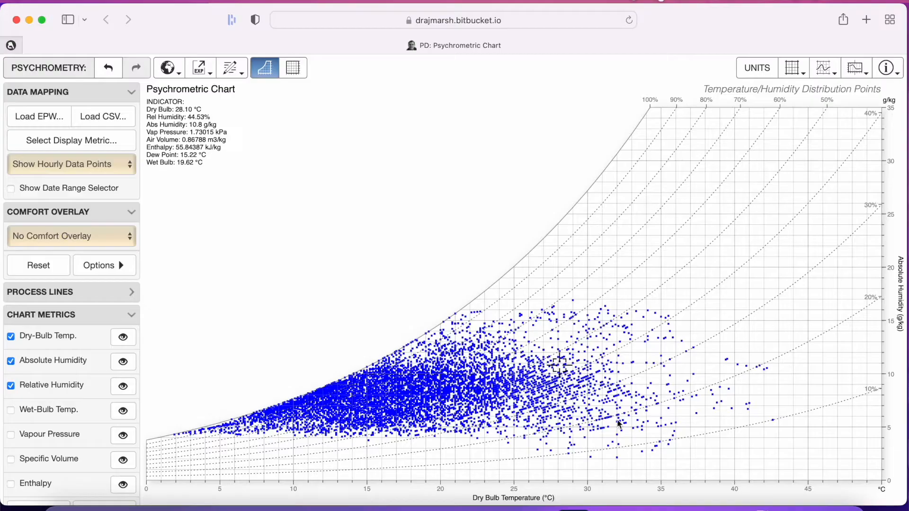
mouse_move(301, 397)
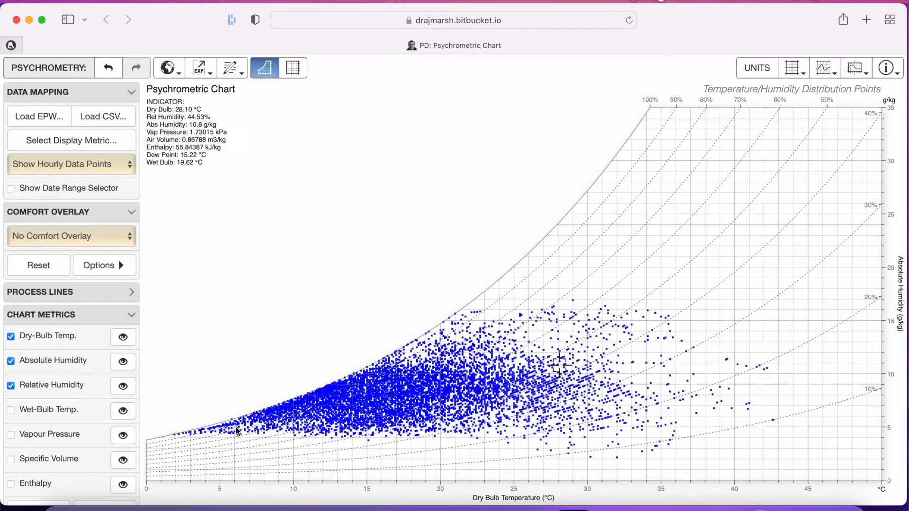
mouse_move(475, 433)
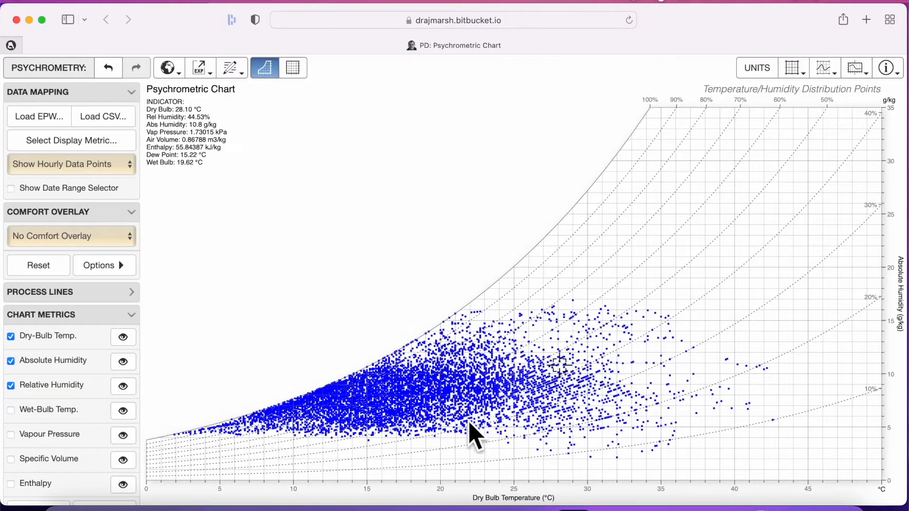
mouse_move(464, 406)
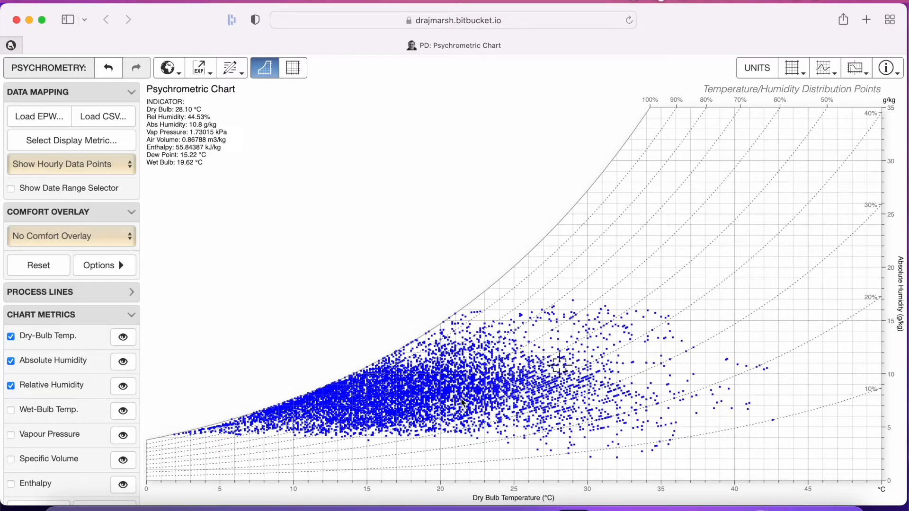
mouse_move(724, 478)
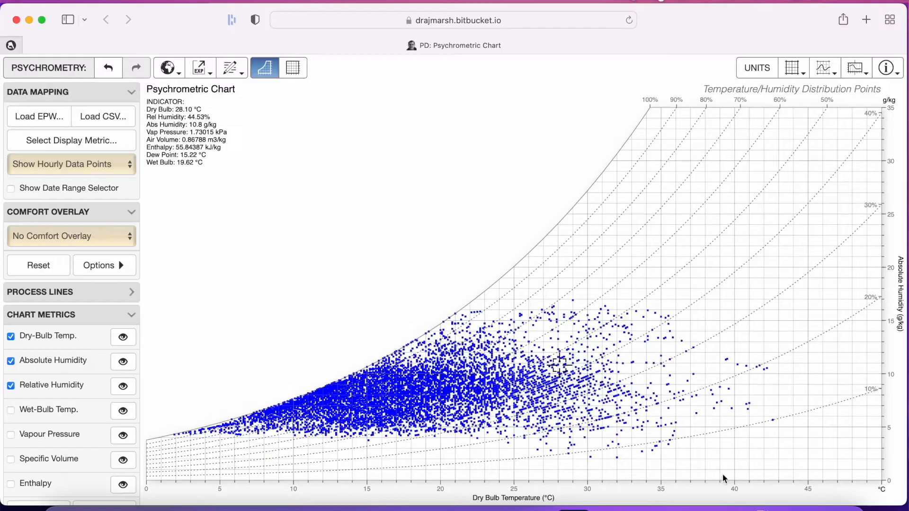
mouse_move(632, 496)
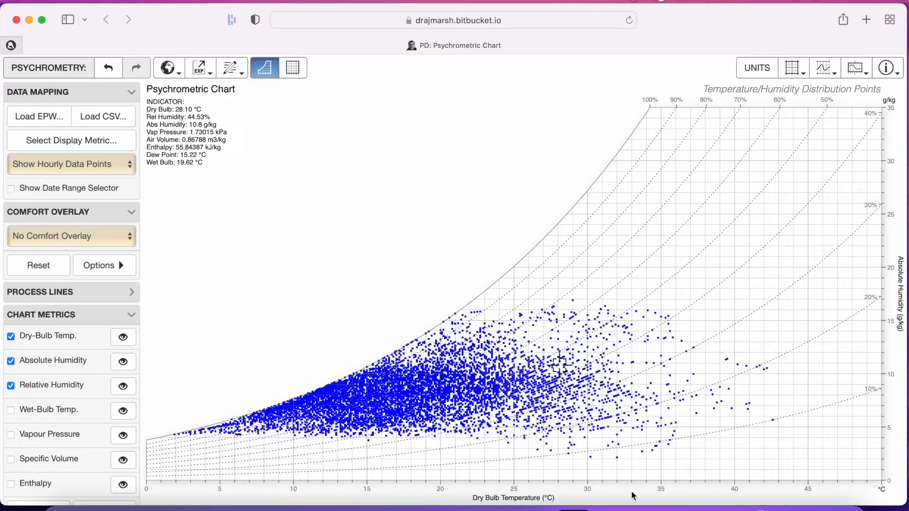
mouse_move(742, 488)
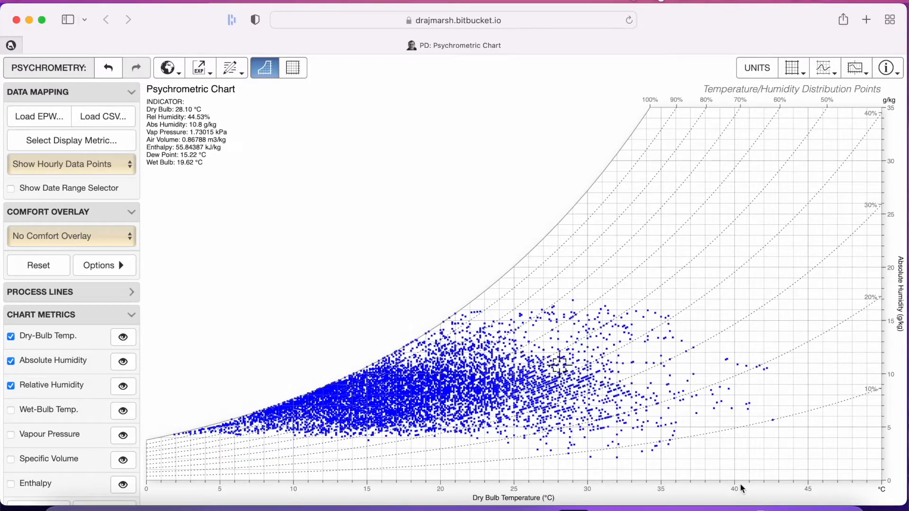
mouse_move(262, 482)
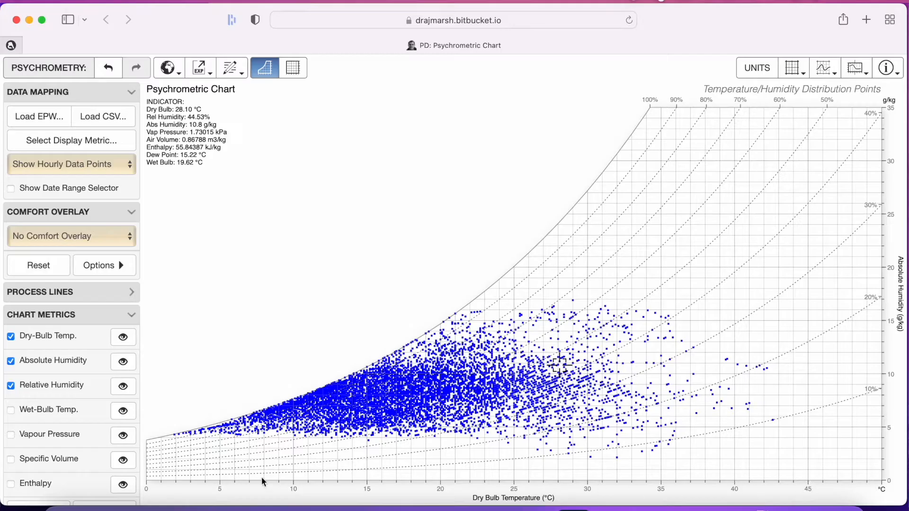
mouse_move(177, 489)
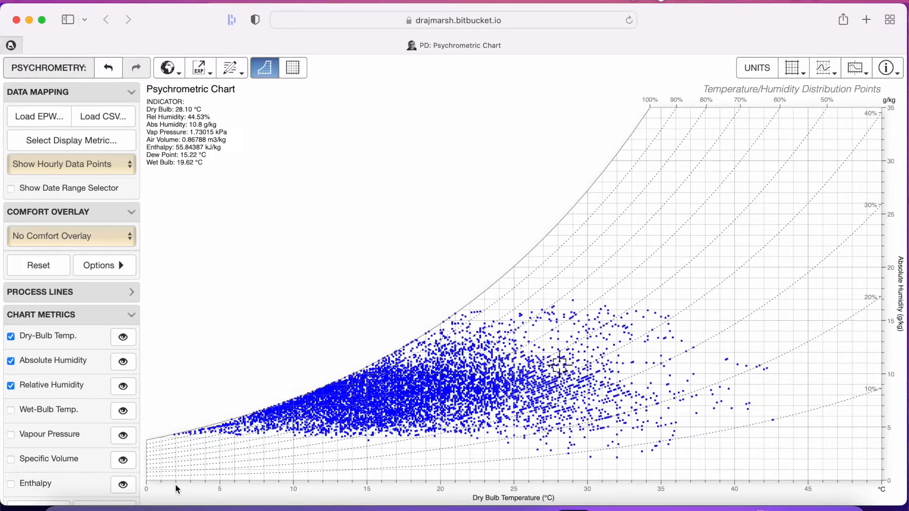
mouse_move(466, 385)
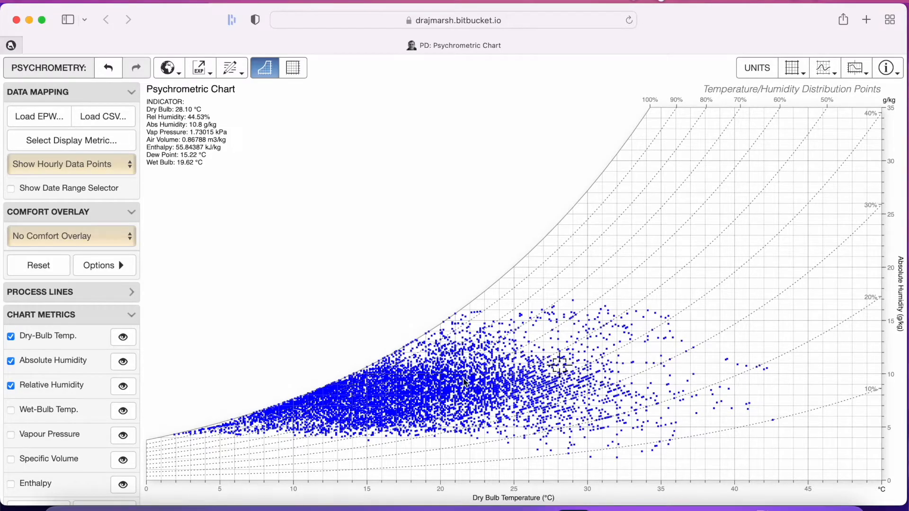
mouse_move(519, 419)
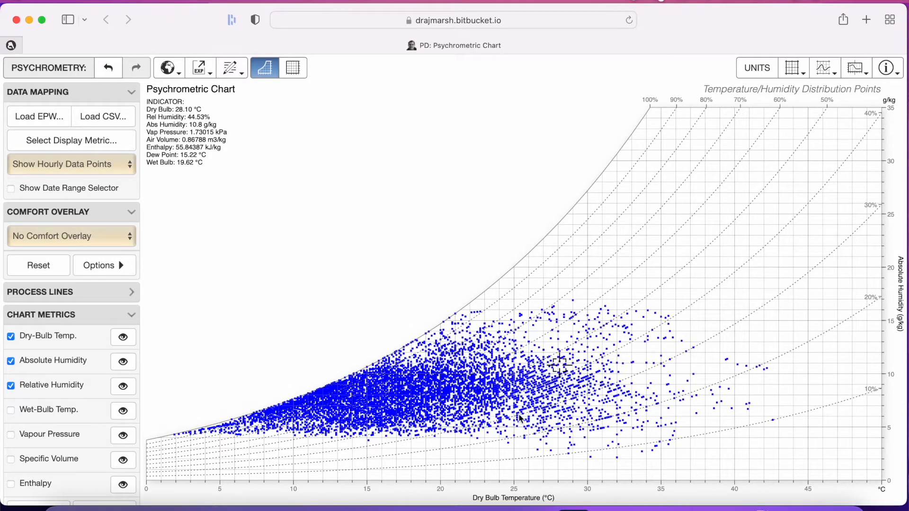
mouse_move(365, 417)
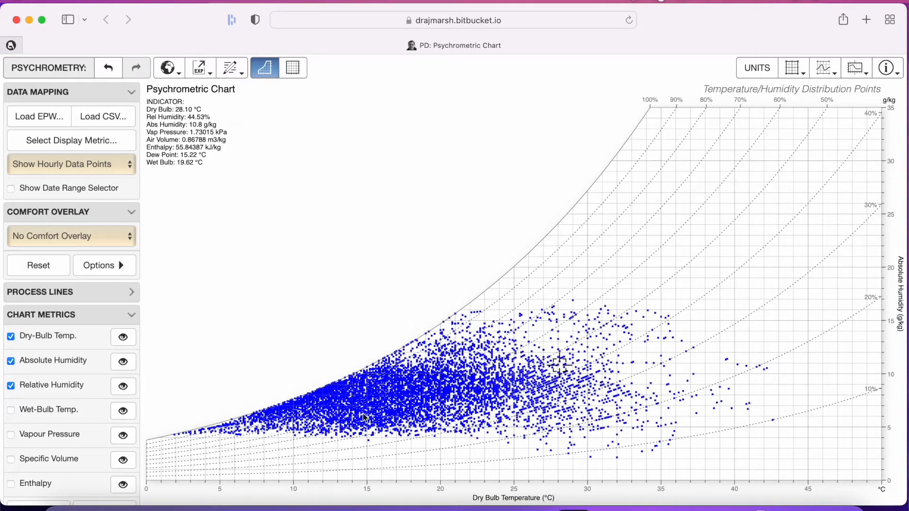
mouse_move(356, 394)
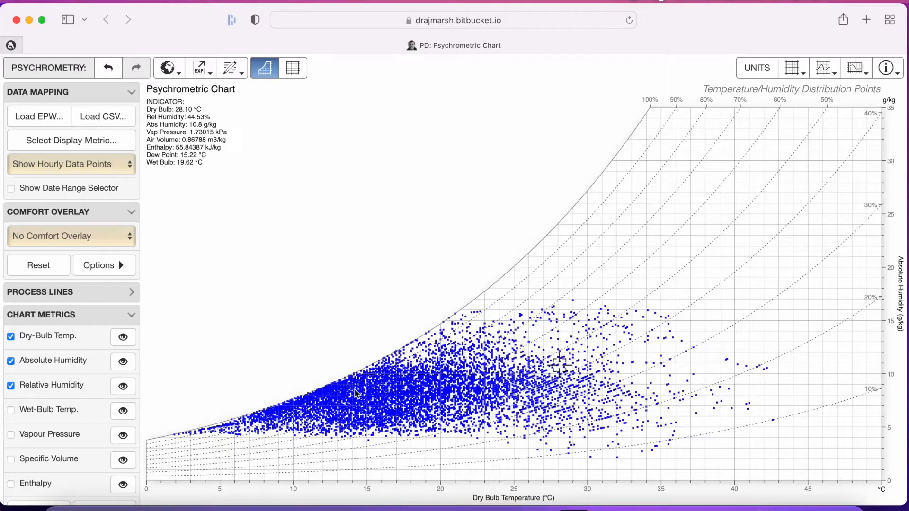
mouse_move(533, 335)
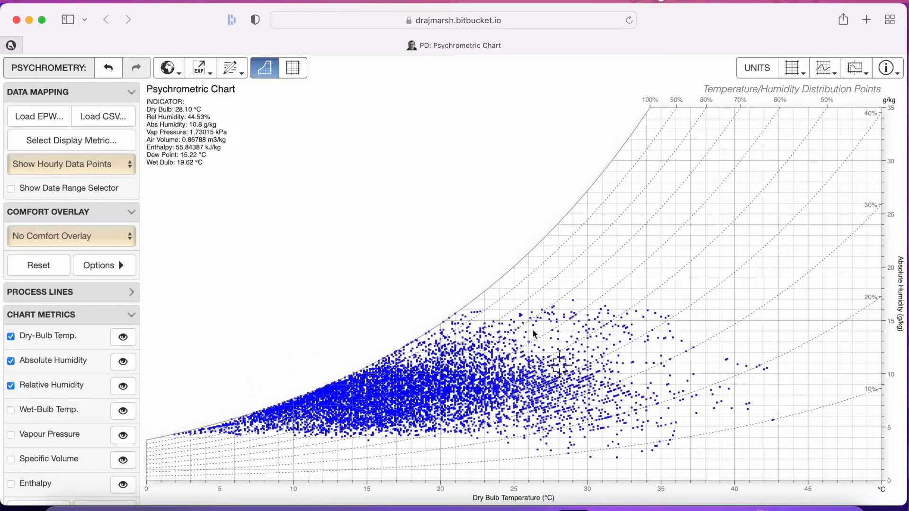
mouse_move(528, 325)
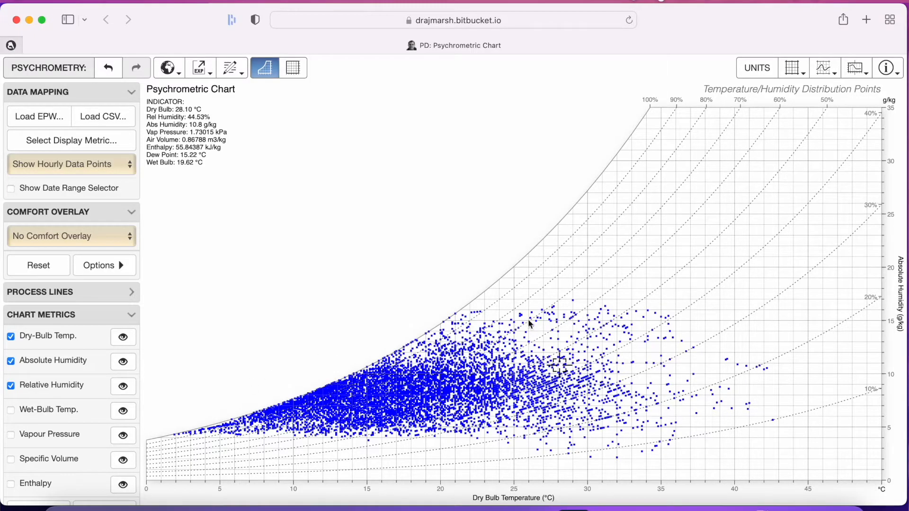
mouse_move(478, 377)
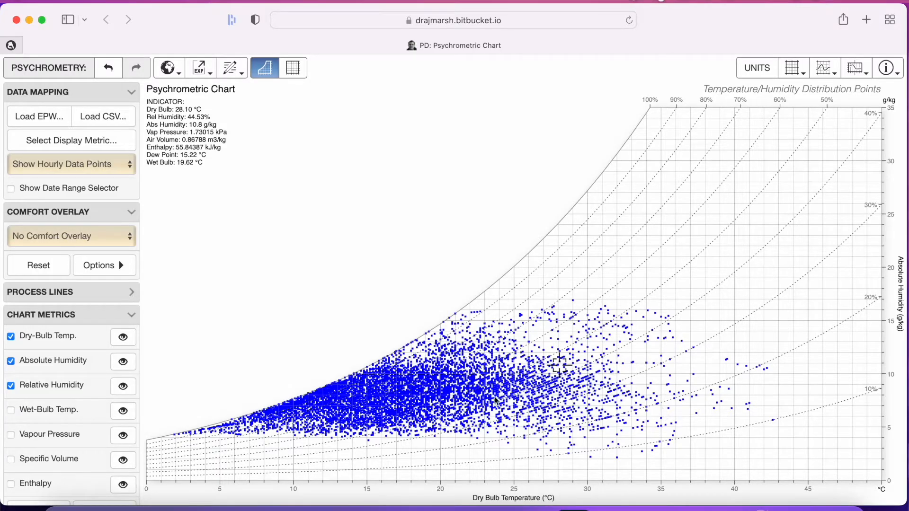
mouse_move(475, 374)
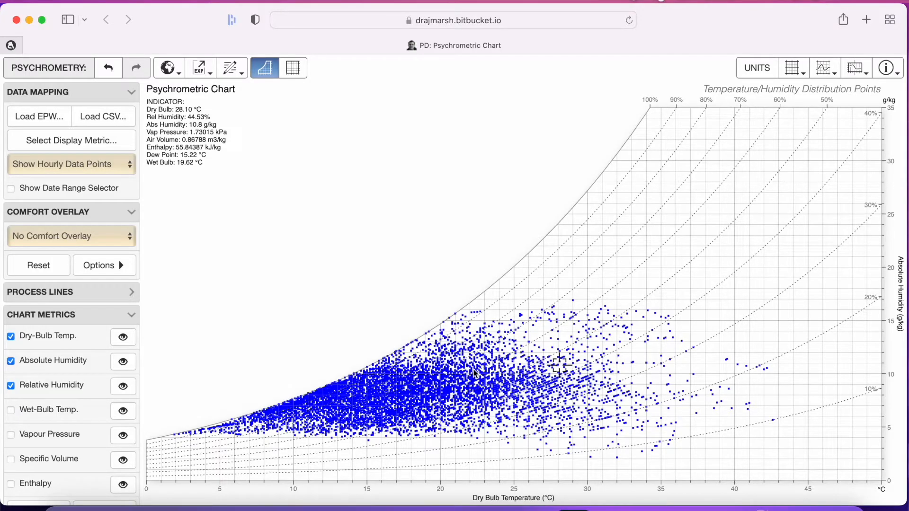
- Check the EXP menu, then load a hot, humid example city from Example Data
left_click(200, 67)
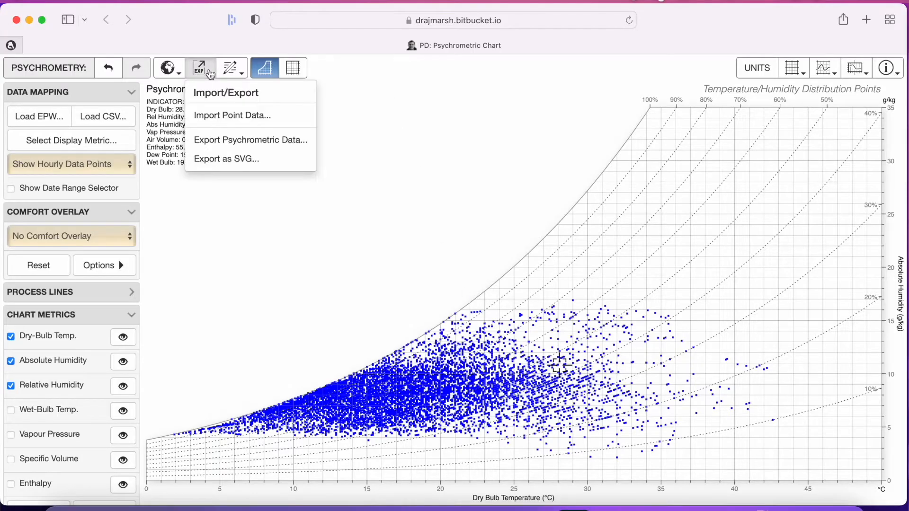
left_click(166, 67)
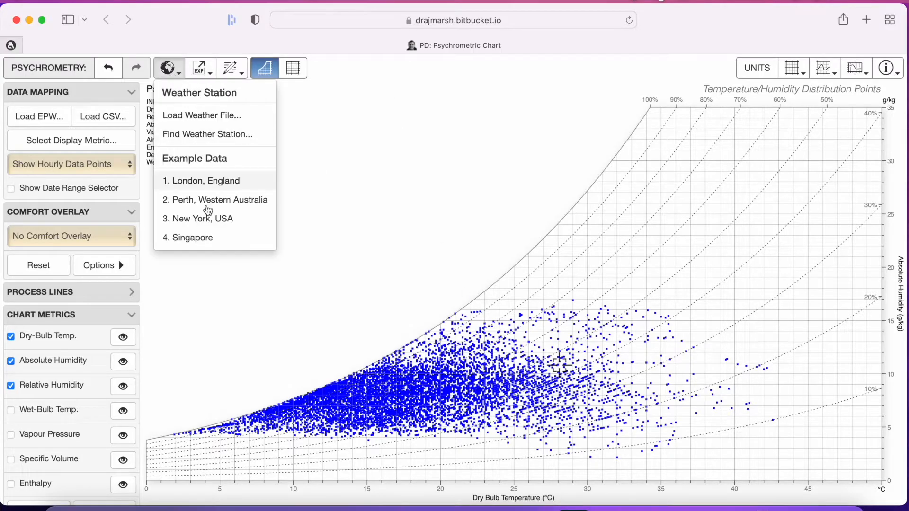
left_click(203, 245)
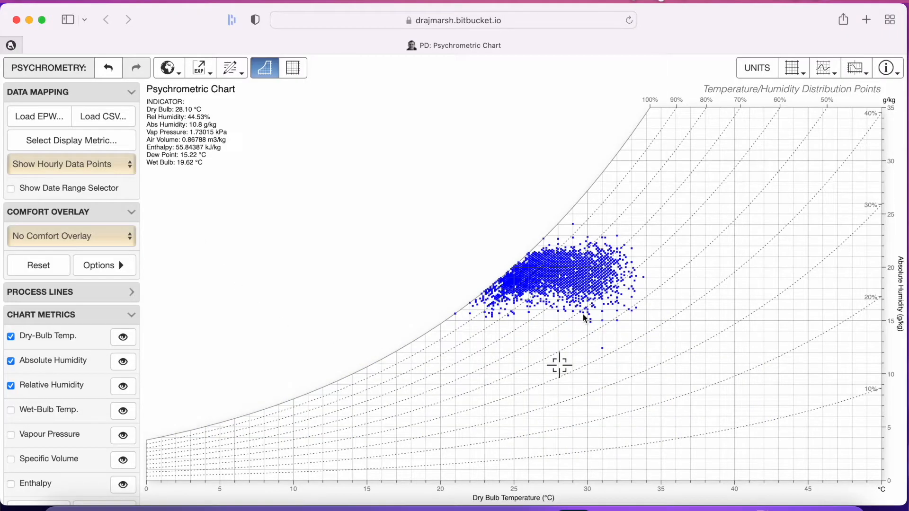
mouse_move(557, 398)
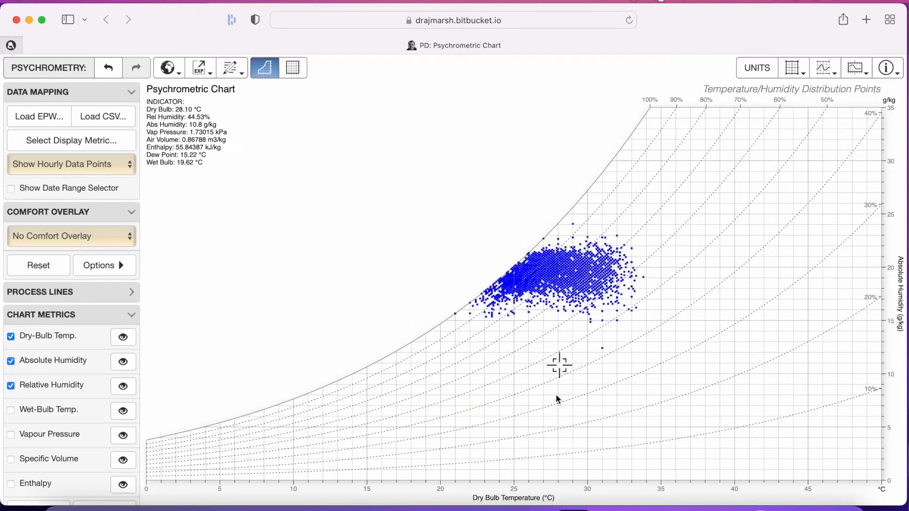
mouse_move(556, 395)
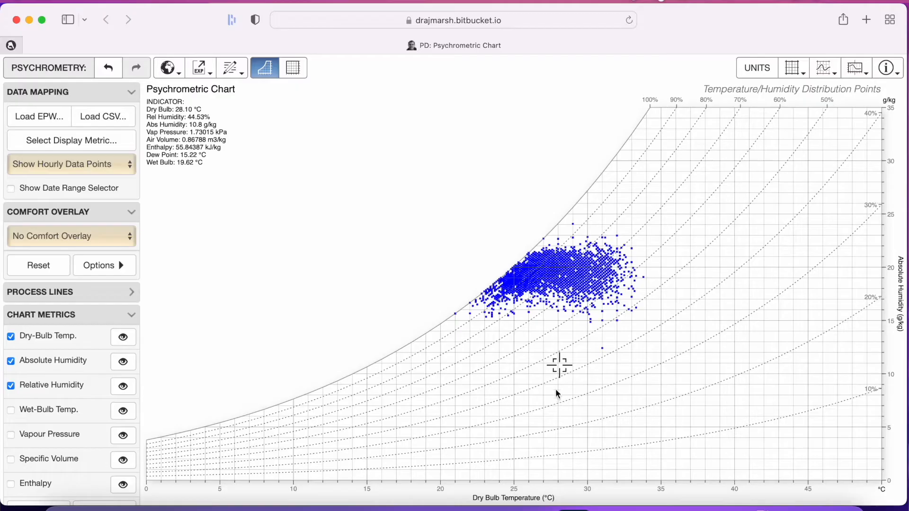
mouse_move(634, 347)
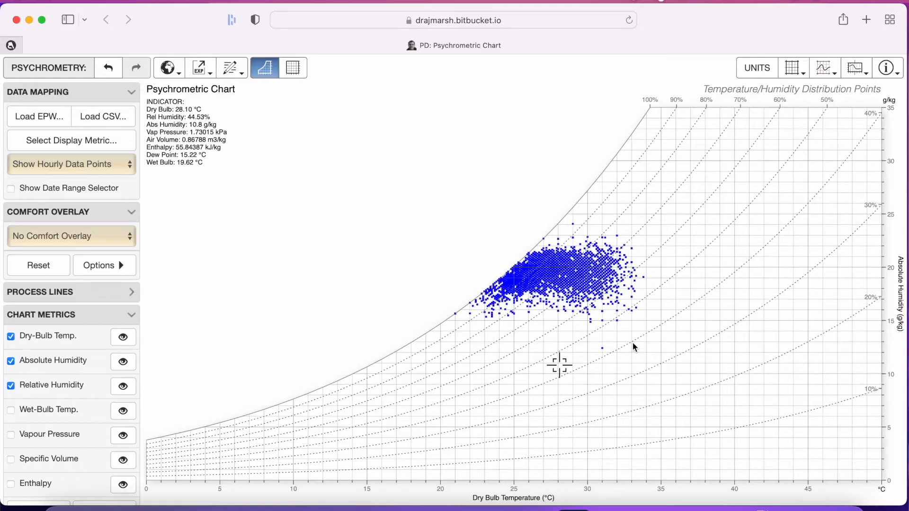
mouse_move(534, 341)
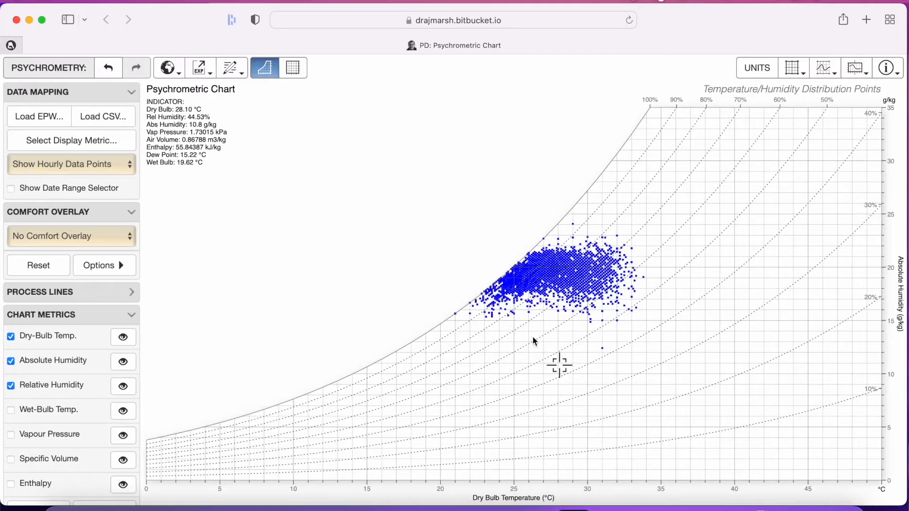
mouse_move(444, 486)
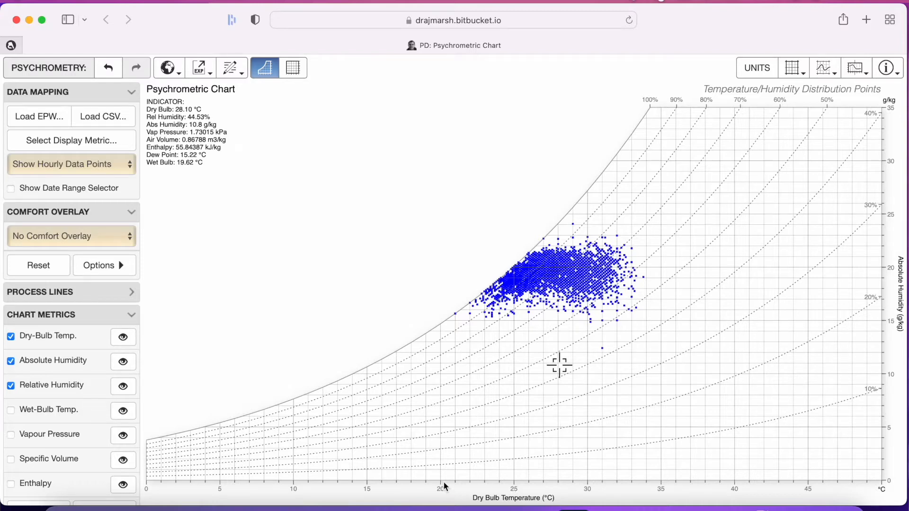
mouse_move(607, 500)
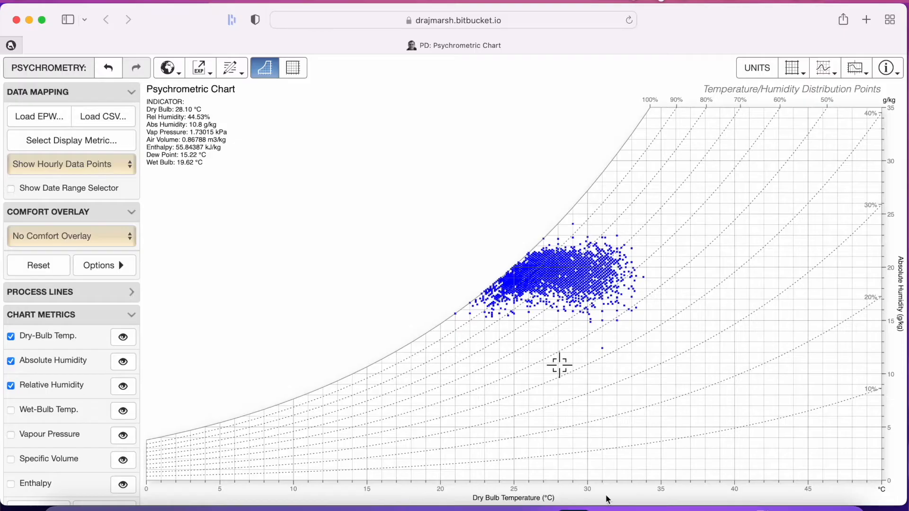
mouse_move(662, 487)
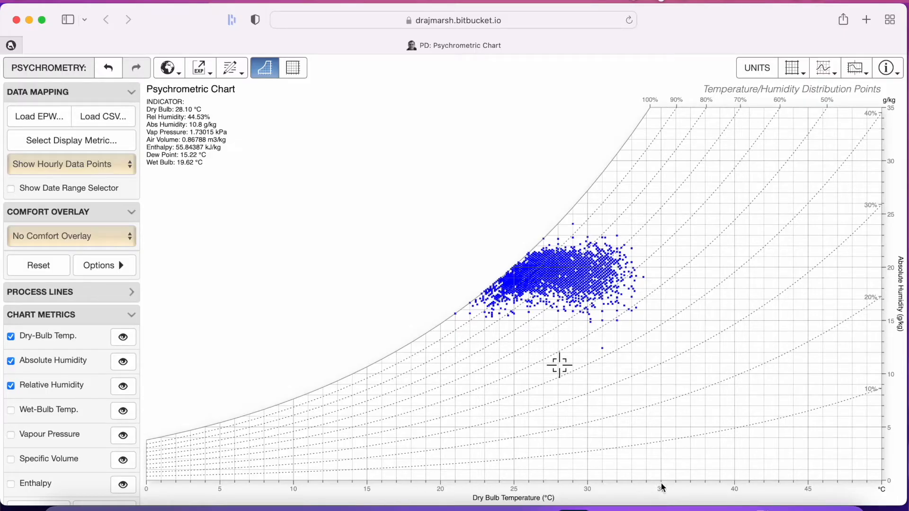
mouse_move(751, 492)
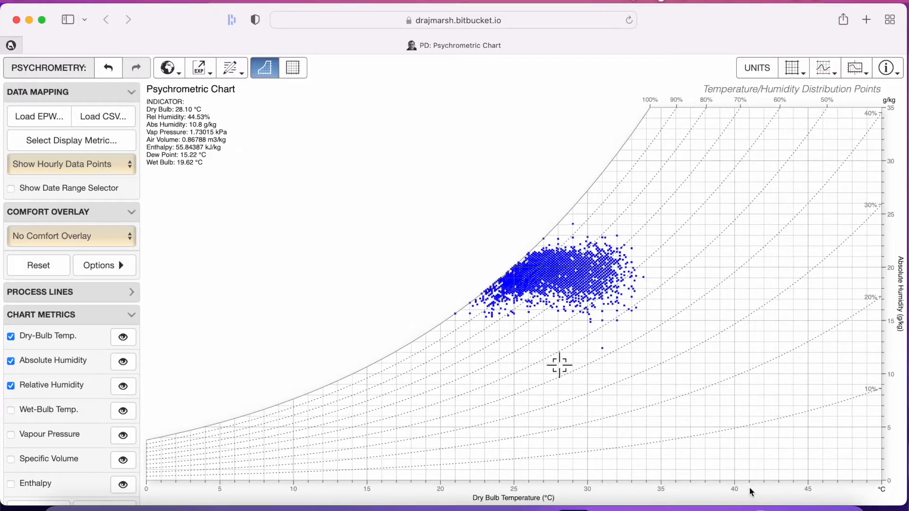
mouse_move(555, 314)
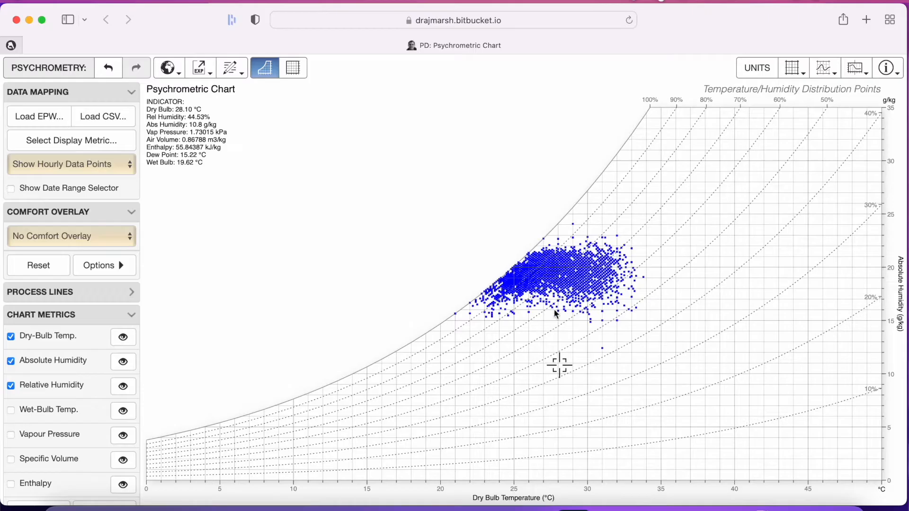
mouse_move(581, 277)
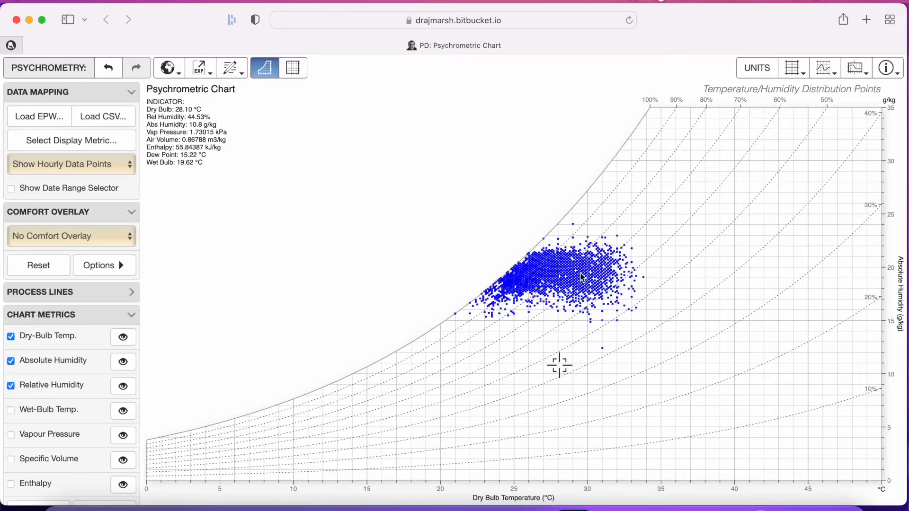
mouse_move(304, 101)
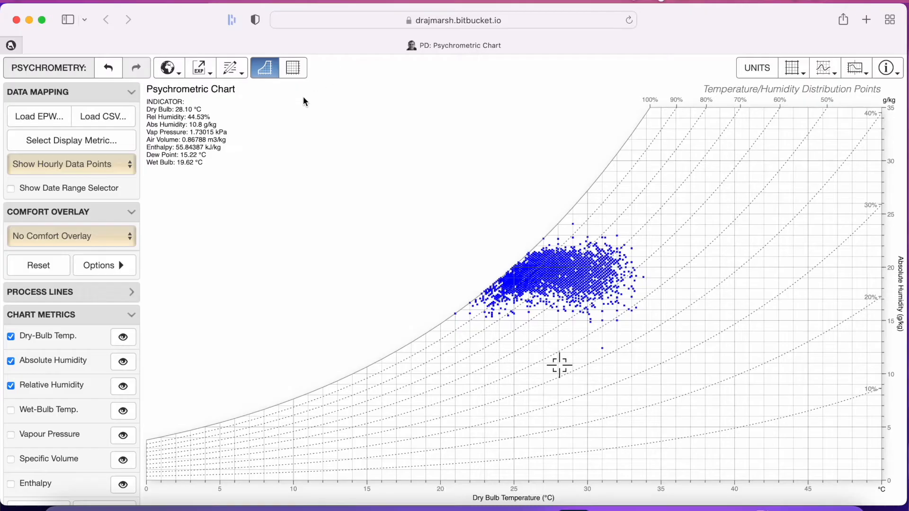
- Reload the wider-spread, cooler weather data and show the Comfort Overlay choices
left_click(165, 68)
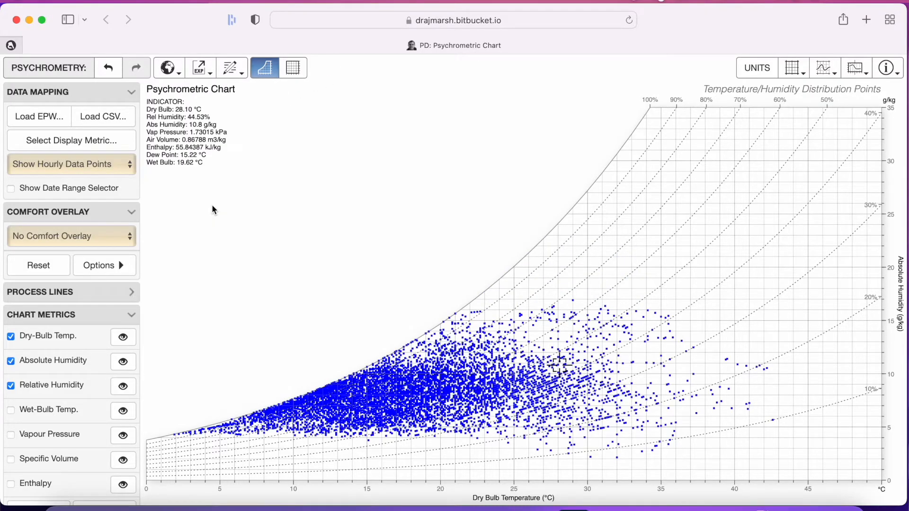
mouse_move(85, 216)
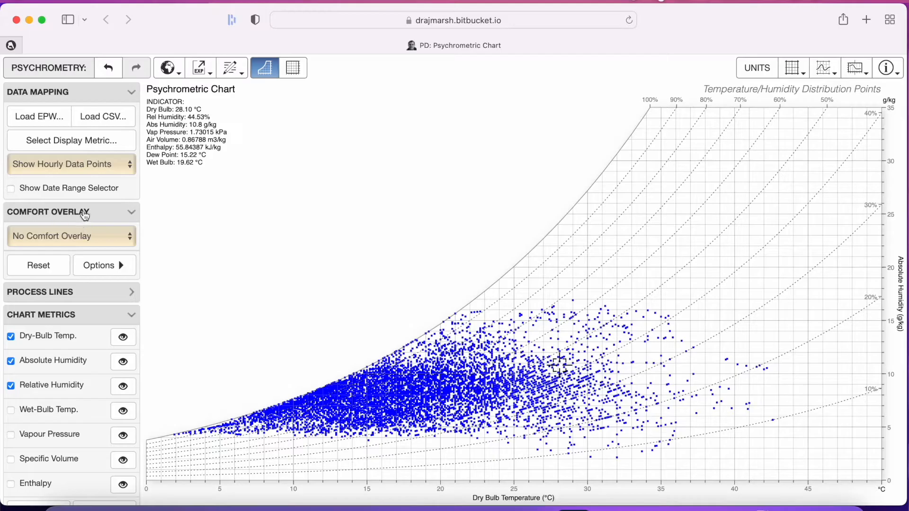
left_click(69, 236)
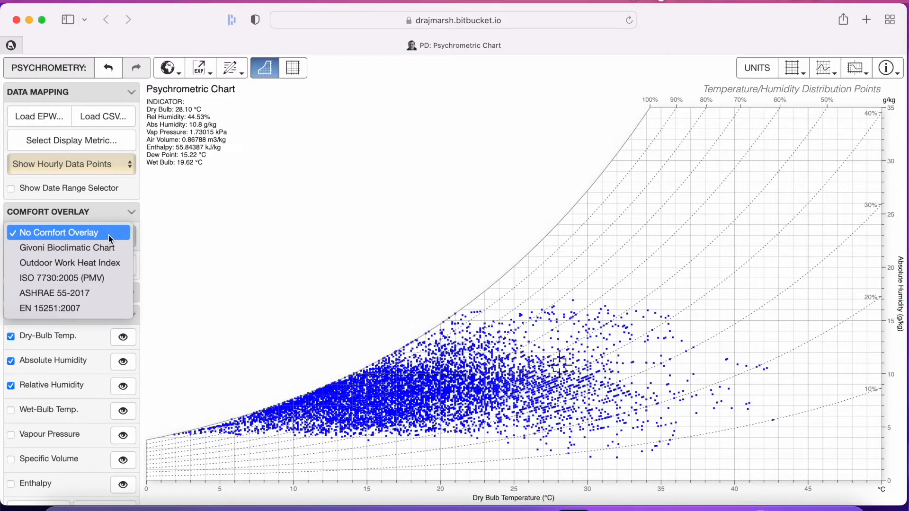
mouse_move(66, 247)
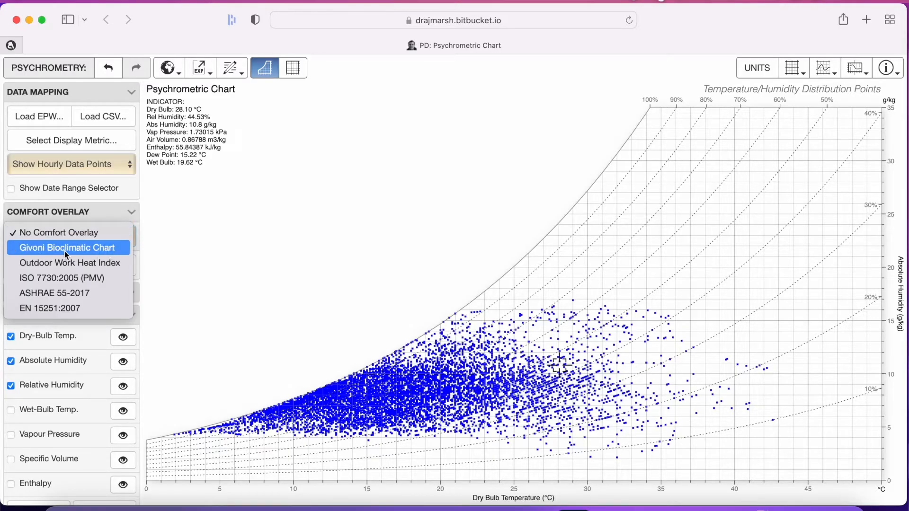
- Apply the Givoni Bioclimatic Chart overlay with its design strategy zones
left_click(65, 247)
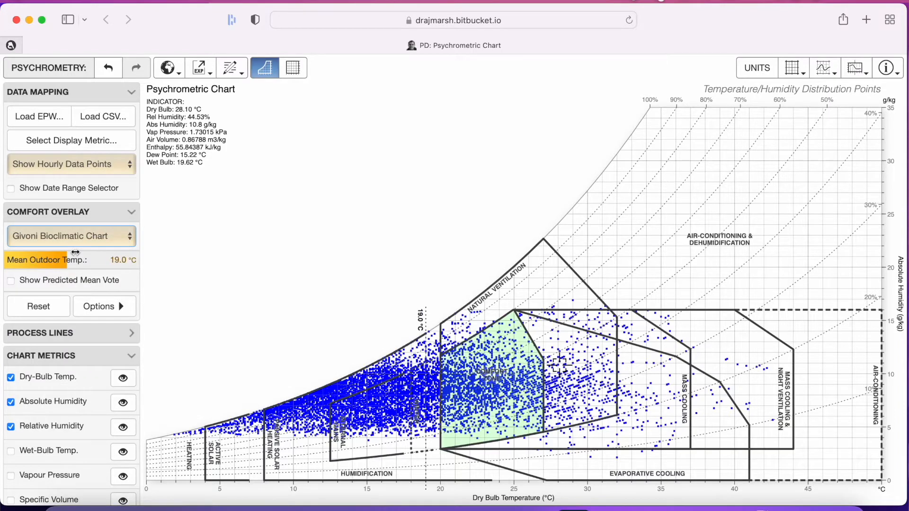
mouse_move(504, 312)
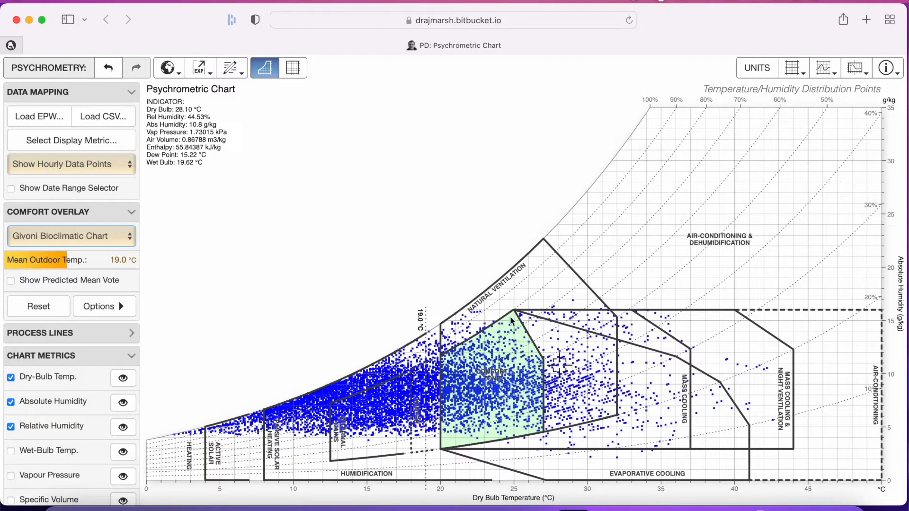
mouse_move(546, 400)
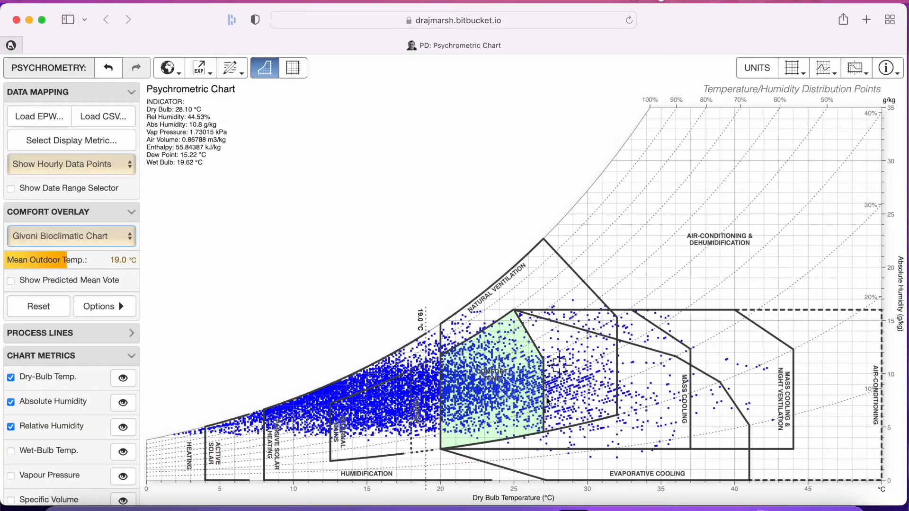
mouse_move(449, 463)
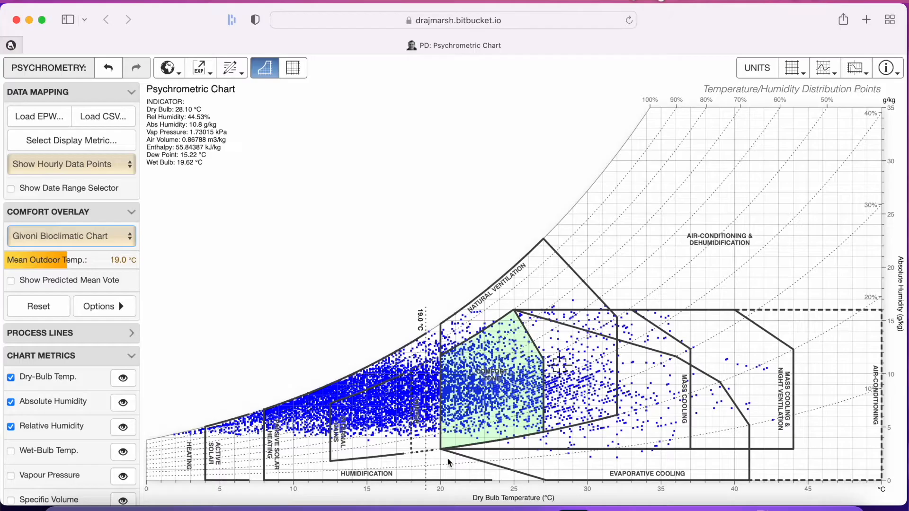
mouse_move(518, 470)
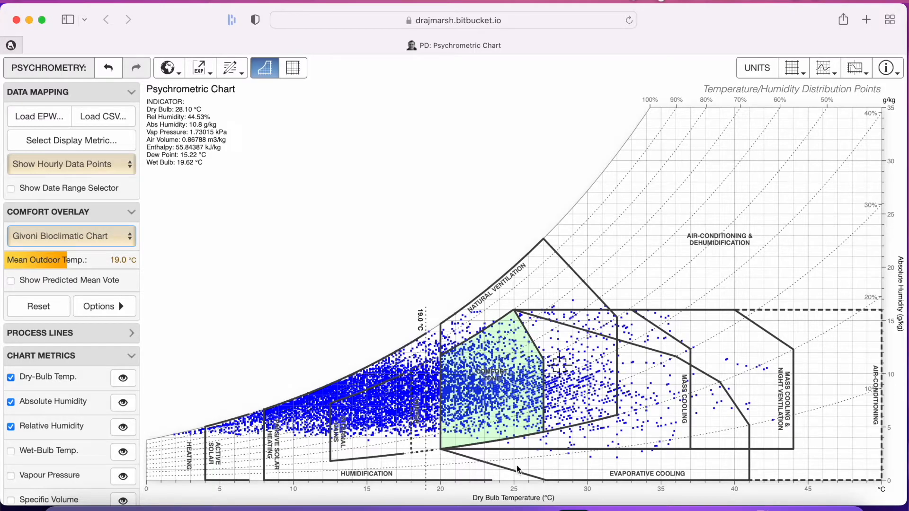
mouse_move(548, 388)
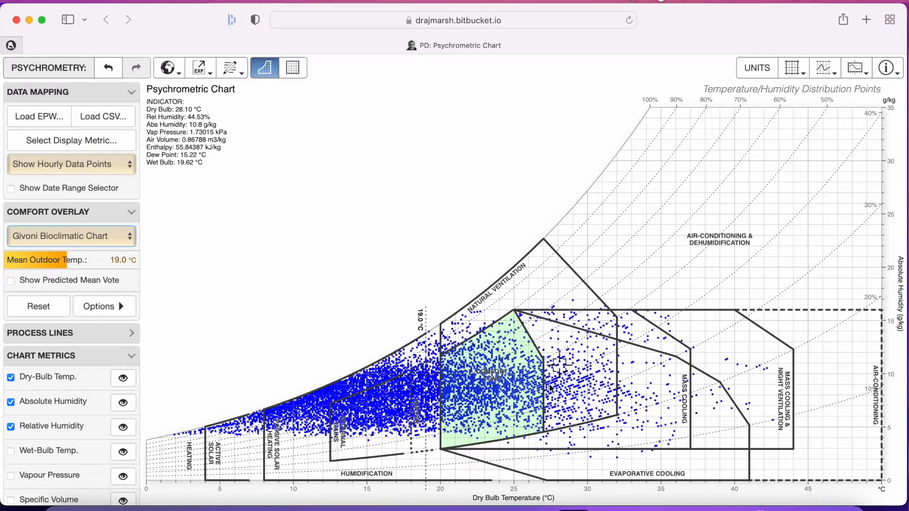
mouse_move(520, 335)
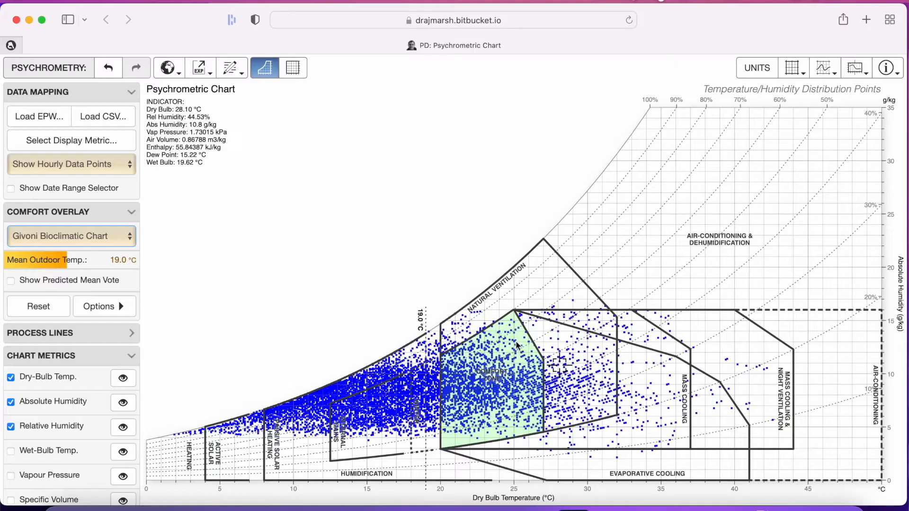
mouse_move(490, 393)
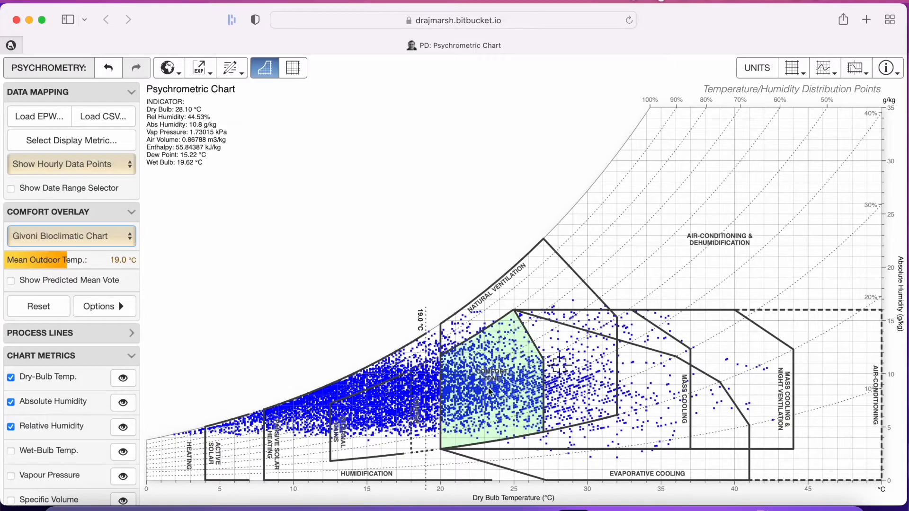
mouse_move(512, 393)
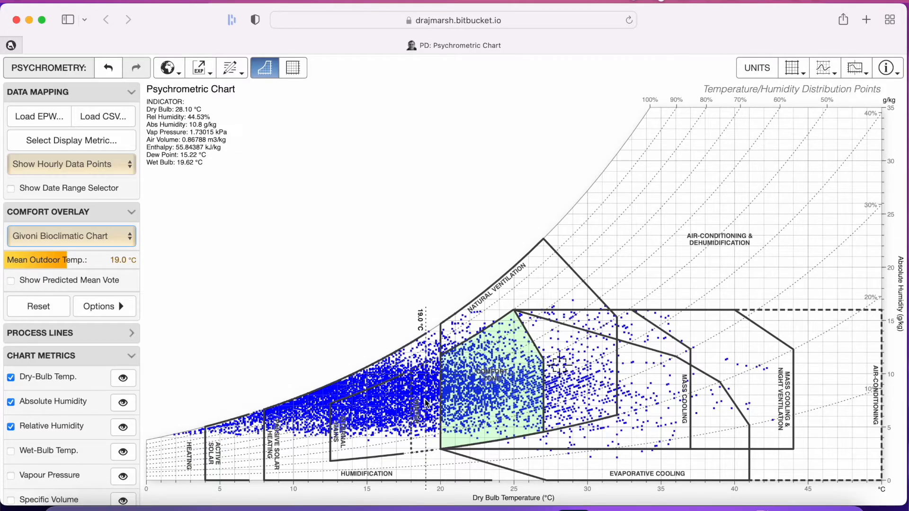
mouse_move(342, 394)
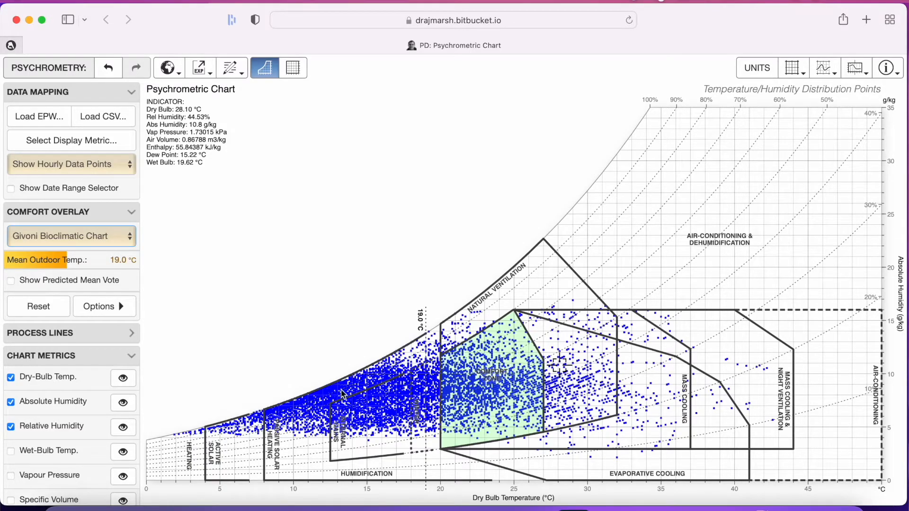
mouse_move(502, 405)
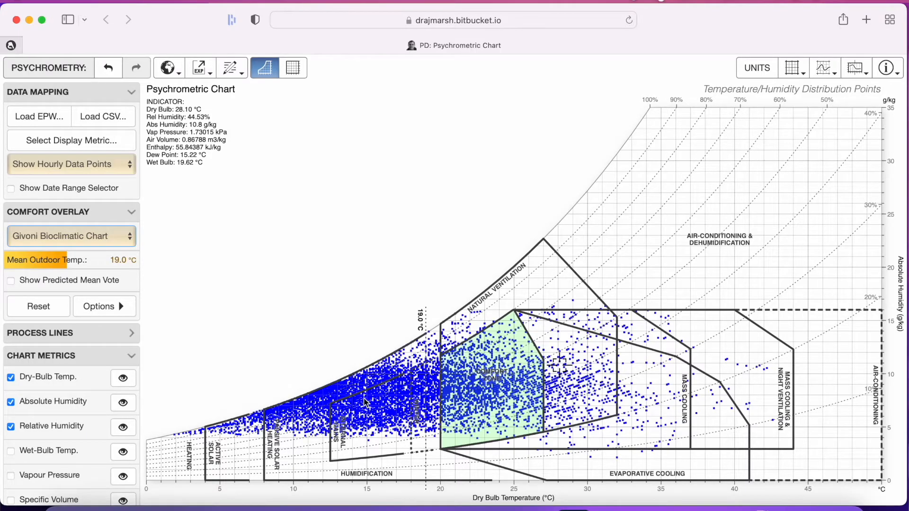
mouse_move(323, 403)
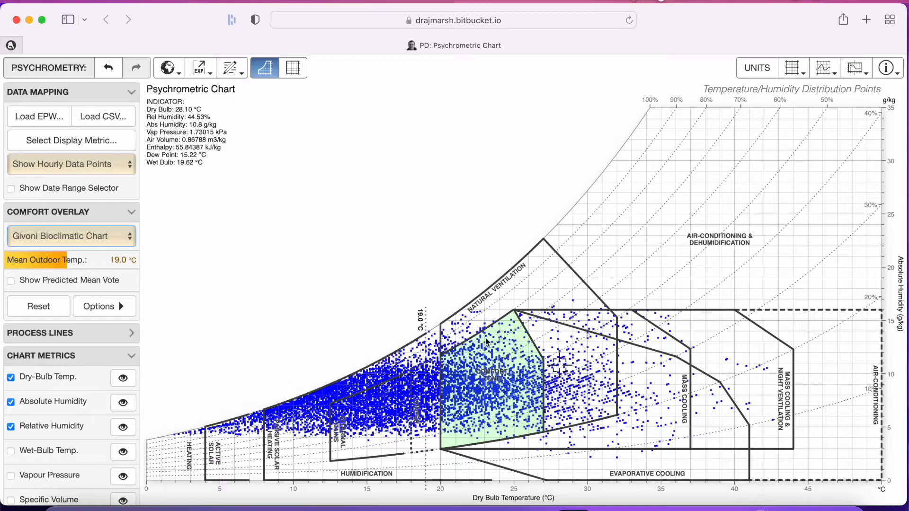
mouse_move(385, 452)
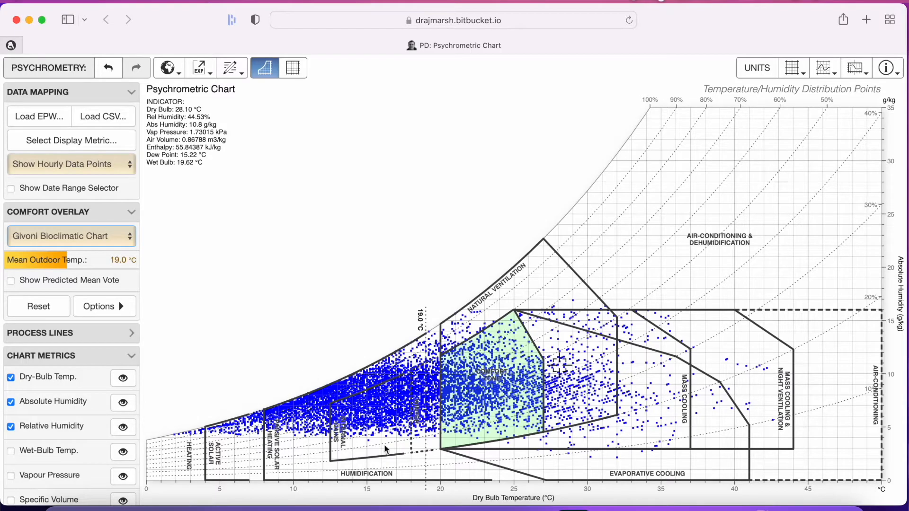
mouse_move(501, 347)
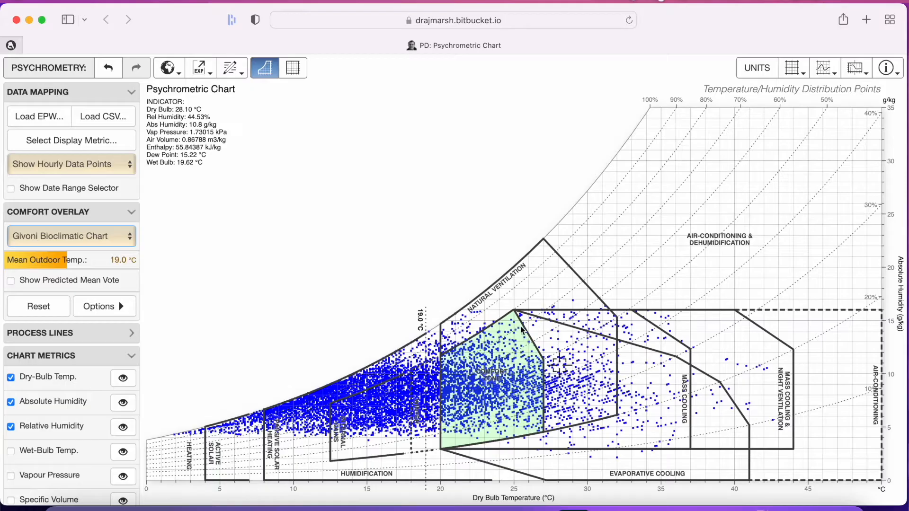
mouse_move(496, 314)
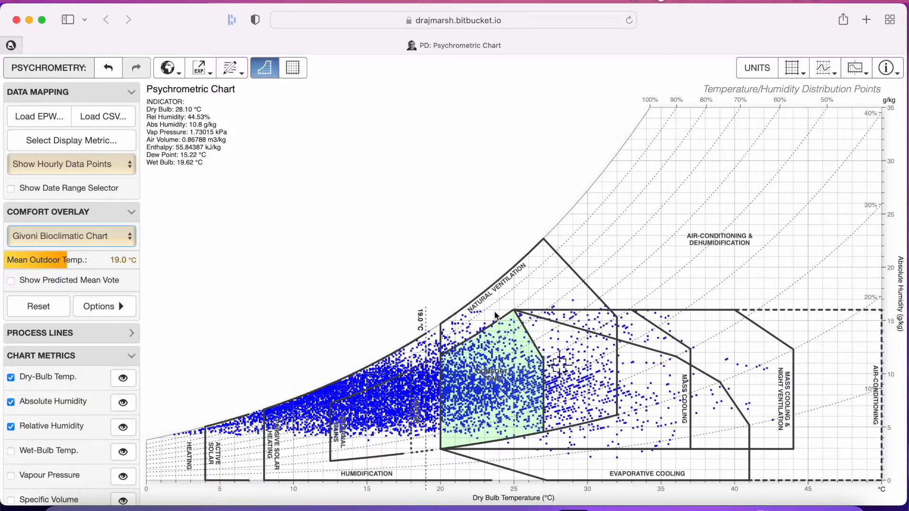
mouse_move(527, 332)
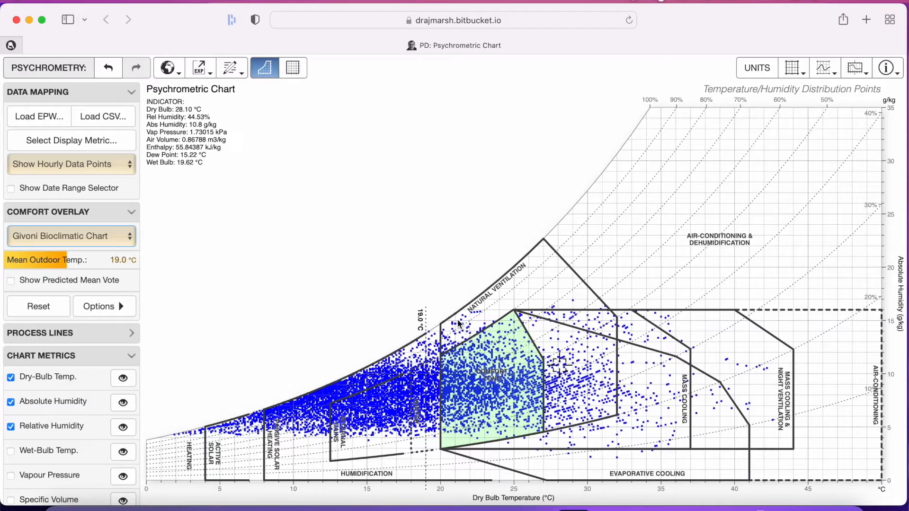
mouse_move(280, 408)
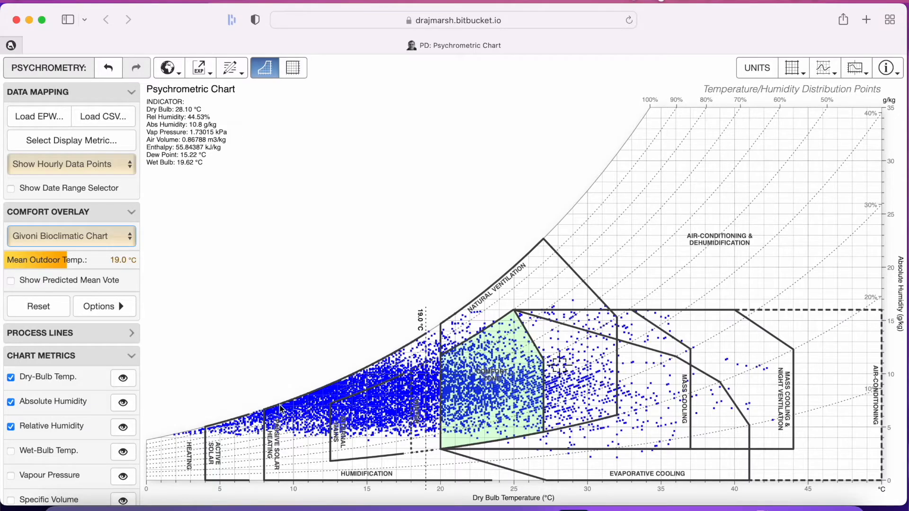
mouse_move(274, 477)
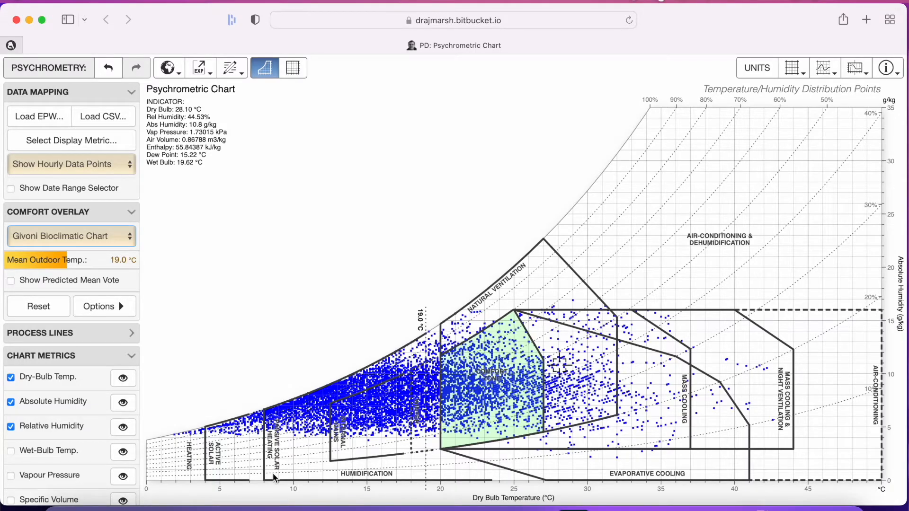
mouse_move(284, 415)
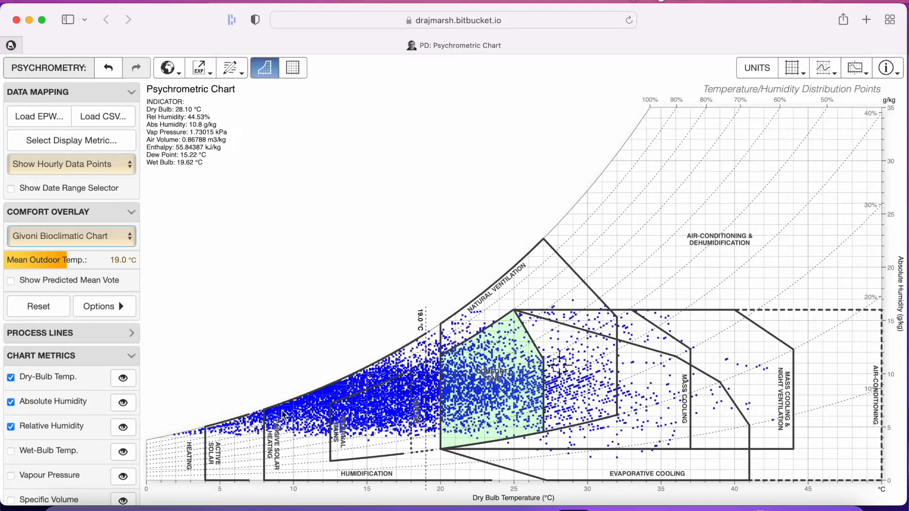
mouse_move(308, 459)
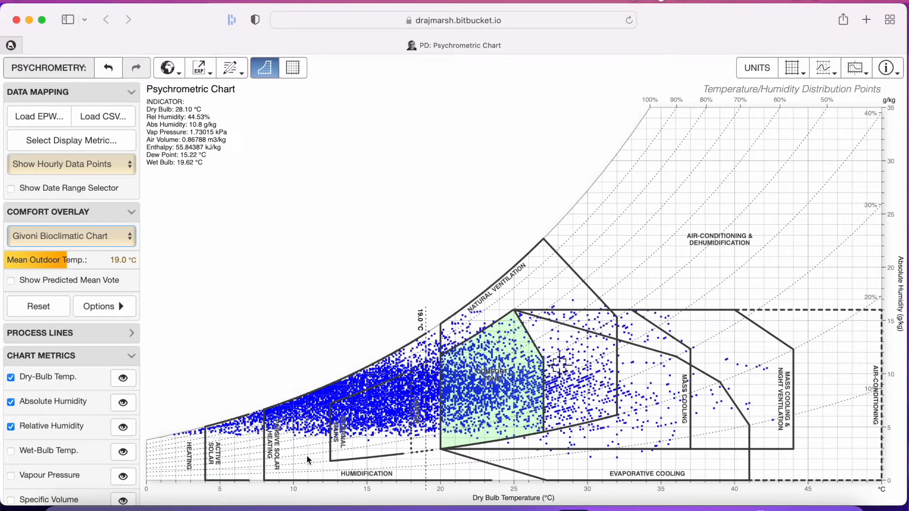
mouse_move(311, 444)
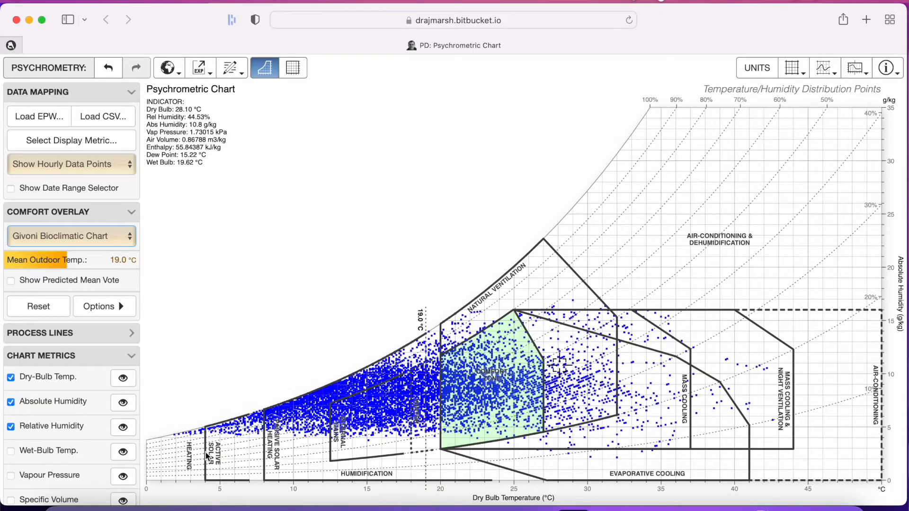
mouse_move(383, 344)
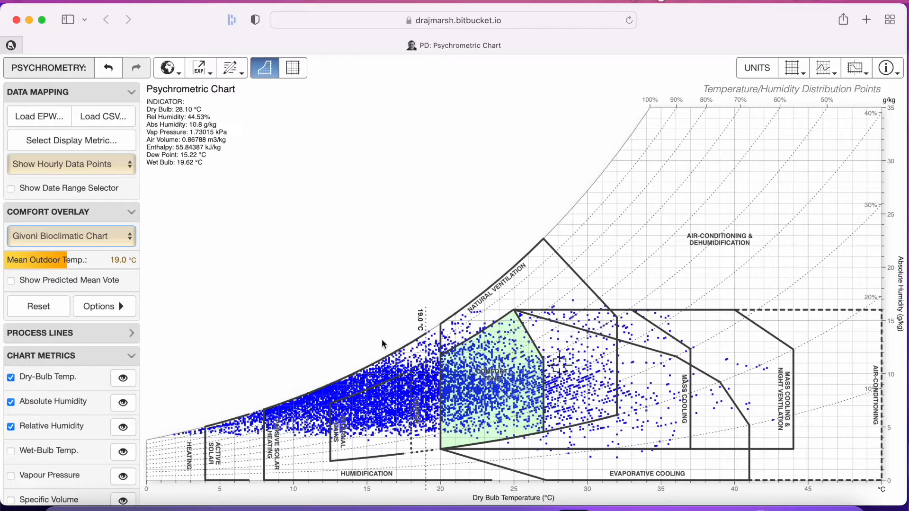
mouse_move(203, 484)
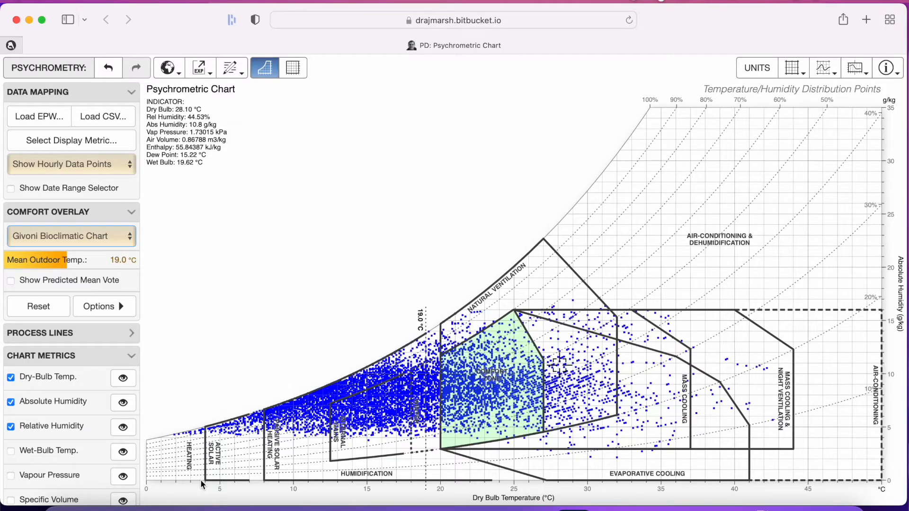
mouse_move(201, 463)
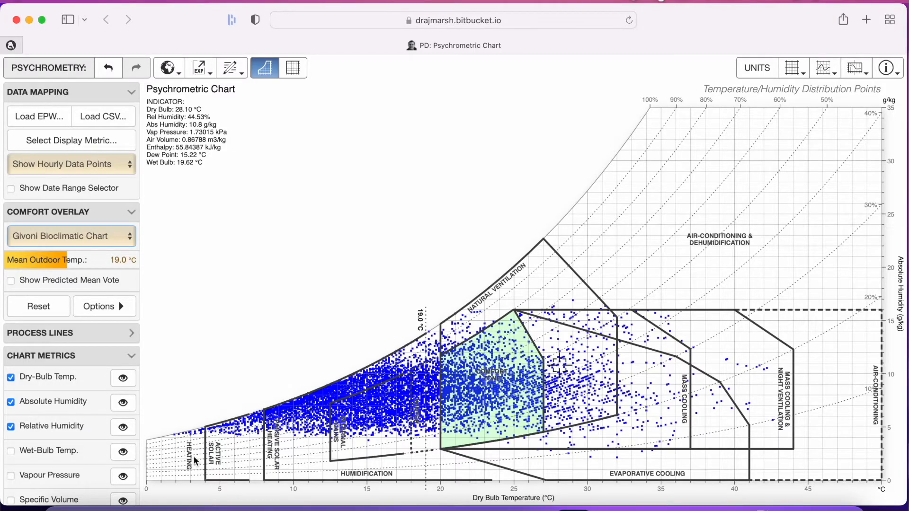
mouse_move(304, 457)
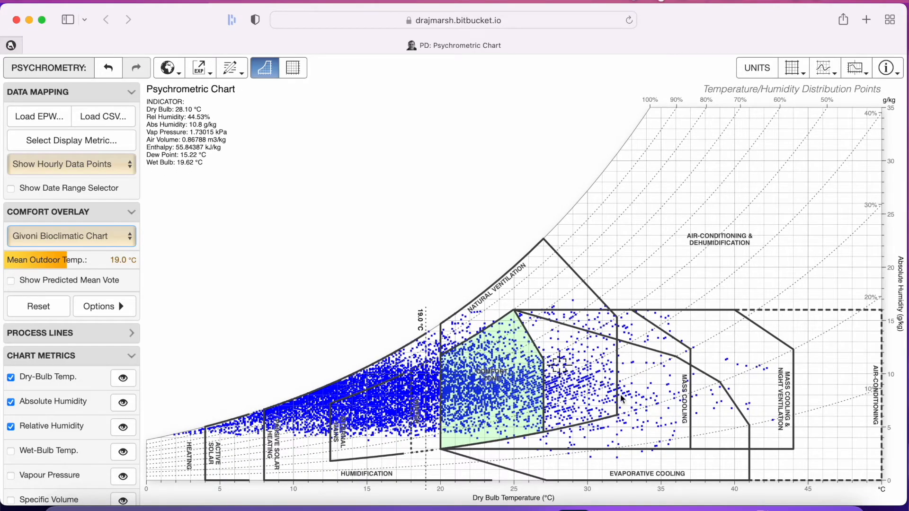
mouse_move(599, 307)
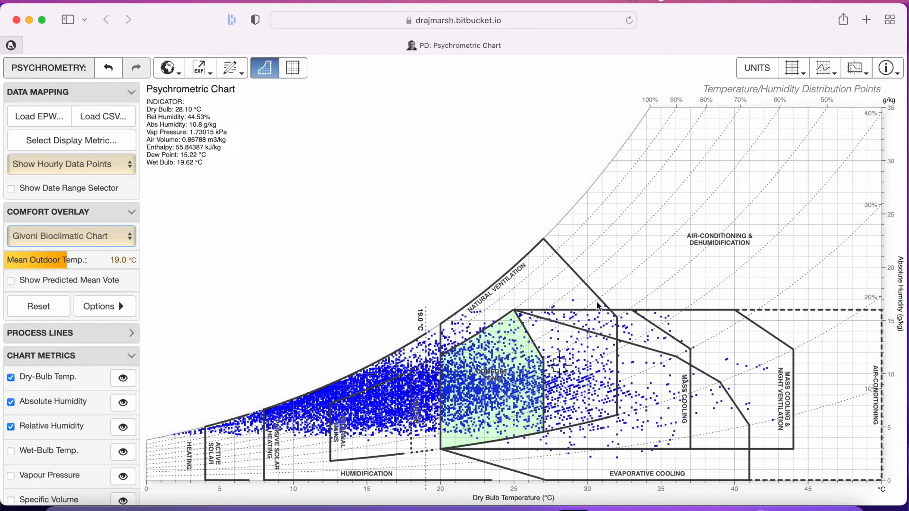
mouse_move(612, 493)
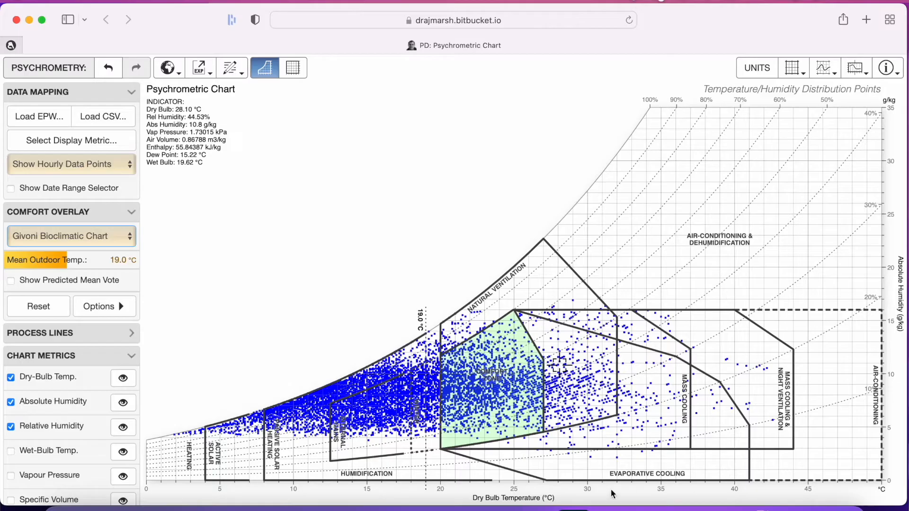
mouse_move(527, 489)
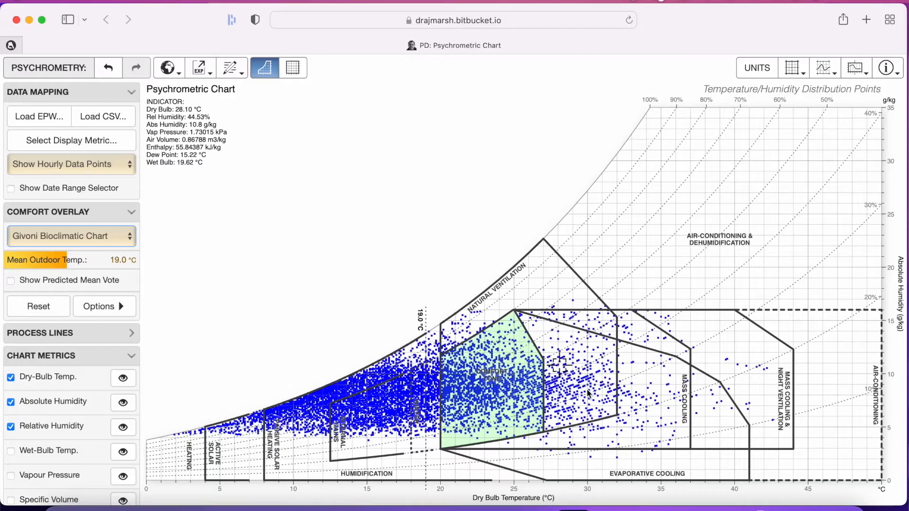
mouse_move(617, 356)
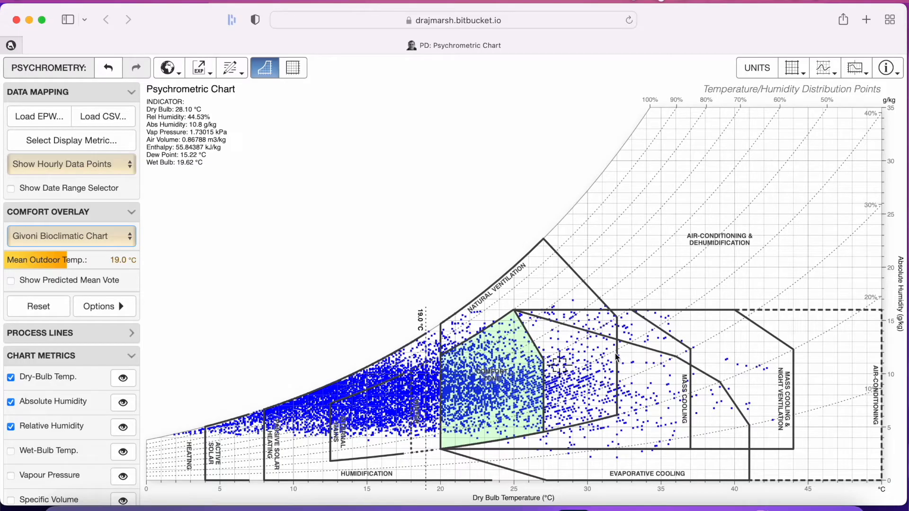
mouse_move(690, 358)
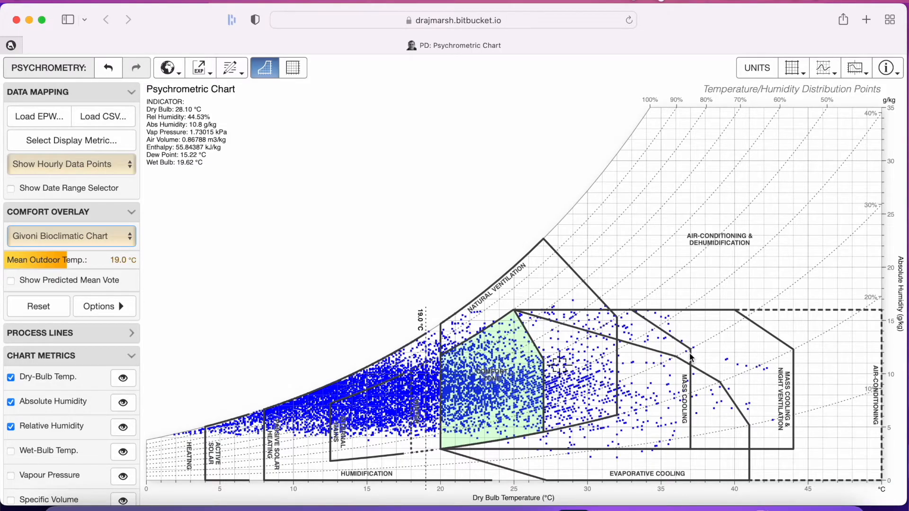
mouse_move(616, 462)
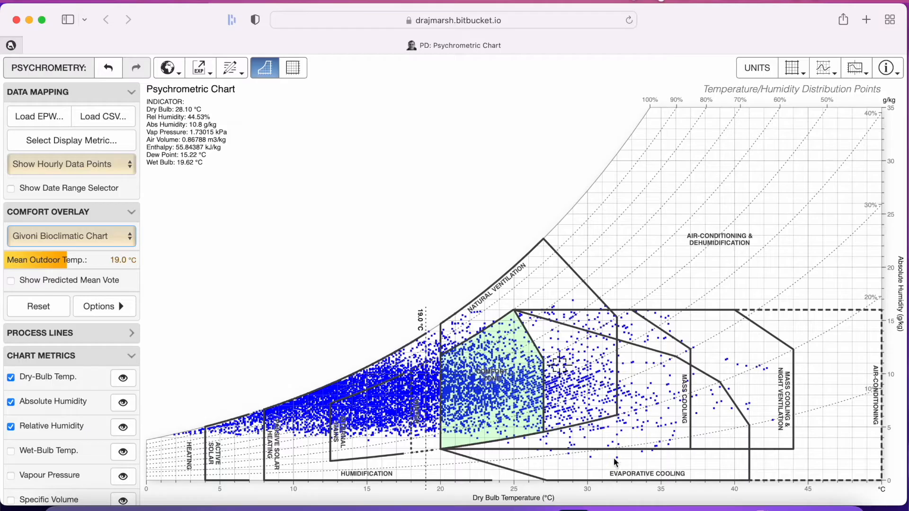
mouse_move(726, 350)
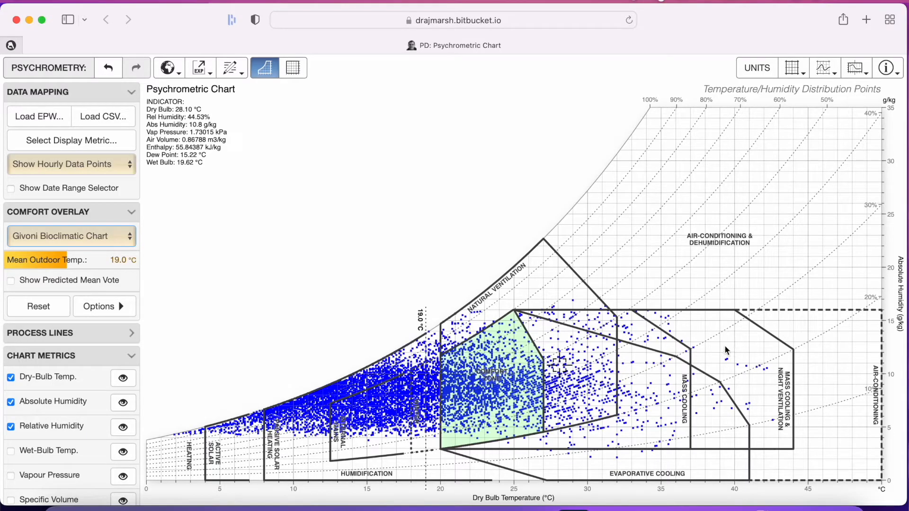
mouse_move(703, 471)
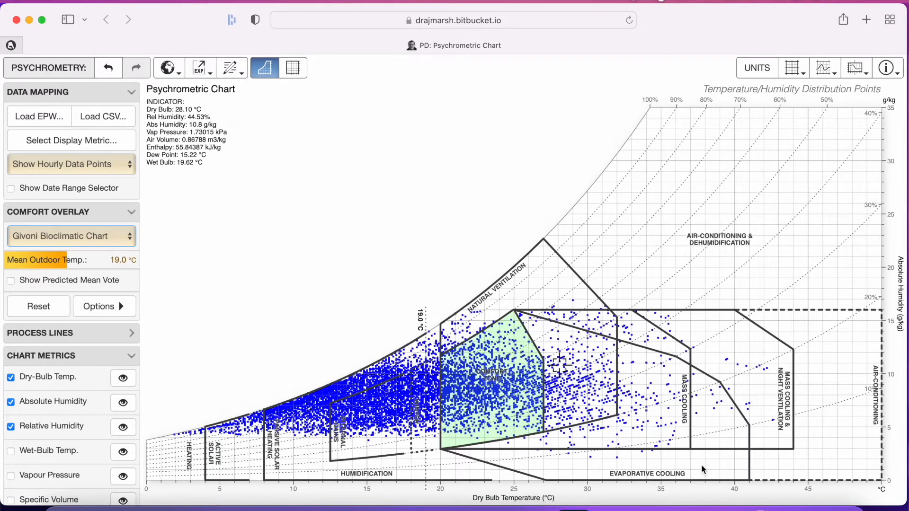
mouse_move(725, 386)
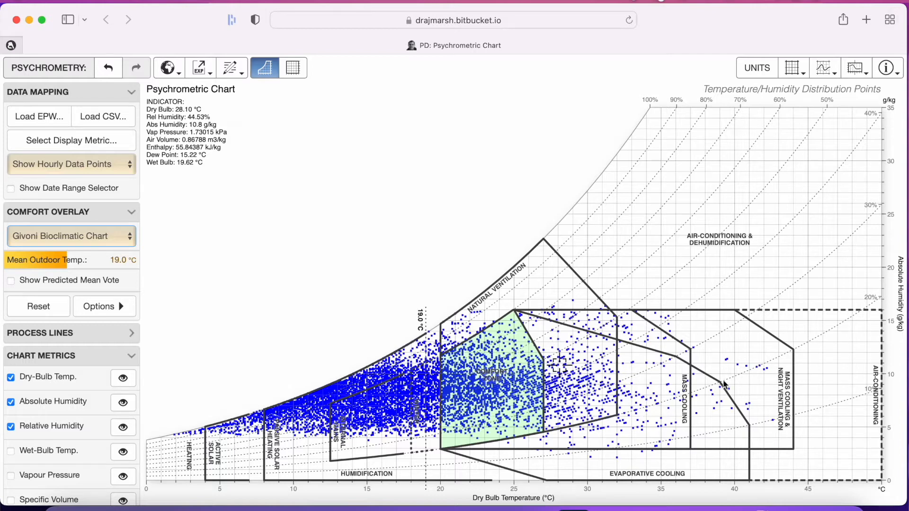
mouse_move(643, 381)
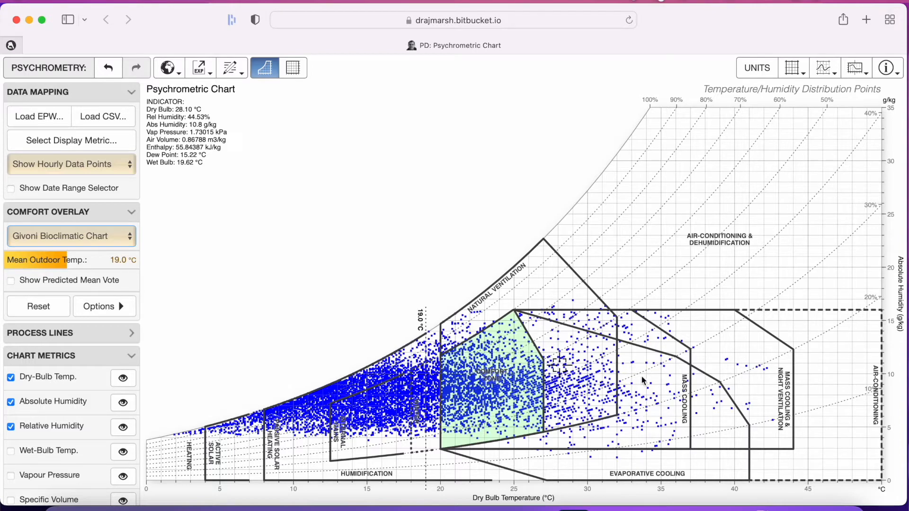
mouse_move(746, 325)
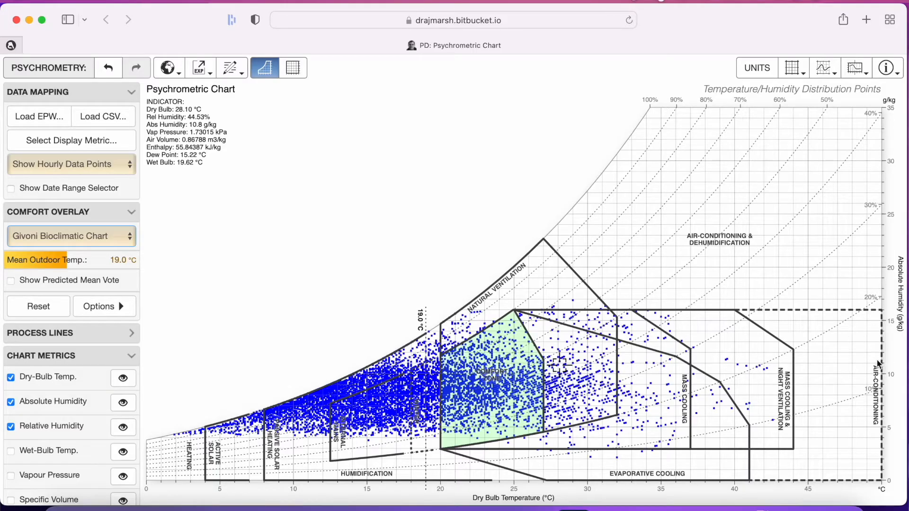
mouse_move(883, 483)
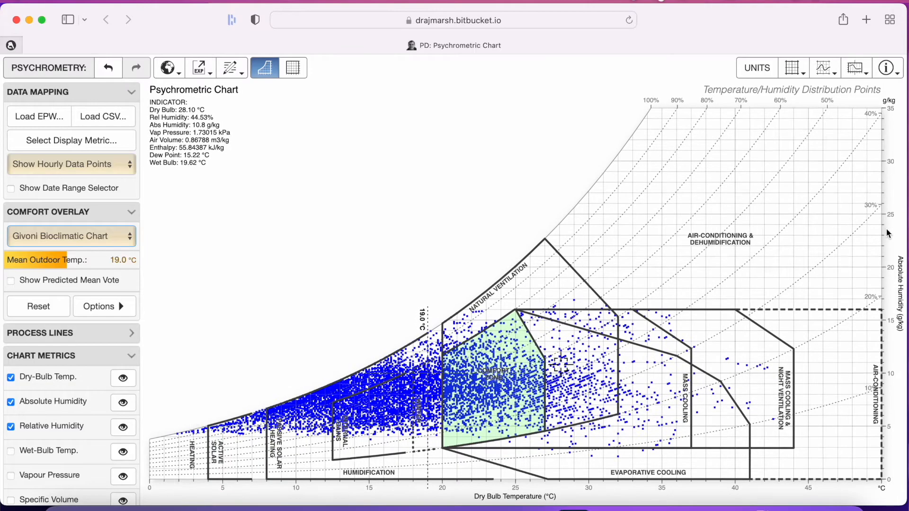
- Load the '4. Singapore' example dataset from the Weather Station menu
left_click(166, 68)
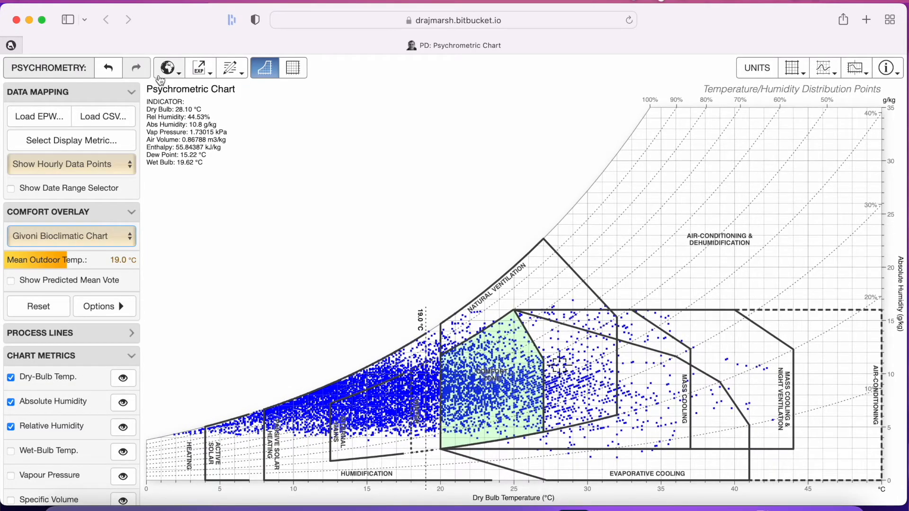
left_click(168, 68)
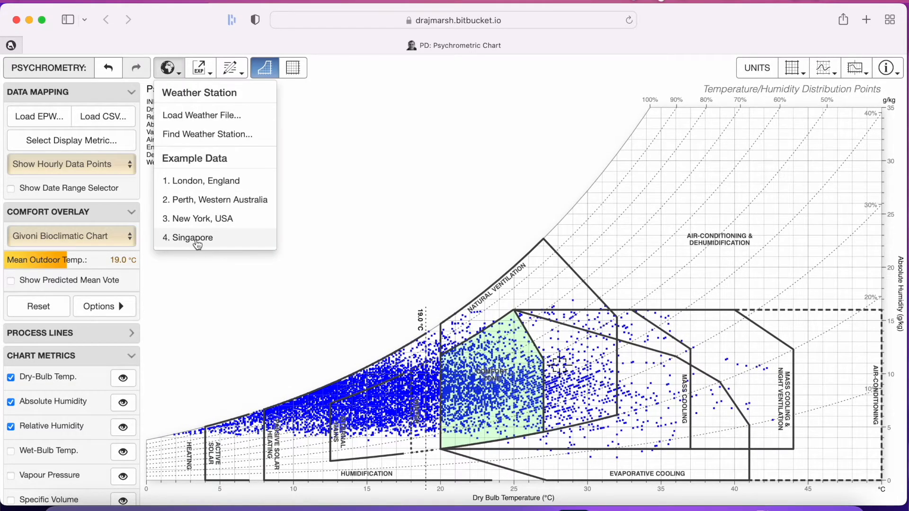
left_click(189, 237)
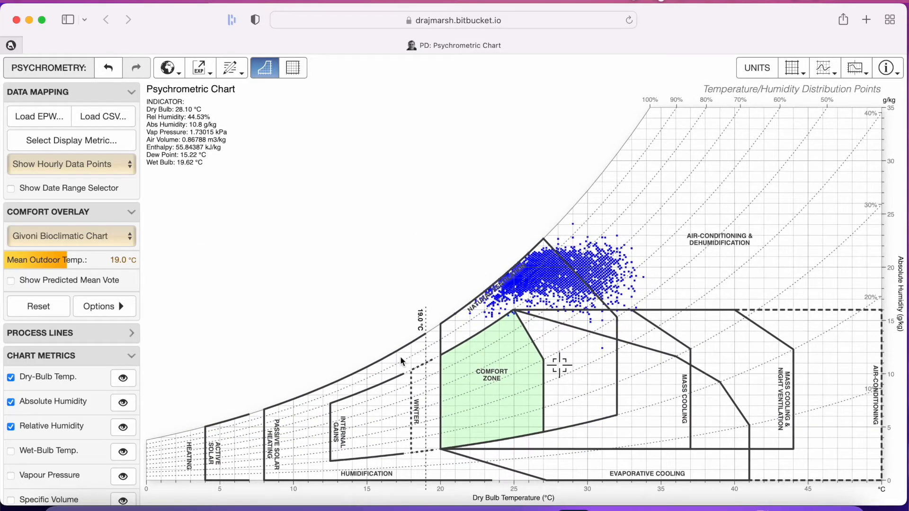
mouse_move(300, 404)
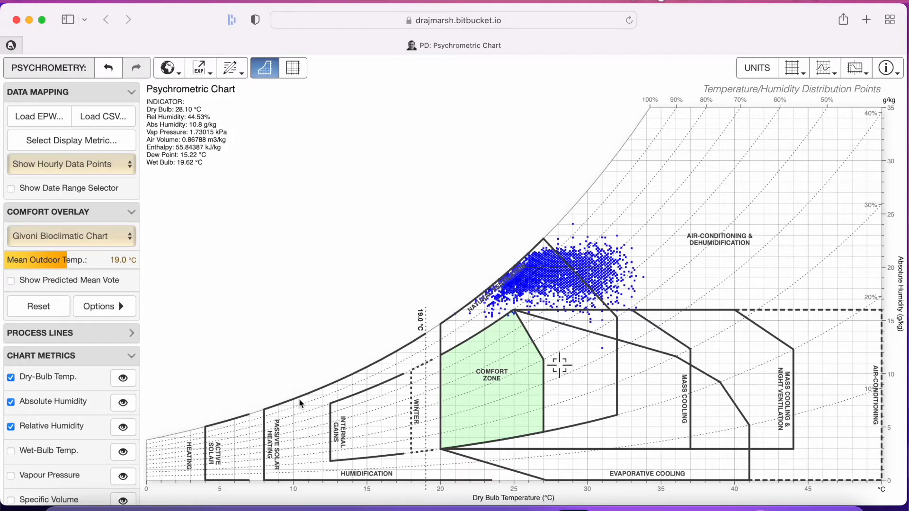
mouse_move(628, 496)
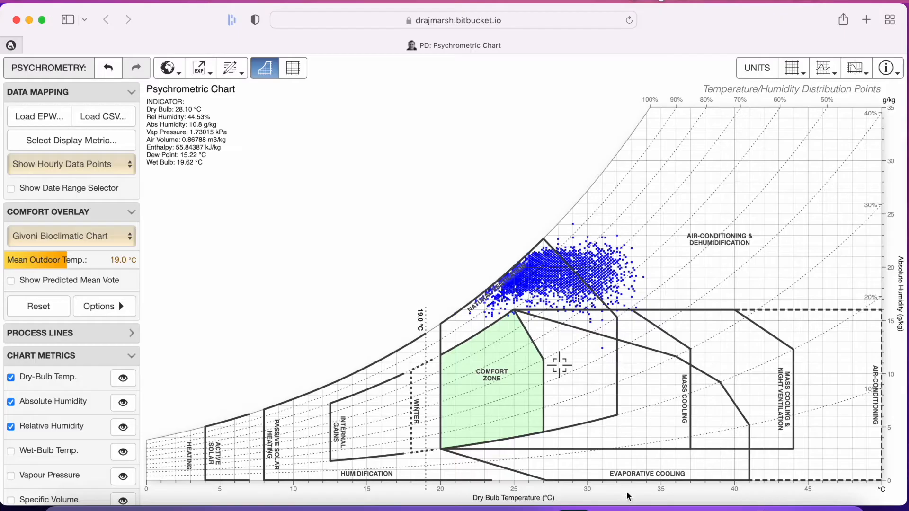
mouse_move(567, 381)
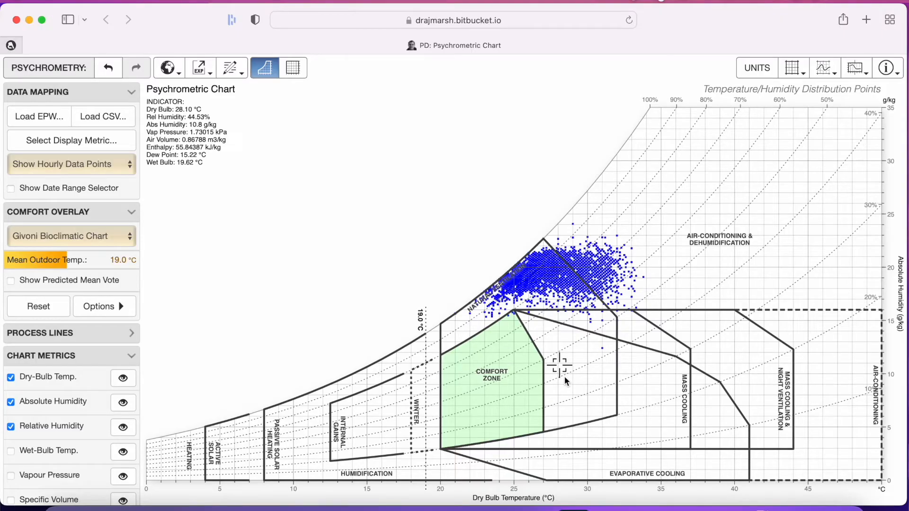
mouse_move(566, 310)
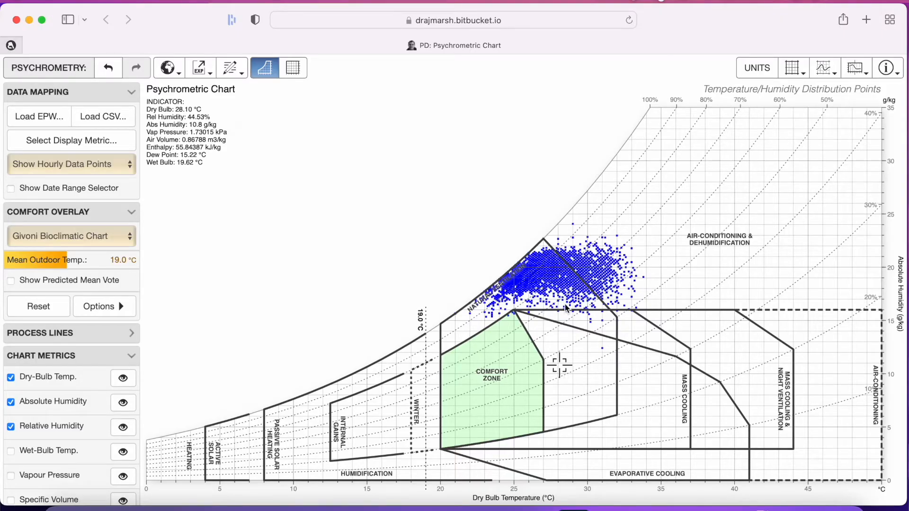
mouse_move(580, 325)
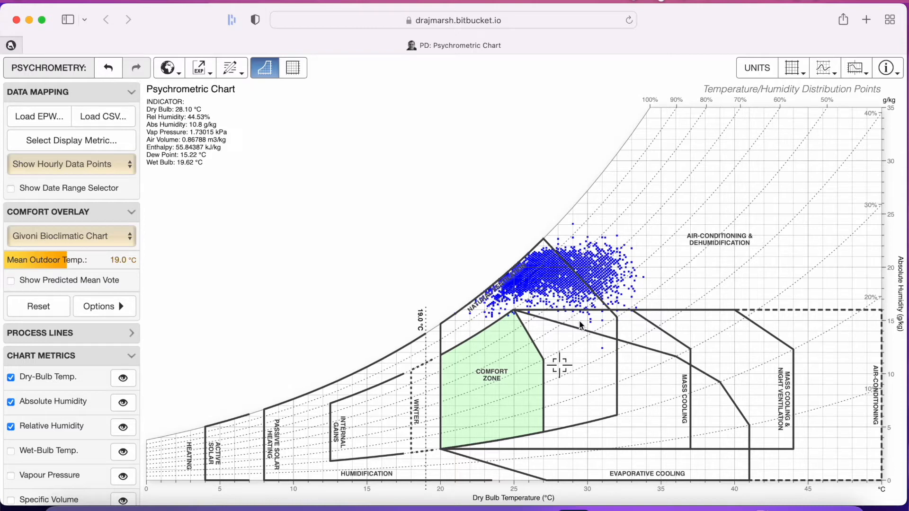
mouse_move(444, 354)
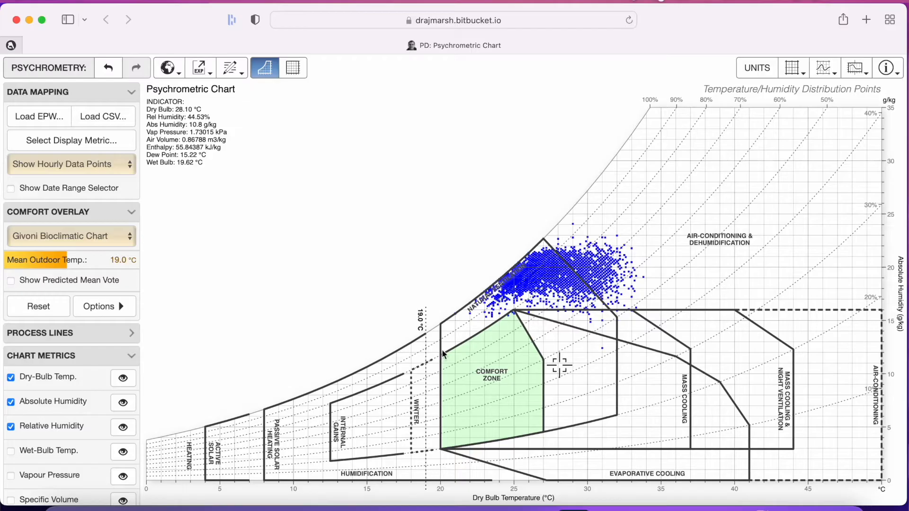
mouse_move(517, 319)
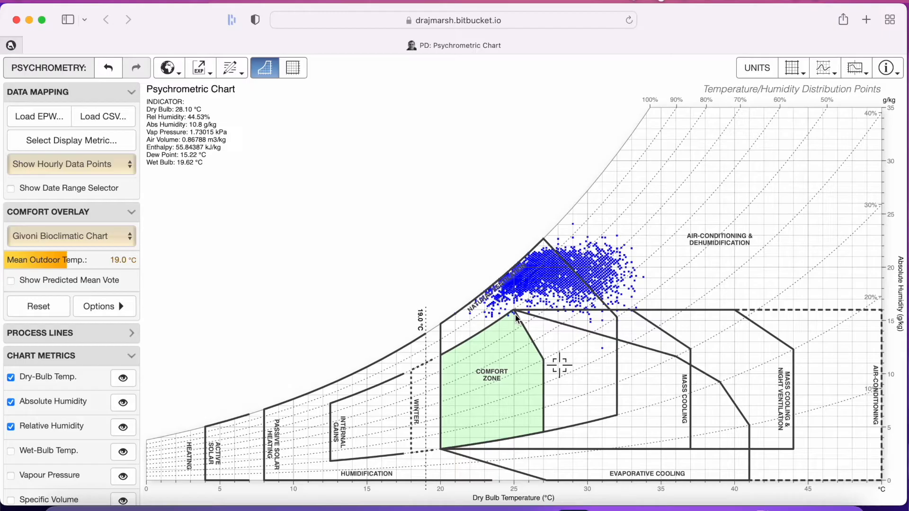
mouse_move(513, 325)
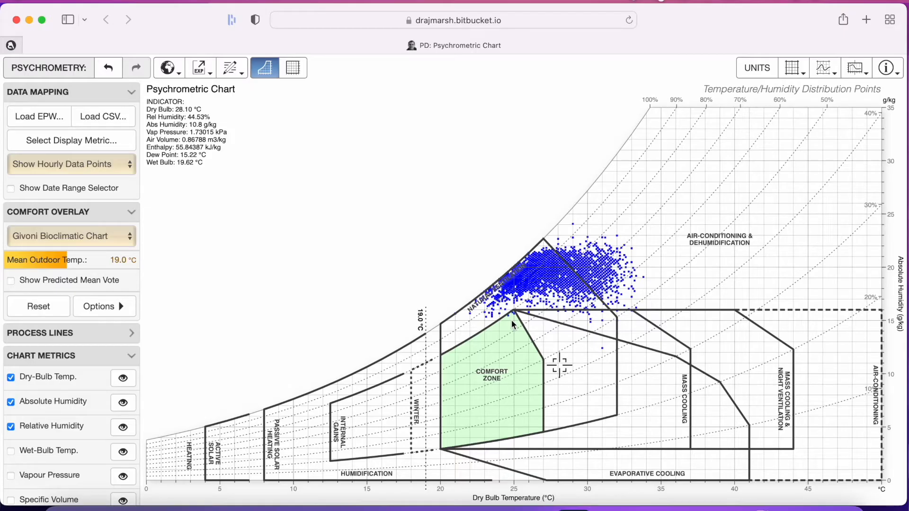
mouse_move(643, 322)
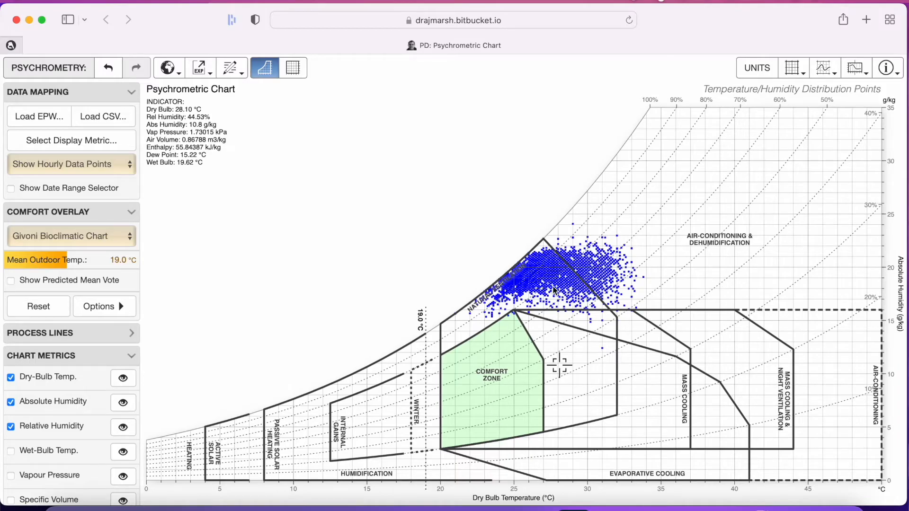
mouse_move(539, 283)
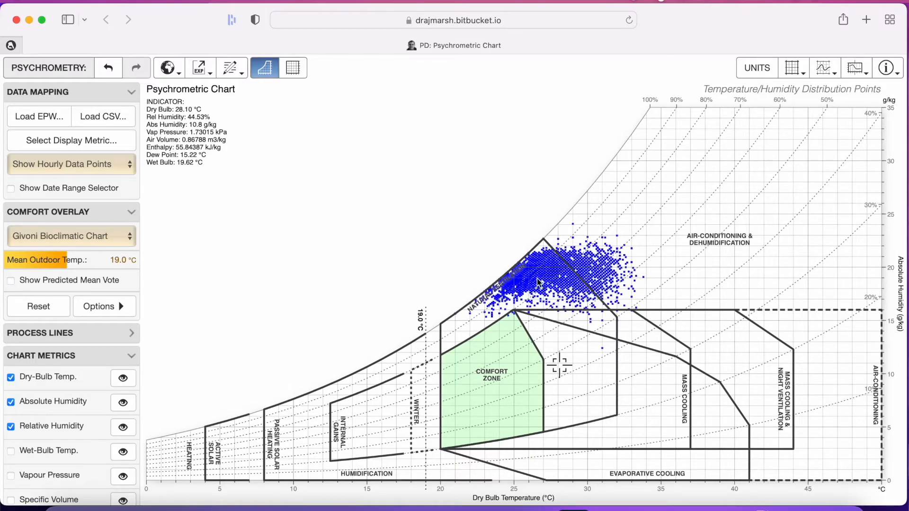
mouse_move(594, 333)
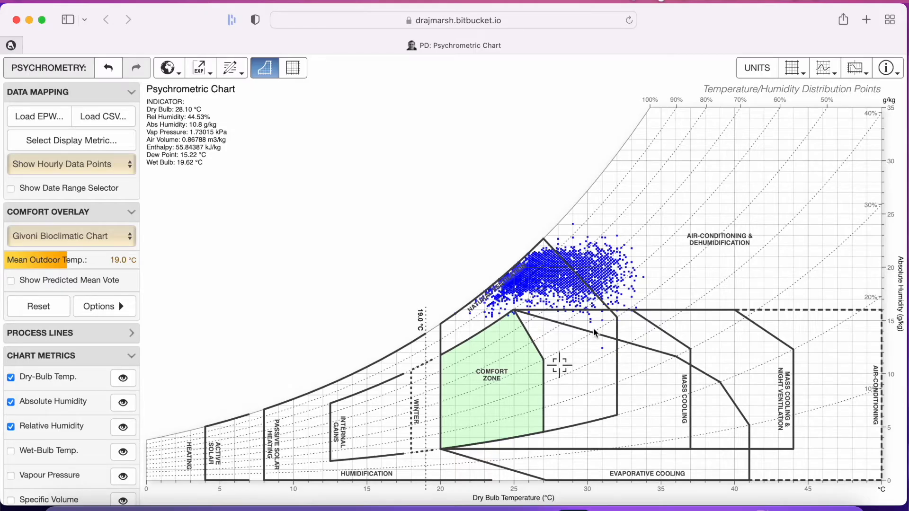
mouse_move(610, 343)
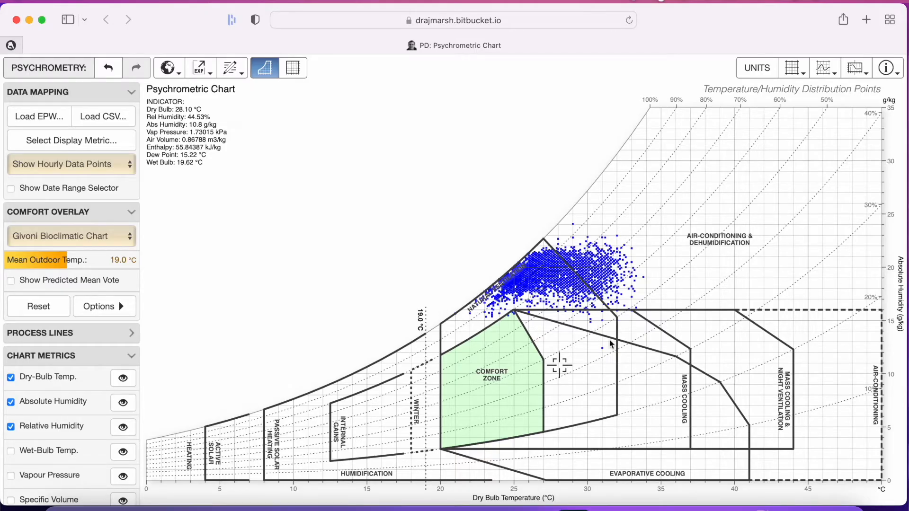
mouse_move(643, 411)
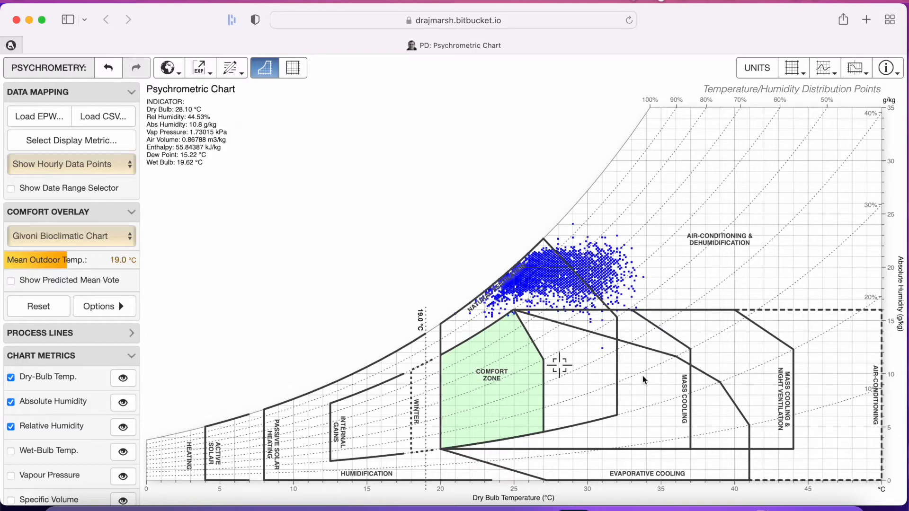
mouse_move(481, 327)
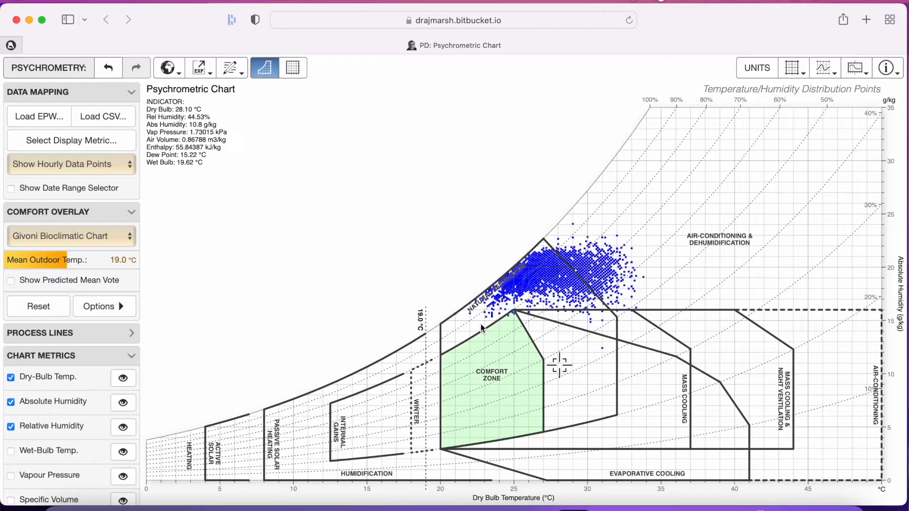
mouse_move(655, 267)
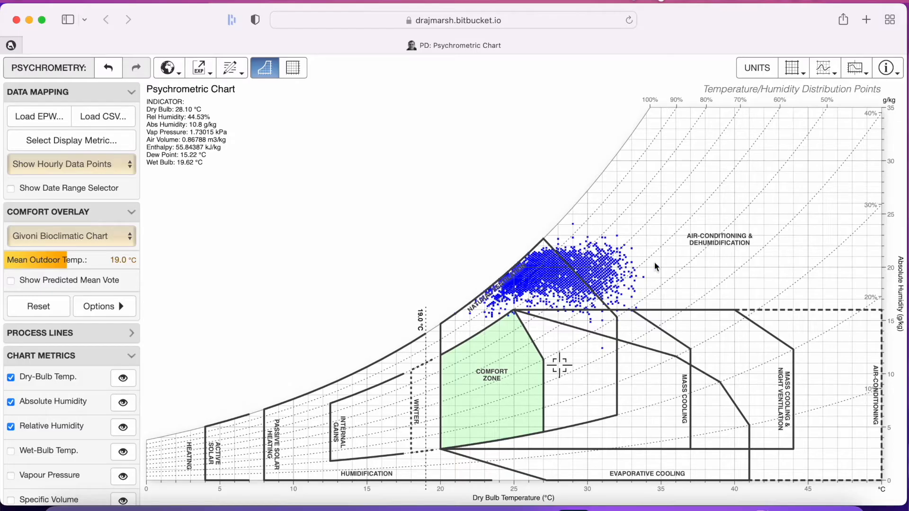
mouse_move(683, 260)
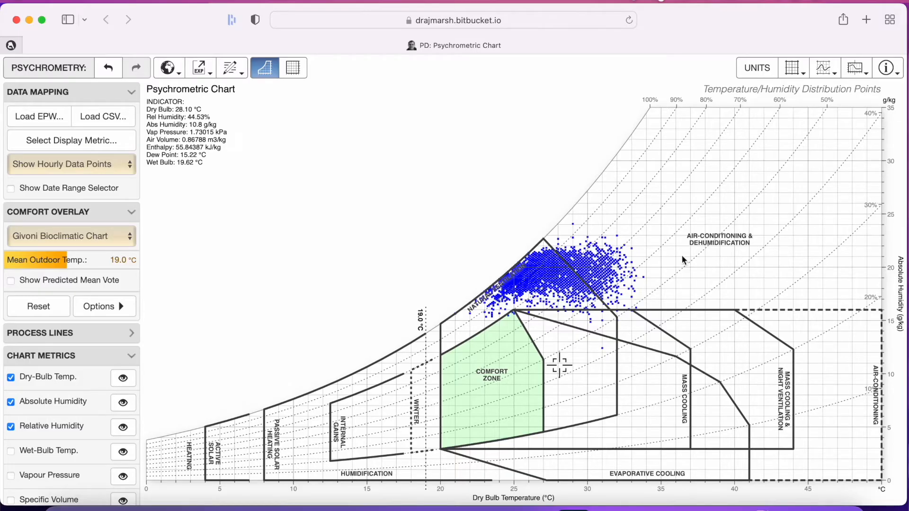
mouse_move(714, 262)
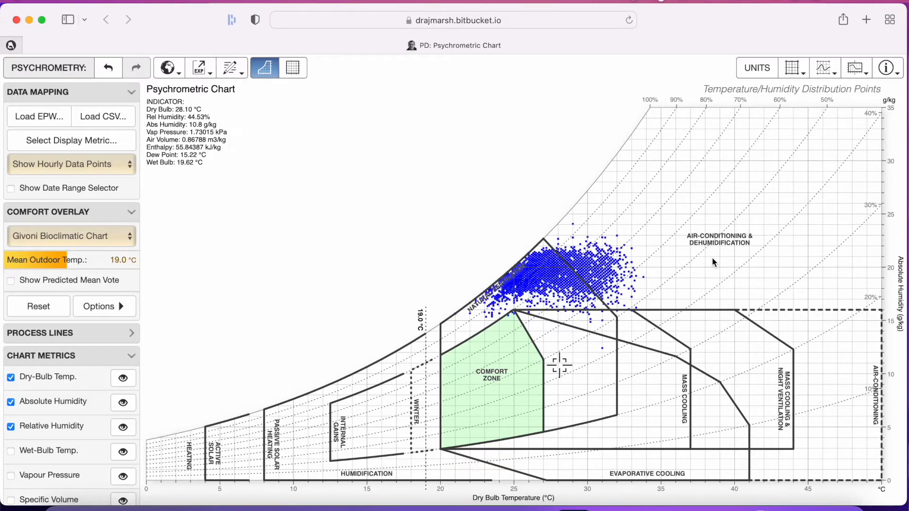
mouse_move(294, 67)
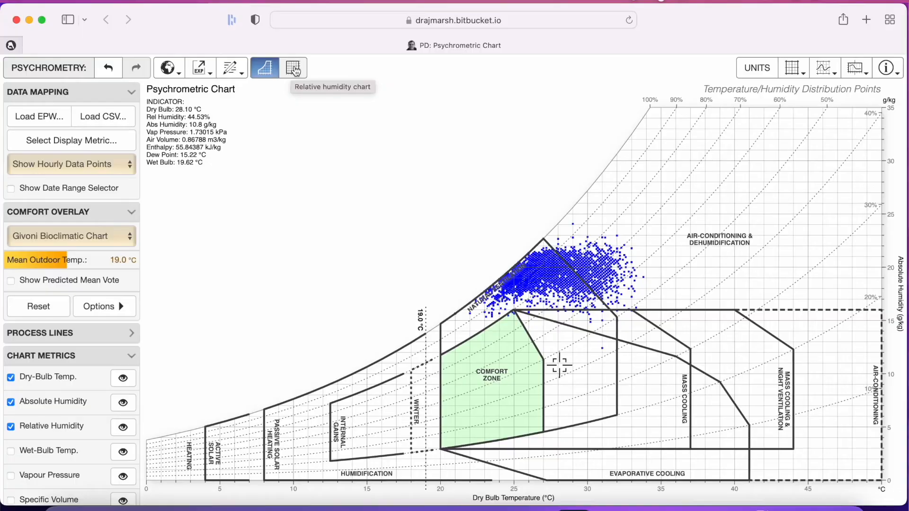
- Show the Weather Station menu with Load Weather File and the example cities
left_click(167, 68)
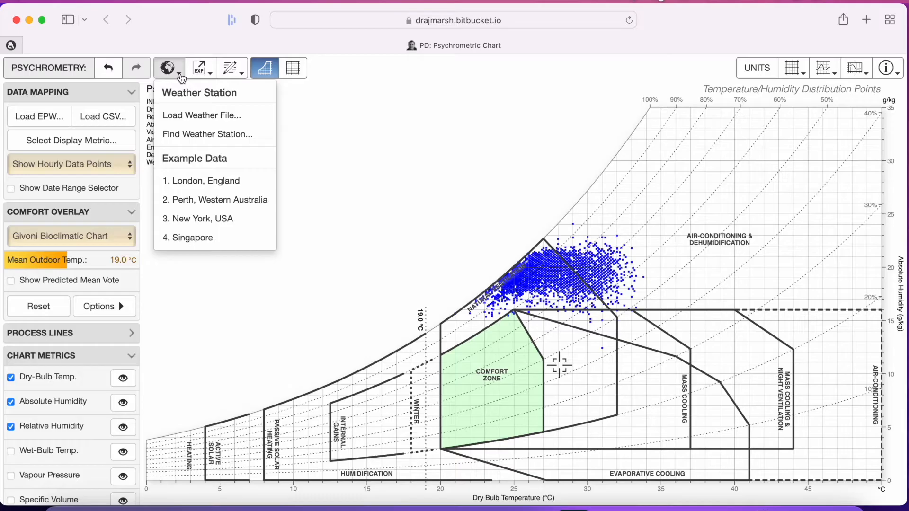
mouse_move(182, 115)
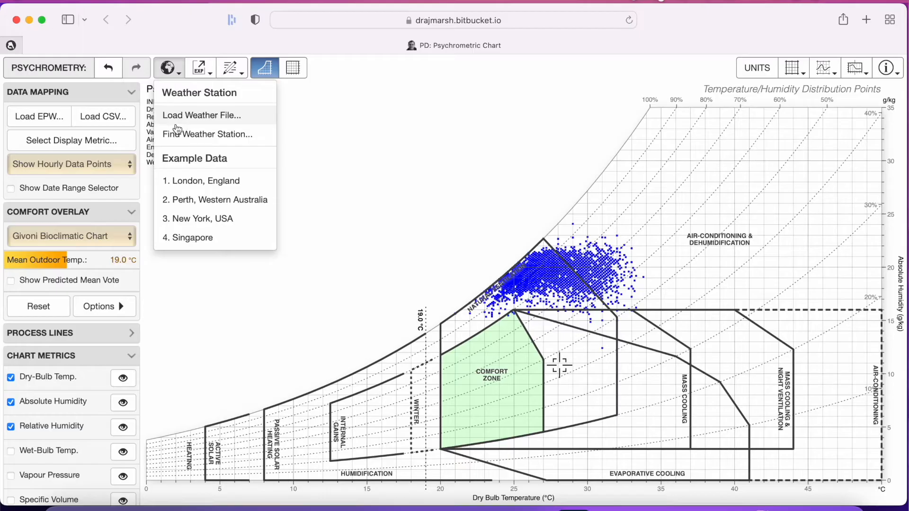
mouse_move(450, 181)
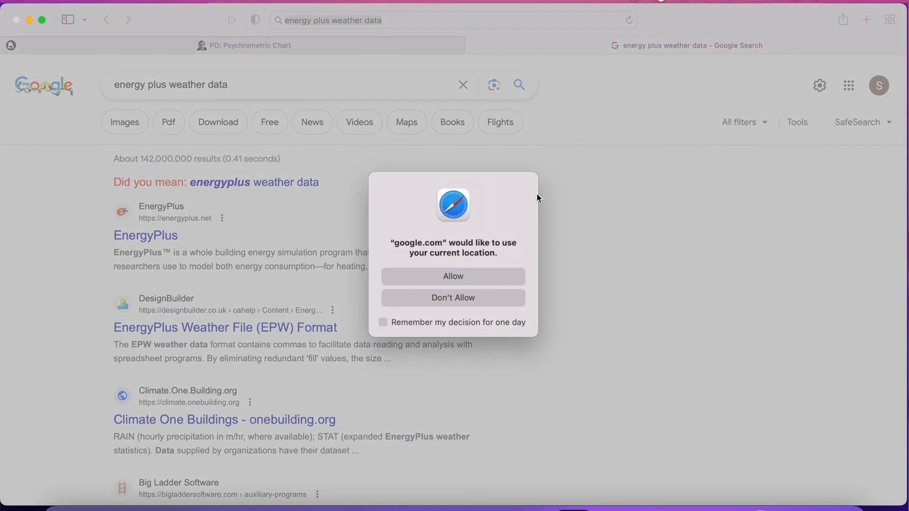
- Decline the location prompt and open the EnergyPlus home page result
left_click(453, 297)
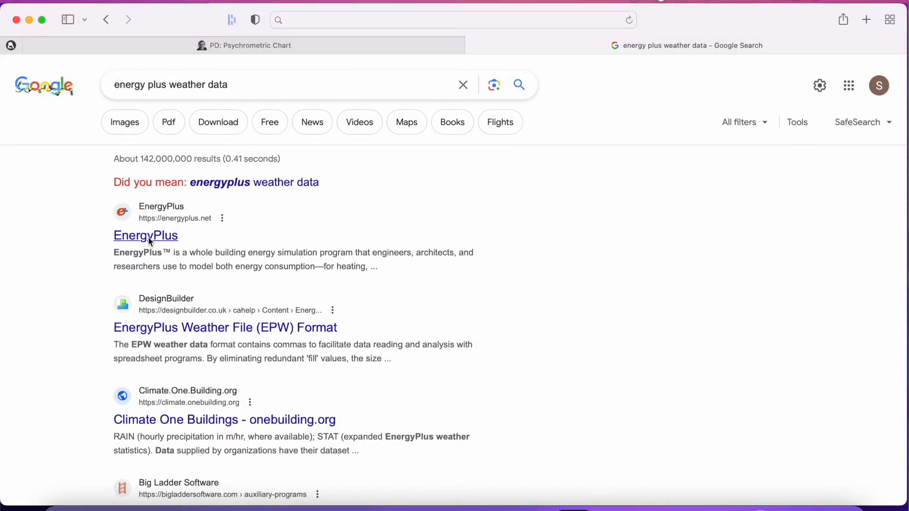
left_click(145, 235)
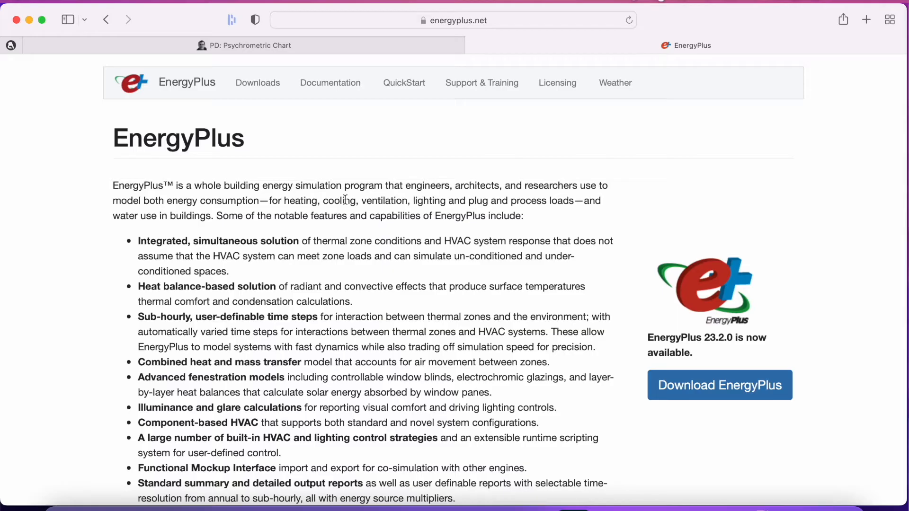
mouse_move(279, 95)
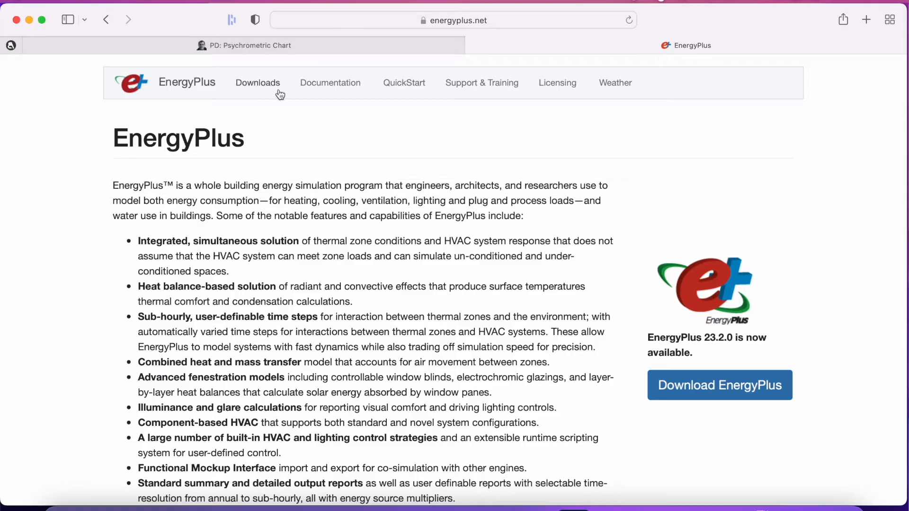
- Browse EnergyPlus weather data through Europe and France to Marseille 076500 (IWEC)
left_click(615, 82)
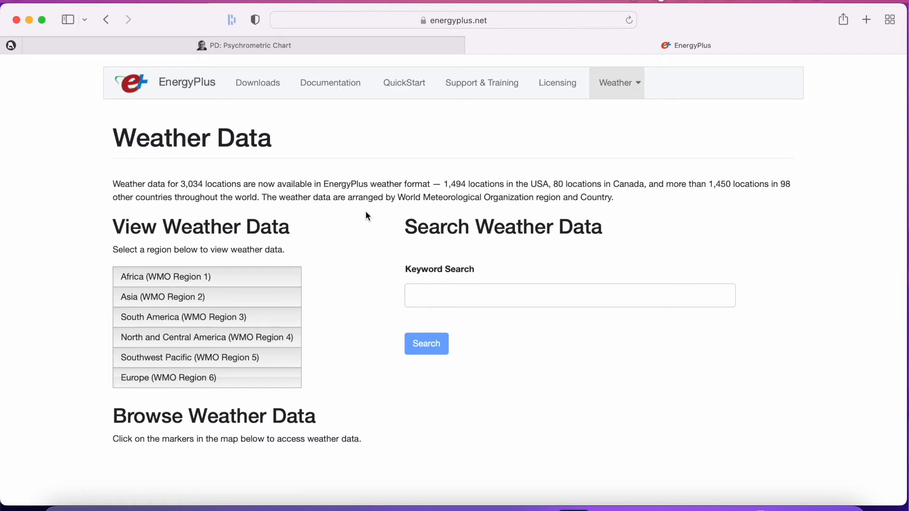
scroll("up", 3)
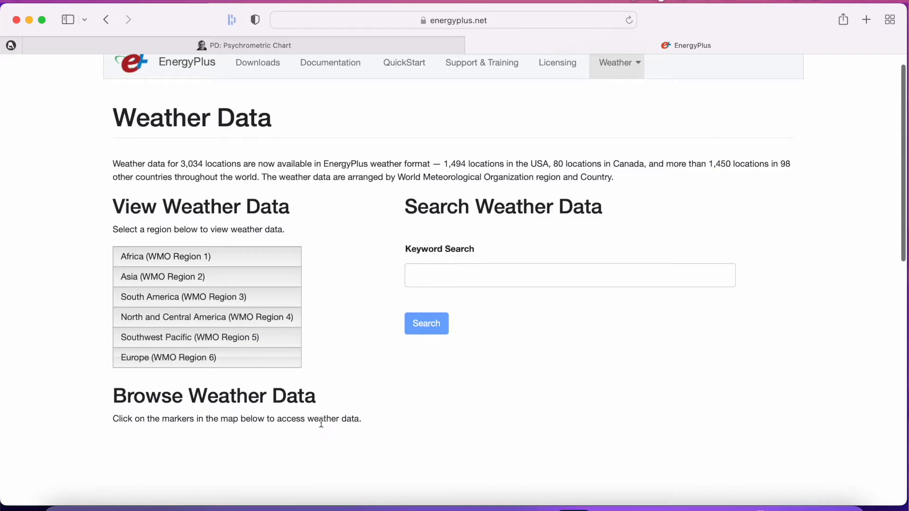
mouse_move(168, 357)
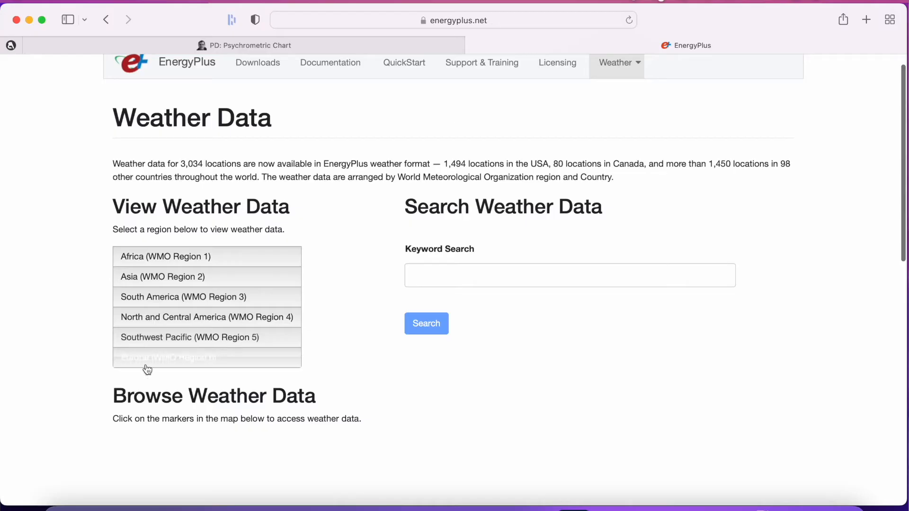
left_click(168, 358)
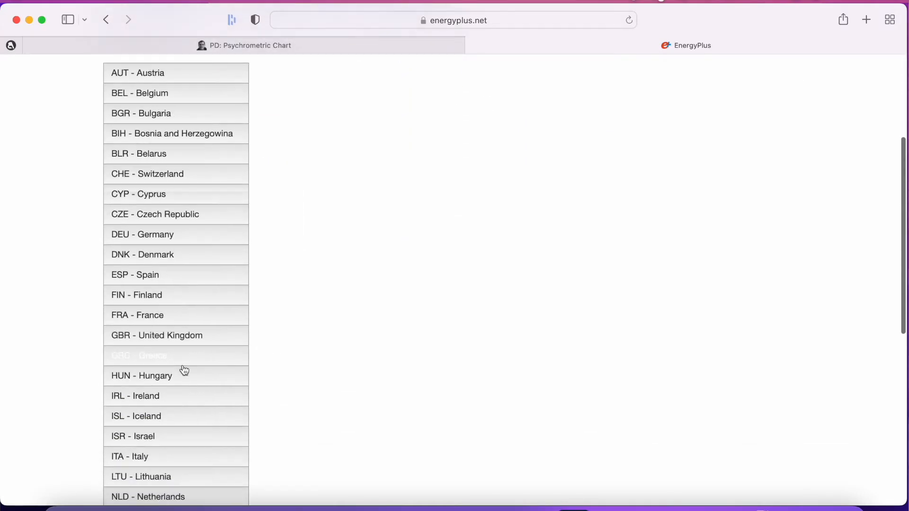
left_click(175, 315)
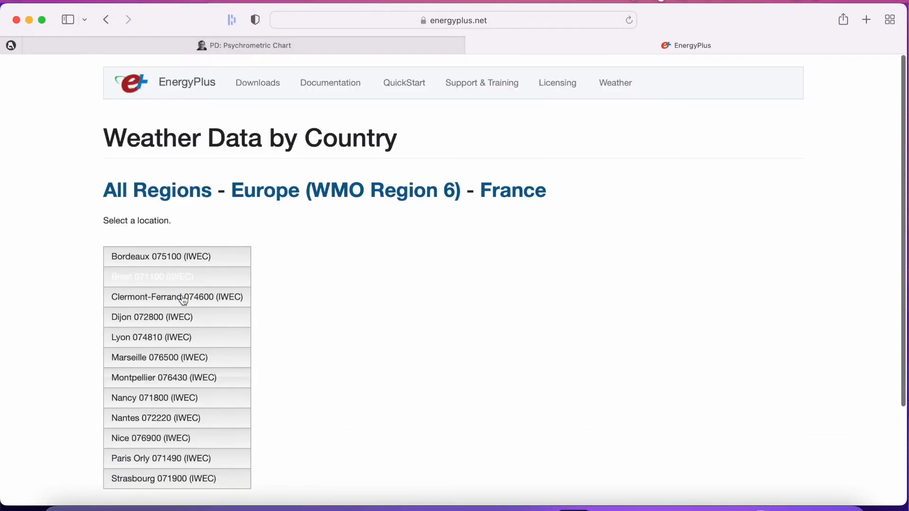
scroll("down", 3)
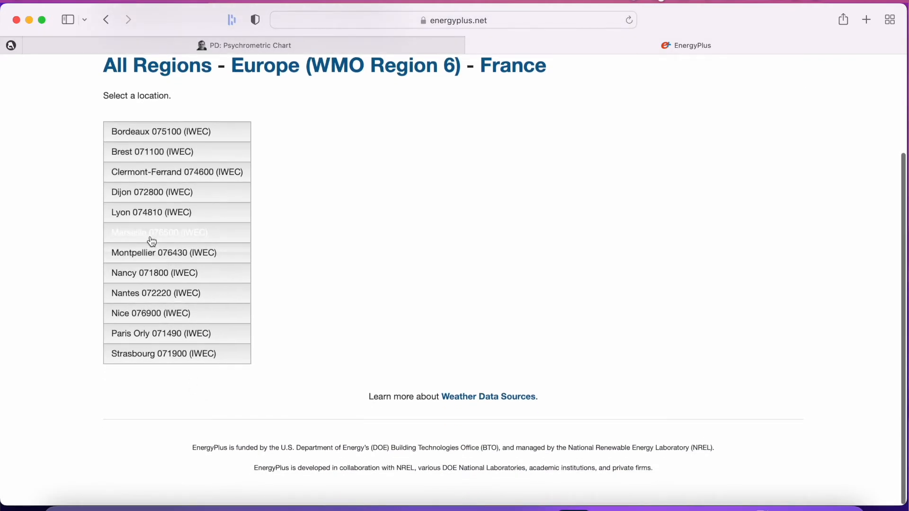
left_click(159, 233)
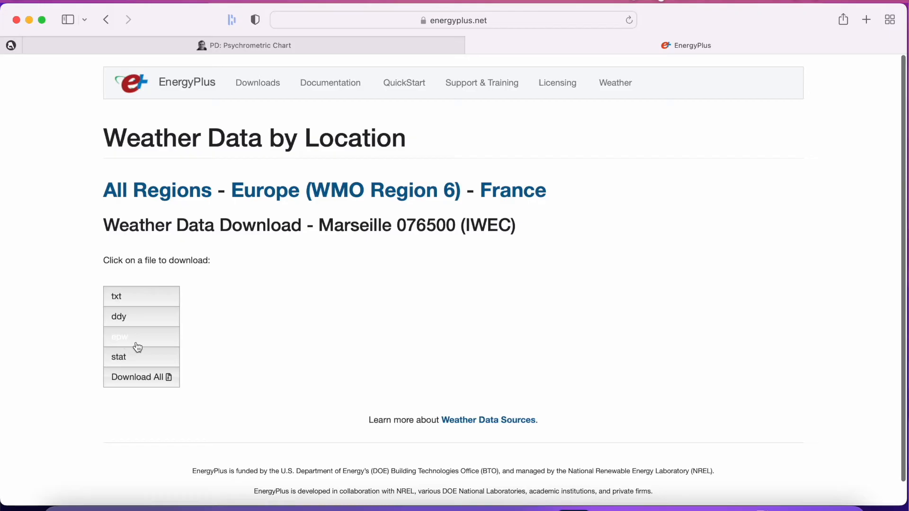
mouse_move(183, 347)
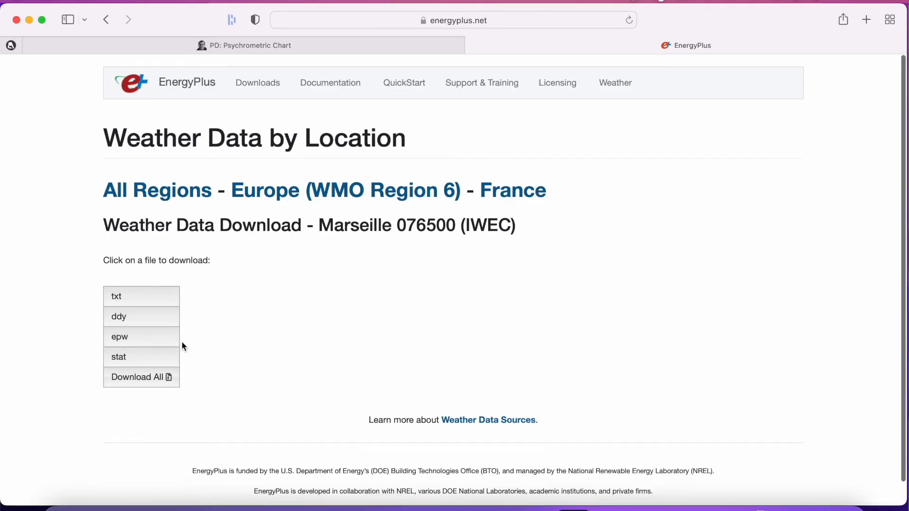
- Download and allow the Marseille EPW file, then return to the chart tab
left_click(141, 377)
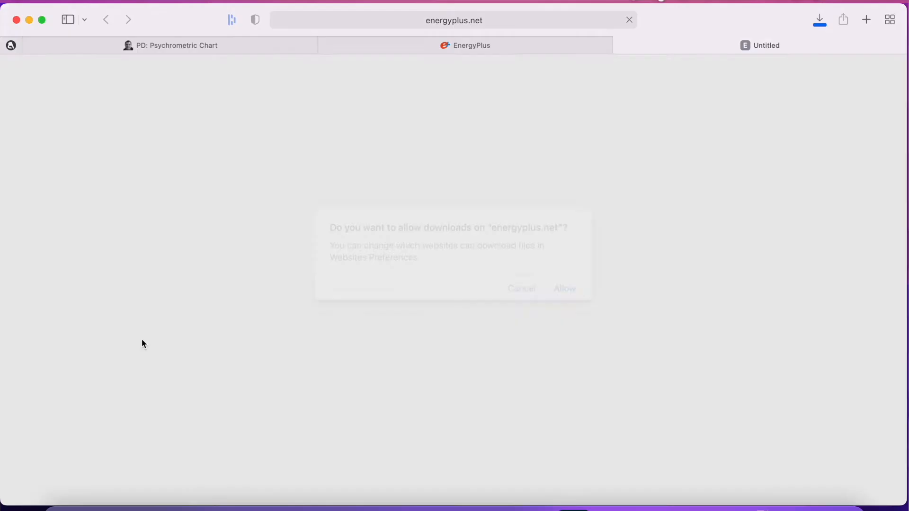
left_click(563, 289)
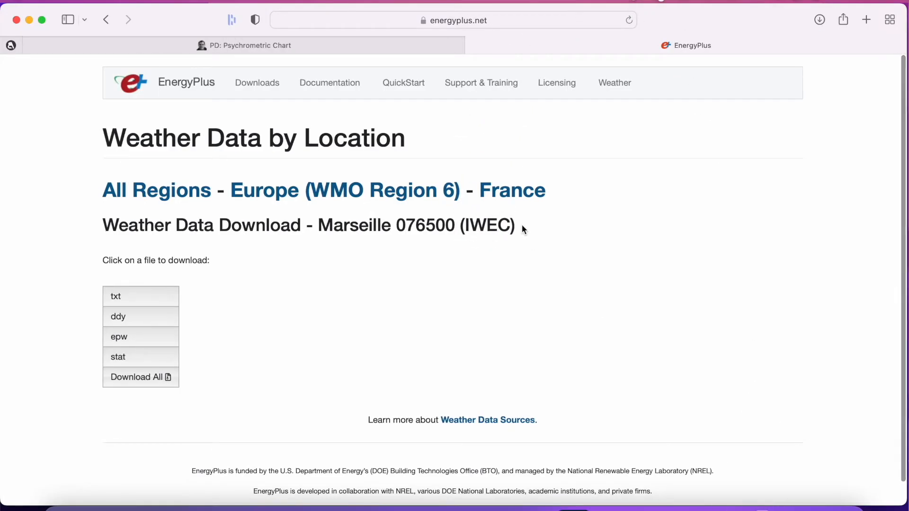
left_click(249, 45)
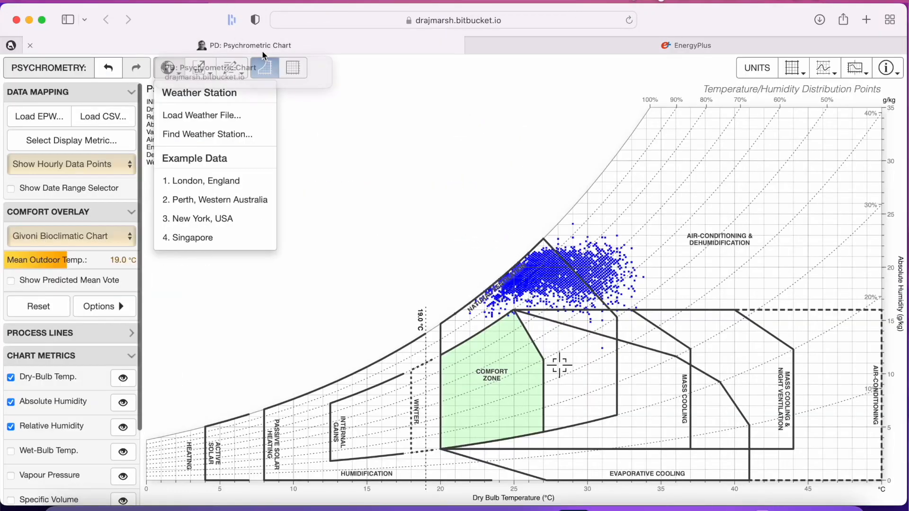
mouse_move(214, 100)
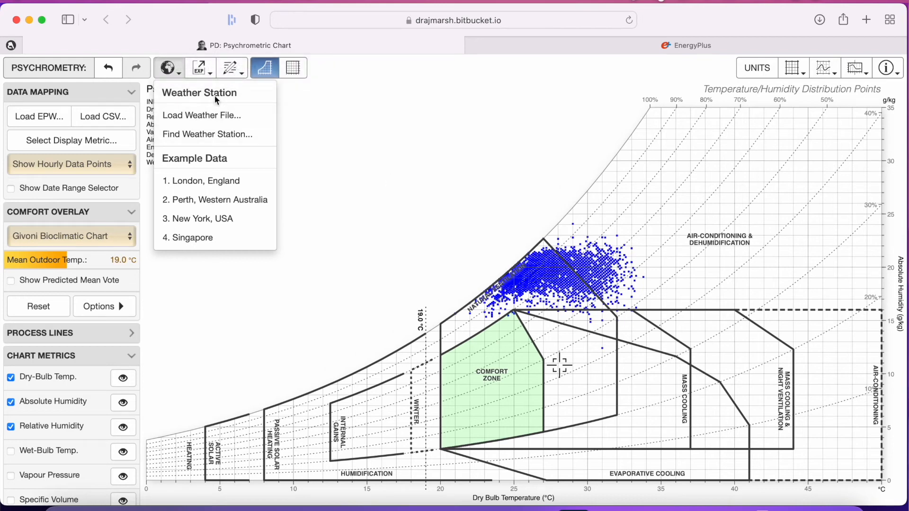
mouse_move(197, 121)
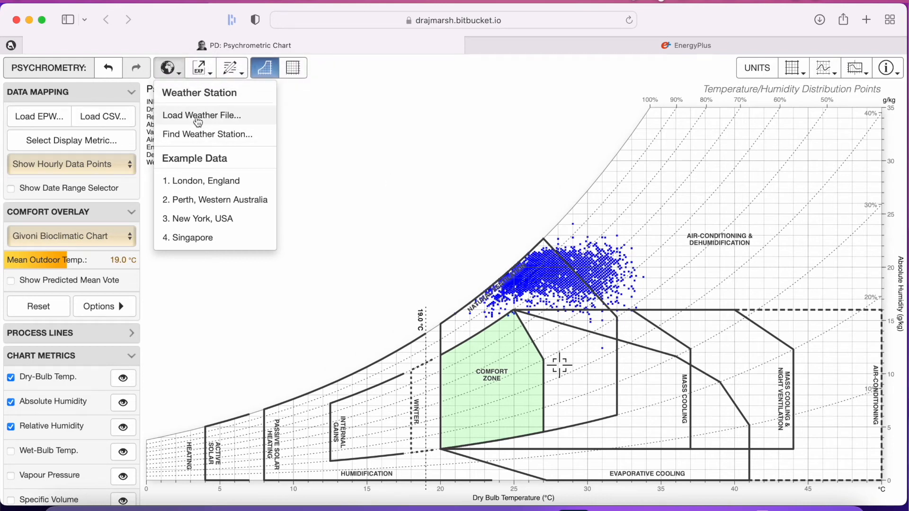
- Upload FRA_Marseille.076500_IWEC.epw via Load Weather File, then show the comfort overlay list
left_click(202, 114)
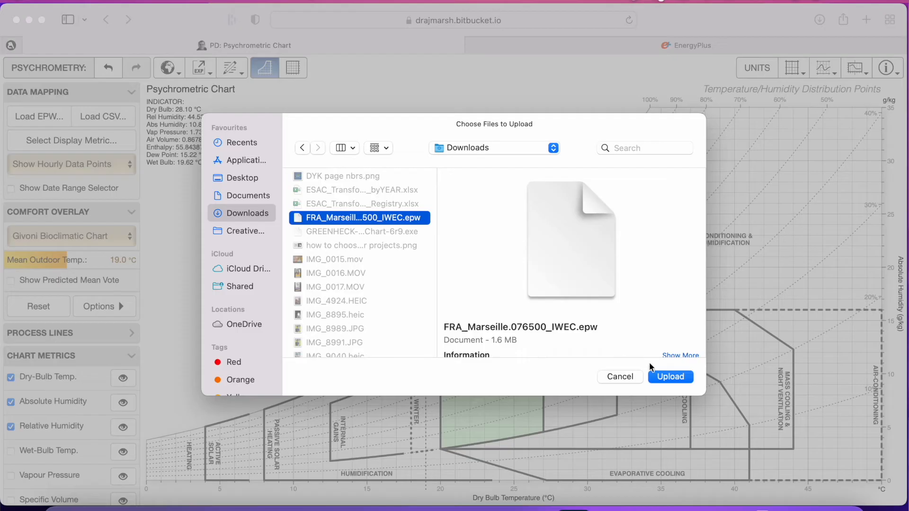
left_click(670, 377)
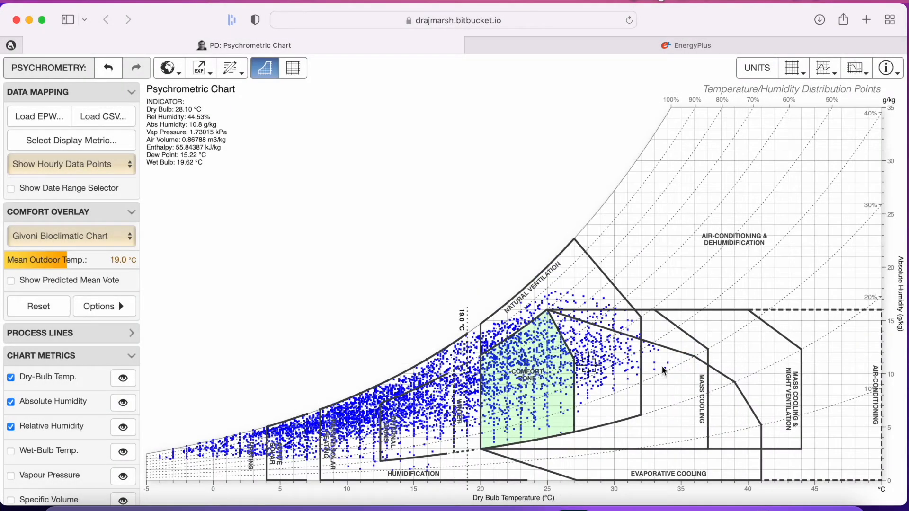
mouse_move(453, 280)
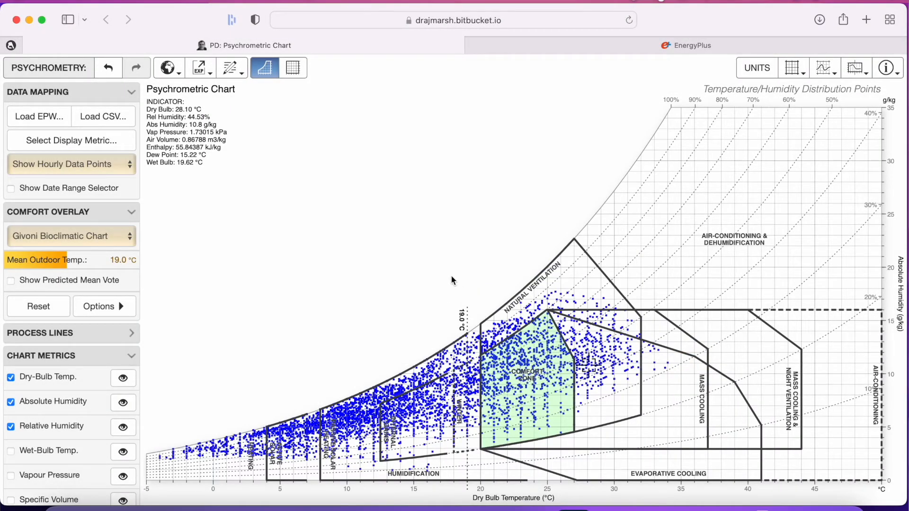
mouse_move(203, 455)
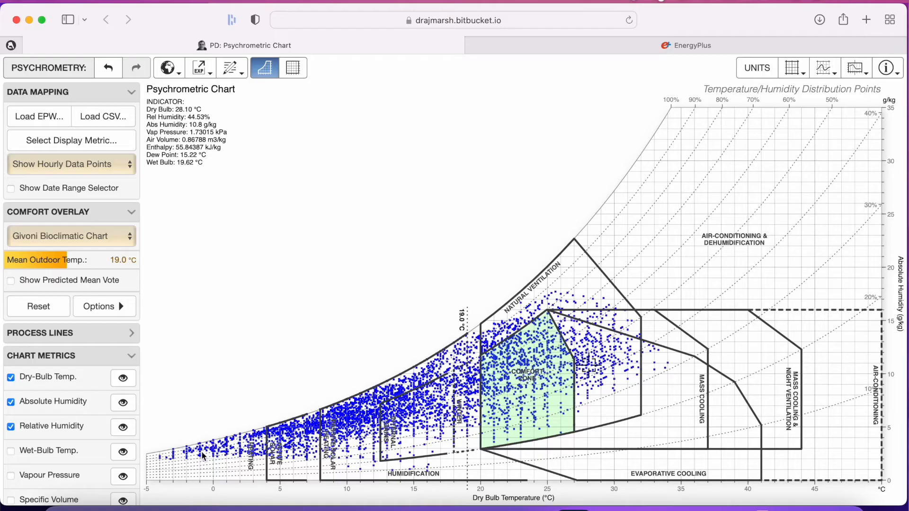
left_click(70, 236)
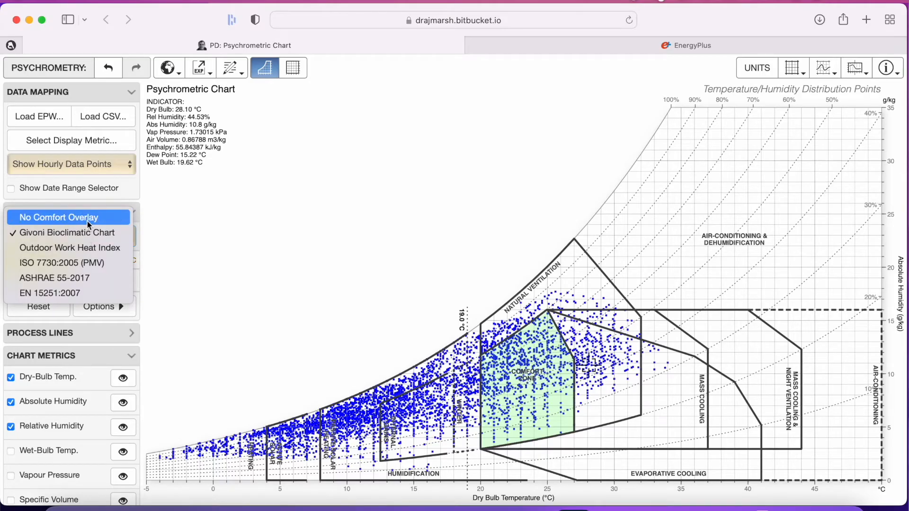
- Remove the comfort overlay from Marseille's hourly points and reopen the overlay choices
left_click(55, 217)
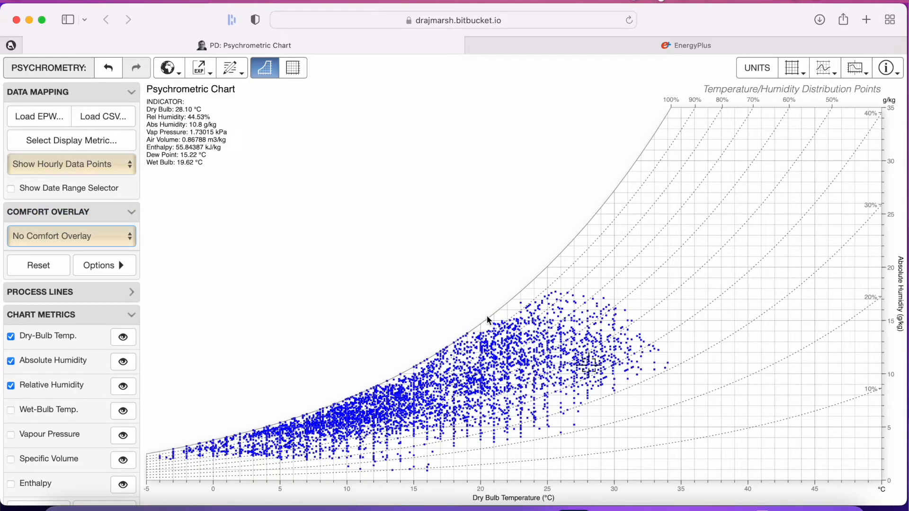
mouse_move(515, 326)
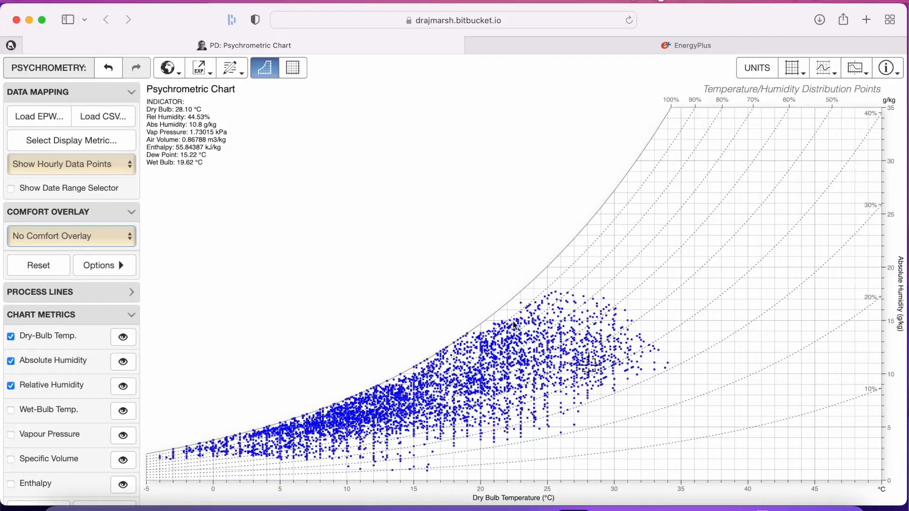
mouse_move(537, 328)
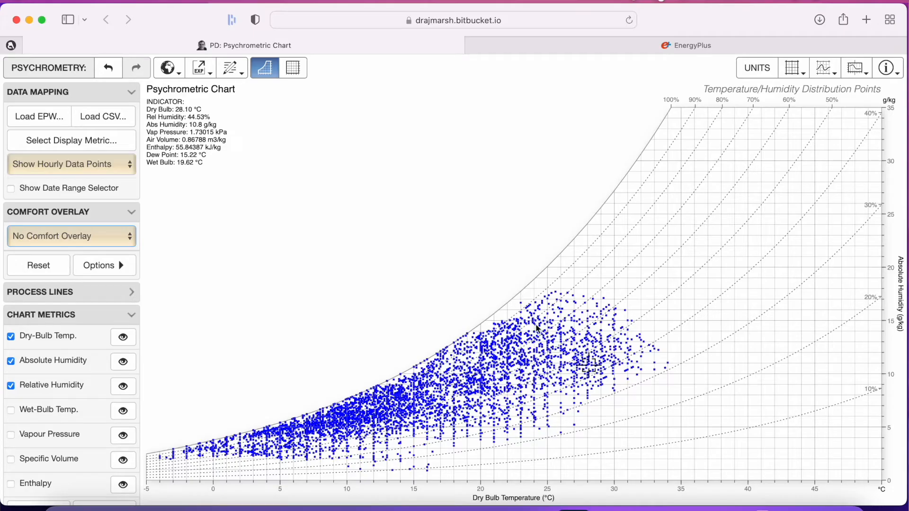
mouse_move(268, 465)
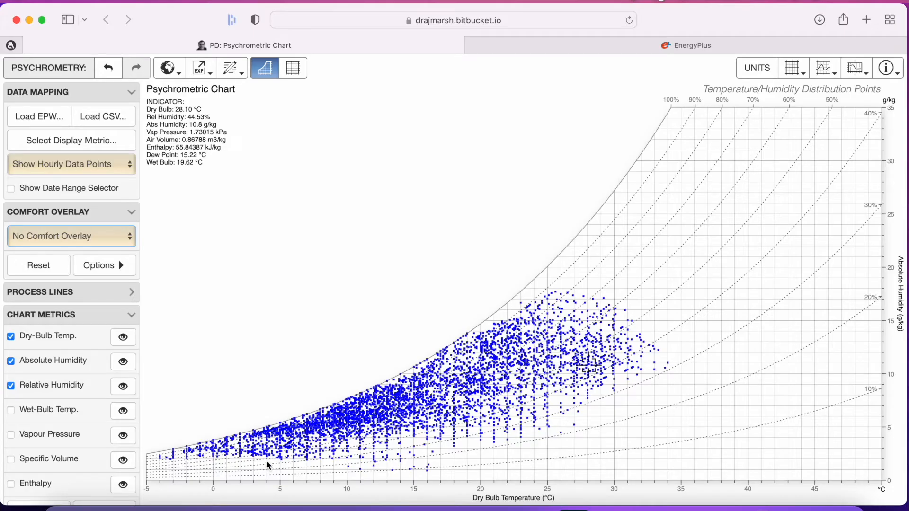
mouse_move(458, 393)
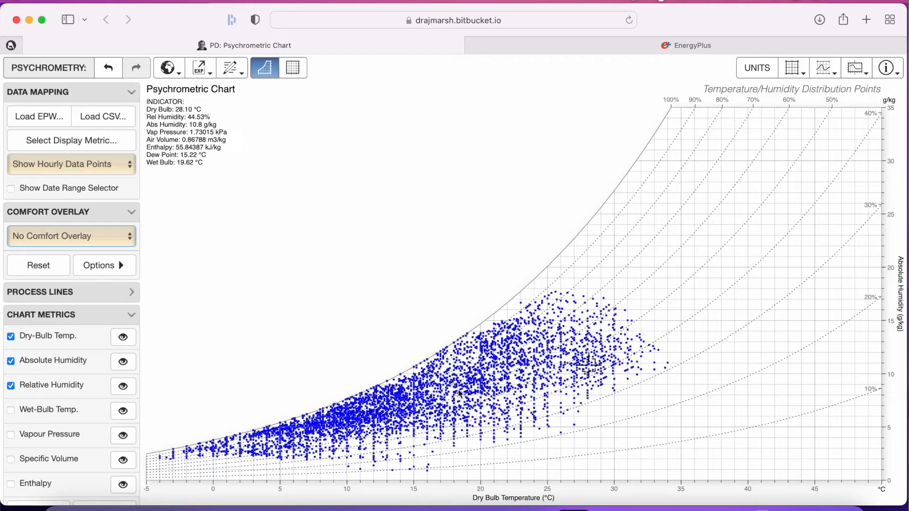
mouse_move(681, 487)
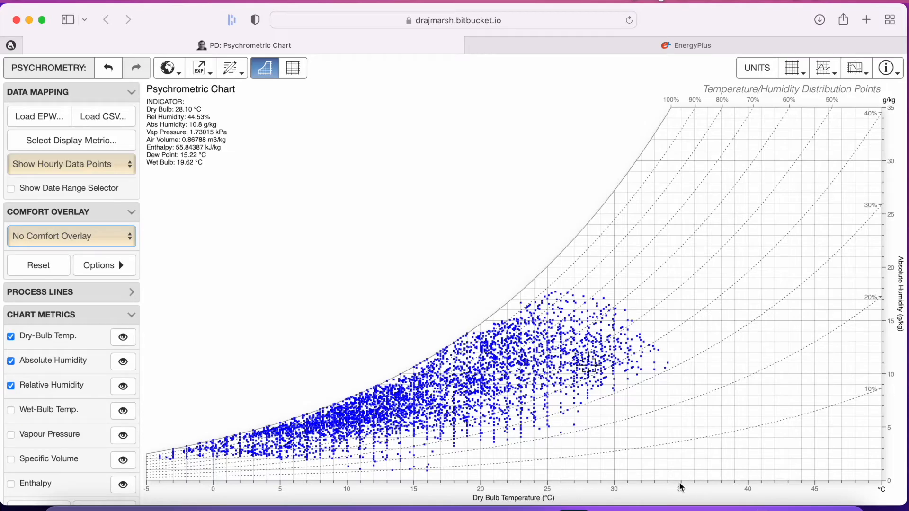
mouse_move(682, 488)
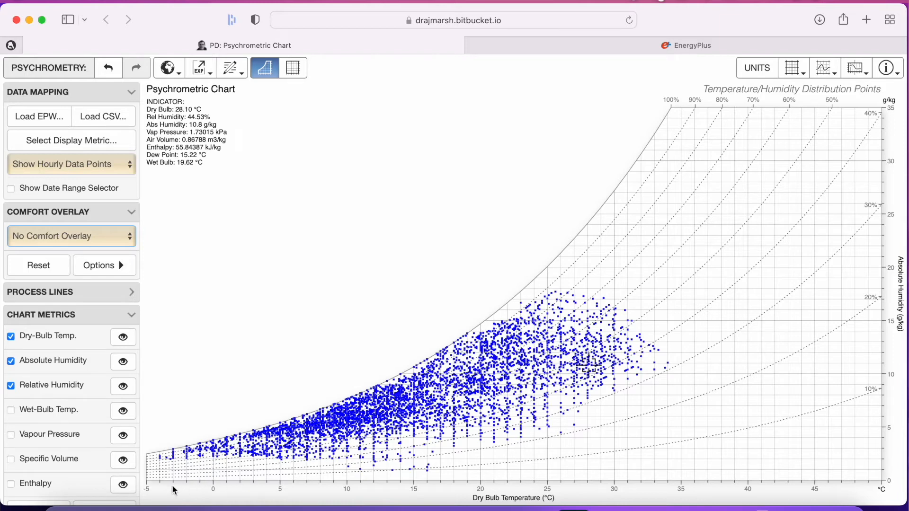
mouse_move(647, 428)
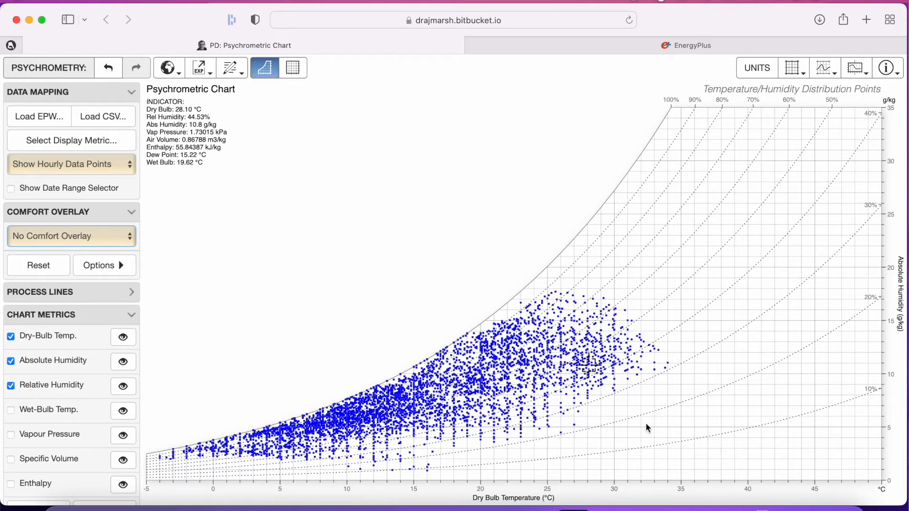
mouse_move(458, 409)
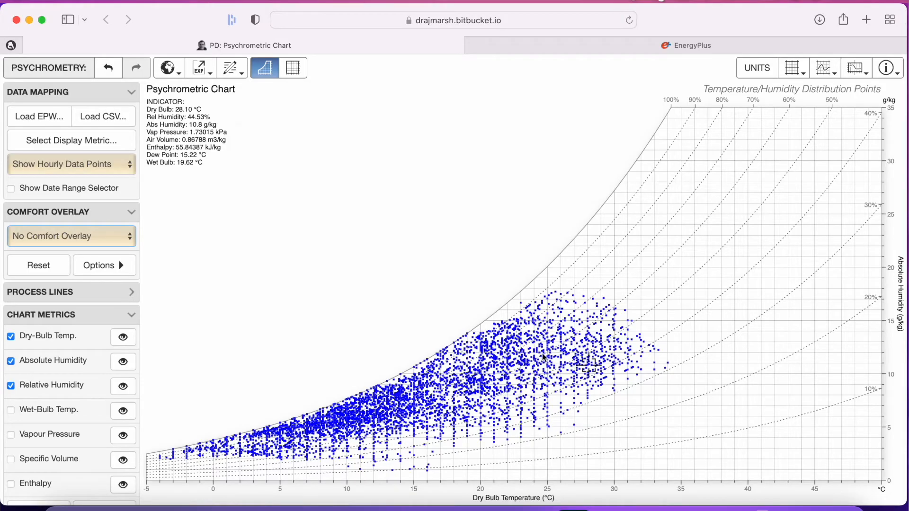
mouse_move(457, 407)
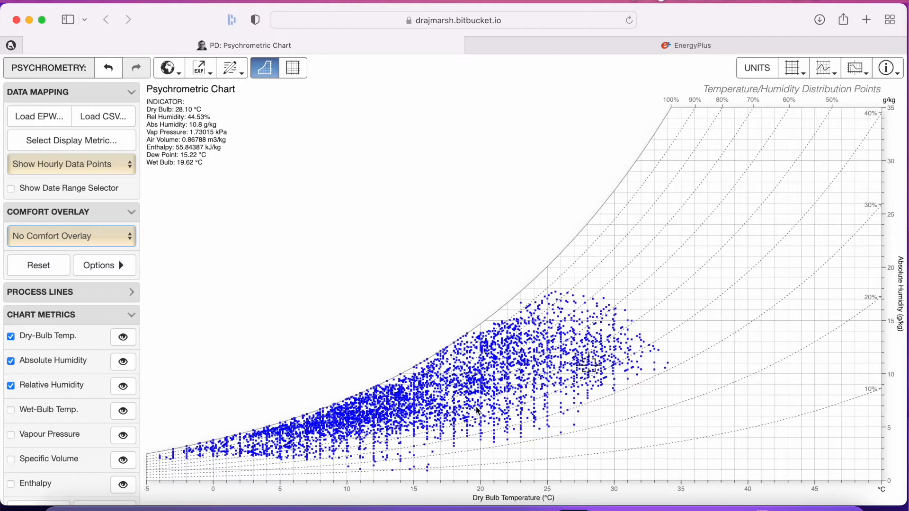
mouse_move(545, 399)
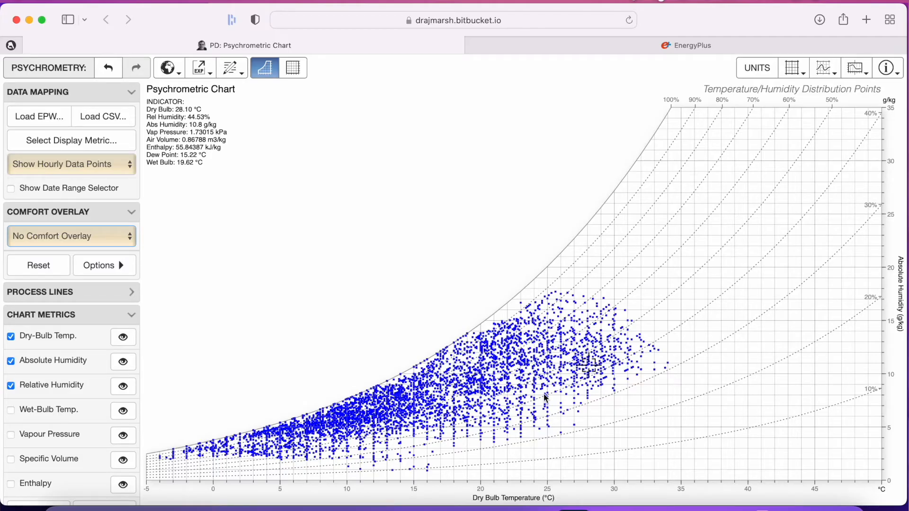
left_click(71, 235)
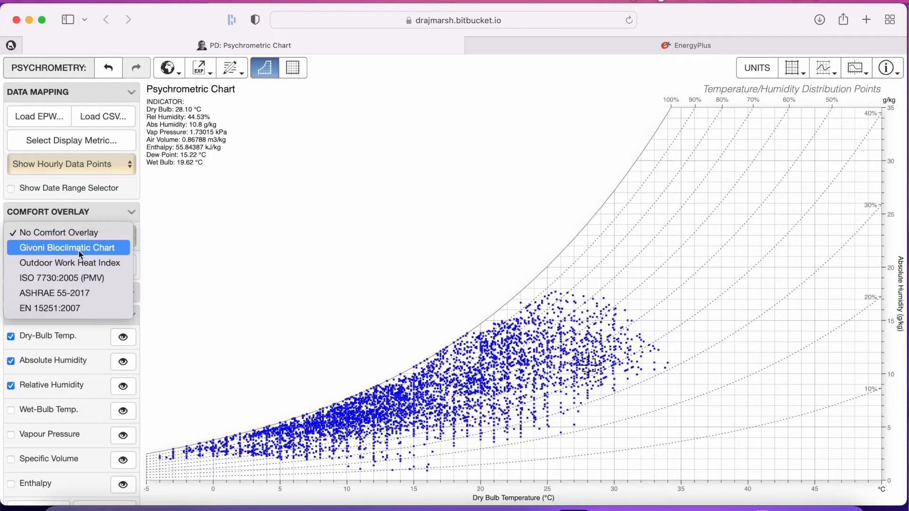
- Apply the Givoni Bioclimatic Chart overlay to the hourly points, then start a new browser tab
left_click(66, 247)
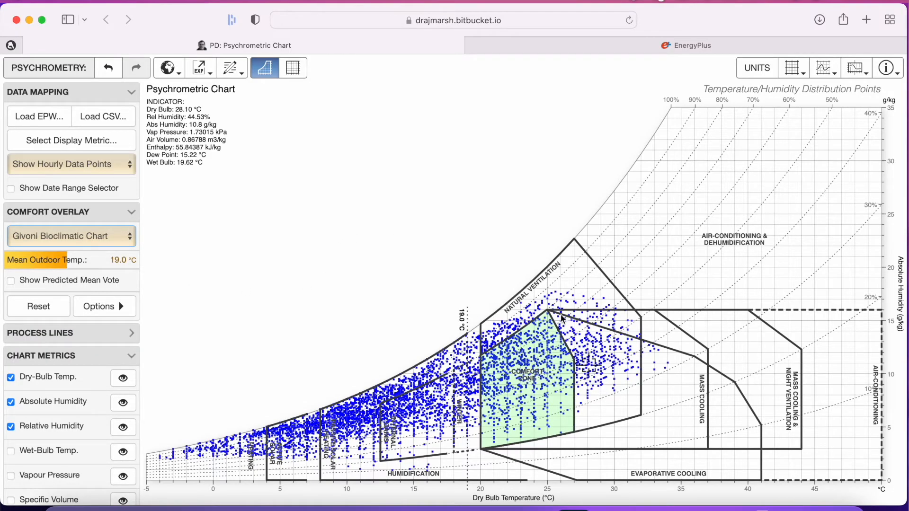
mouse_move(519, 385)
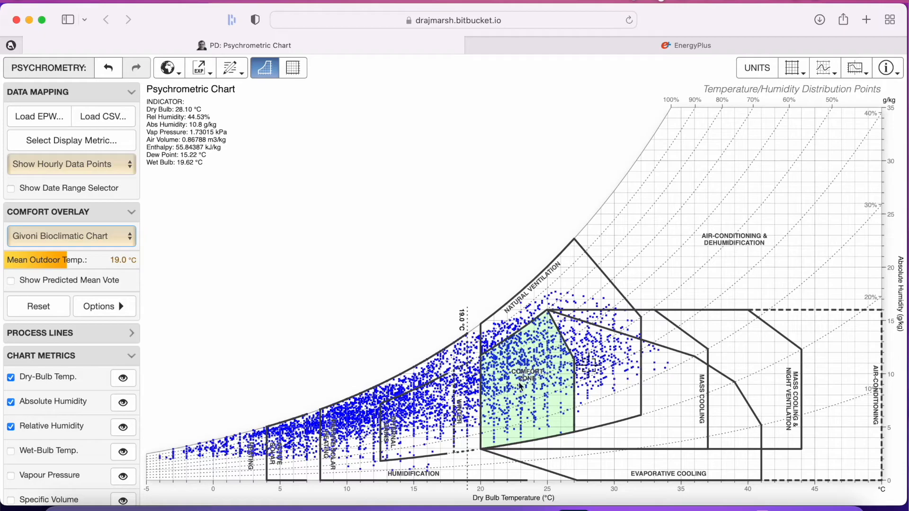
mouse_move(506, 419)
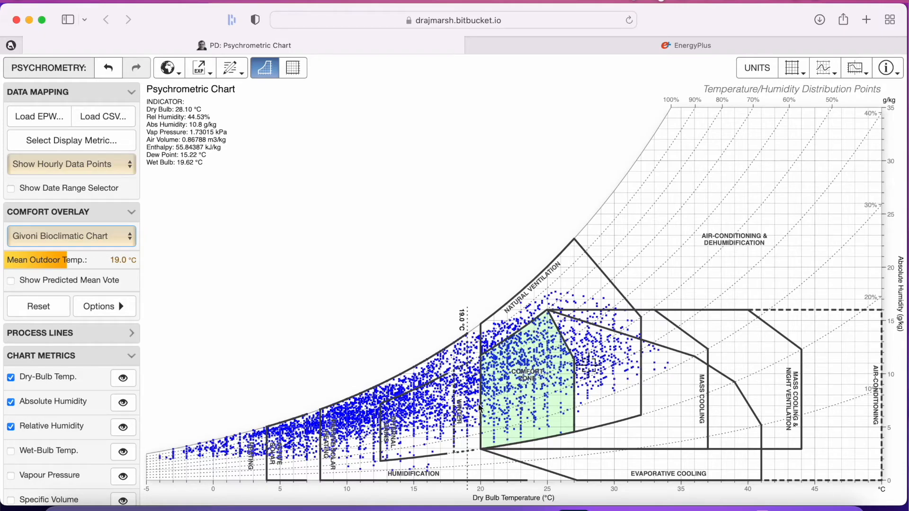
mouse_move(525, 286)
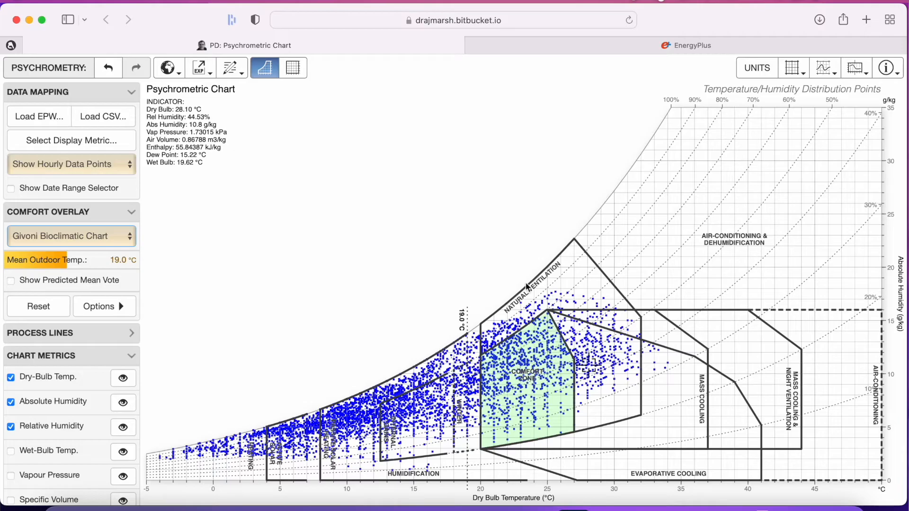
mouse_move(248, 413)
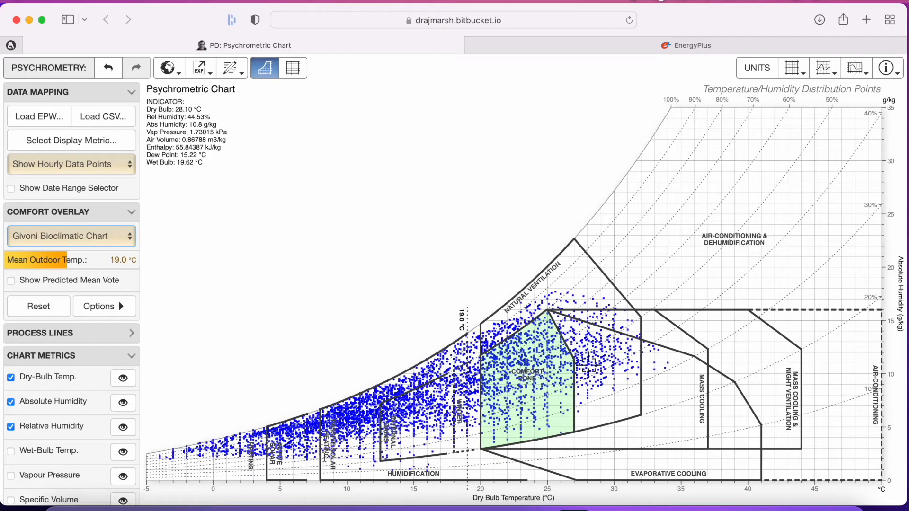
mouse_move(315, 478)
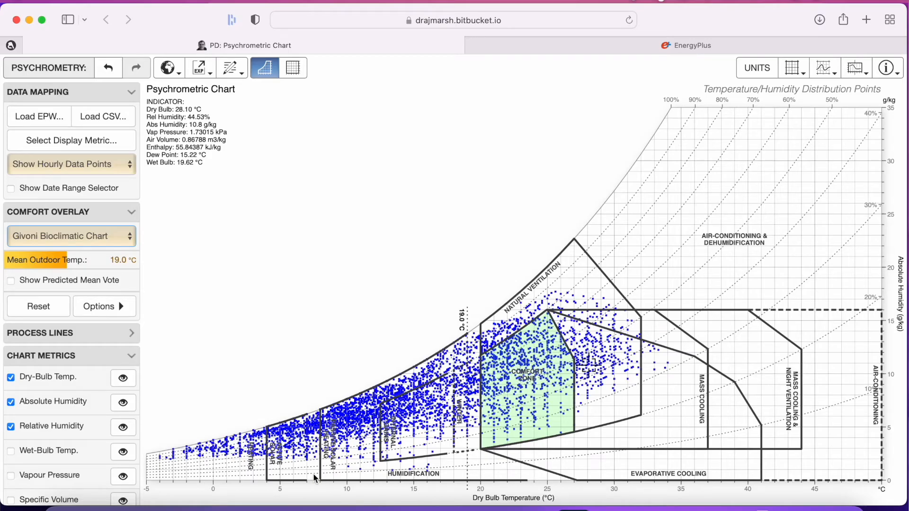
mouse_move(477, 335)
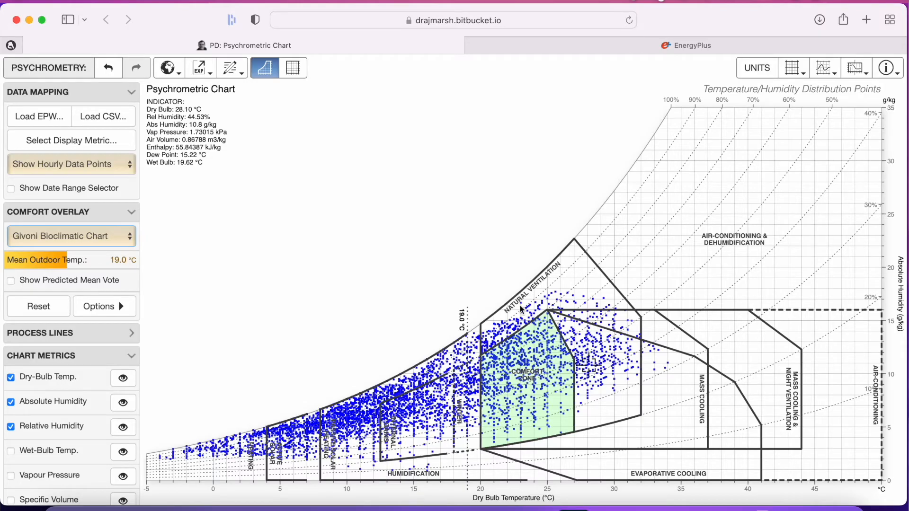
mouse_move(591, 428)
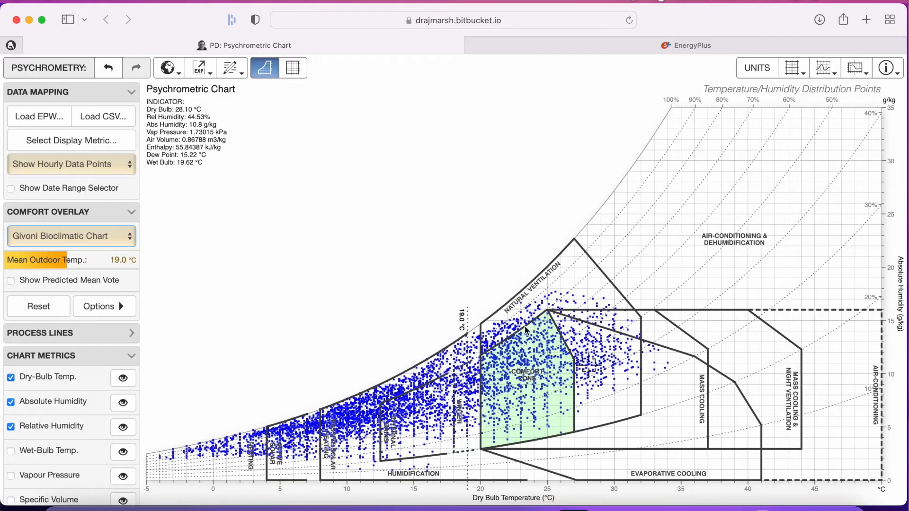
mouse_move(669, 403)
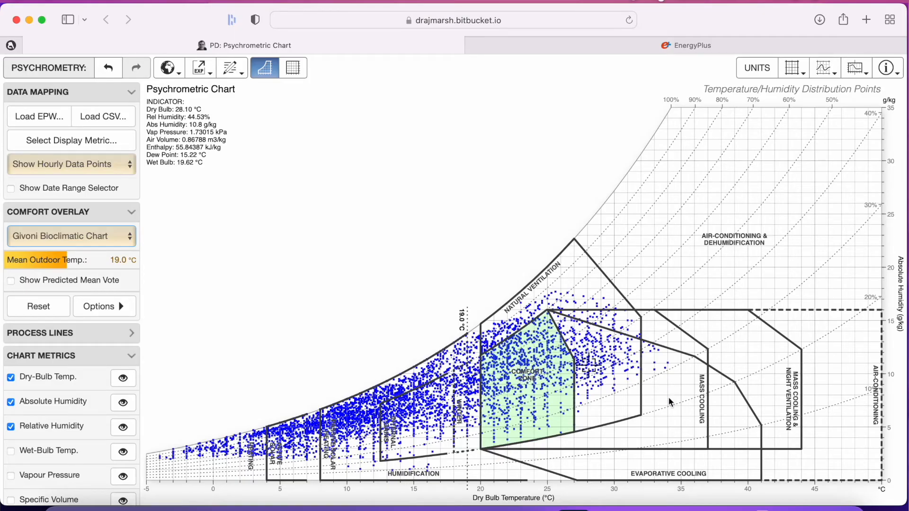
mouse_move(621, 308)
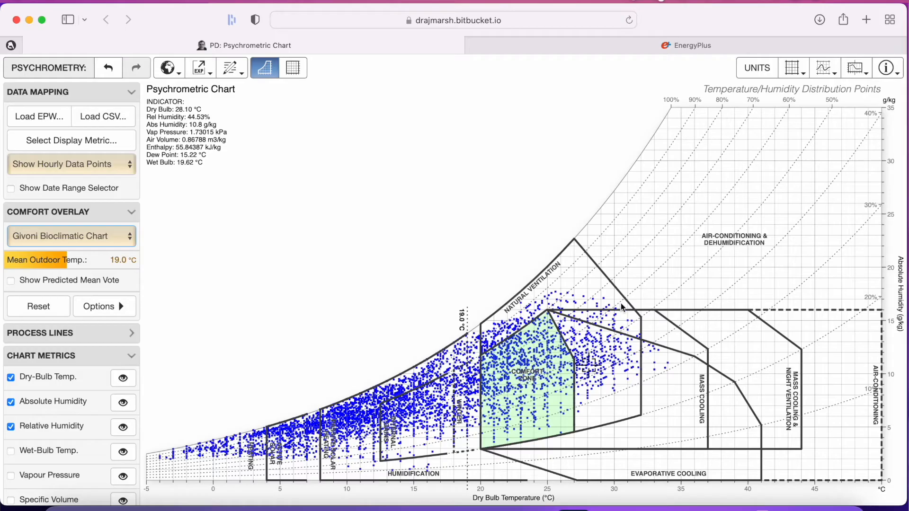
mouse_move(648, 380)
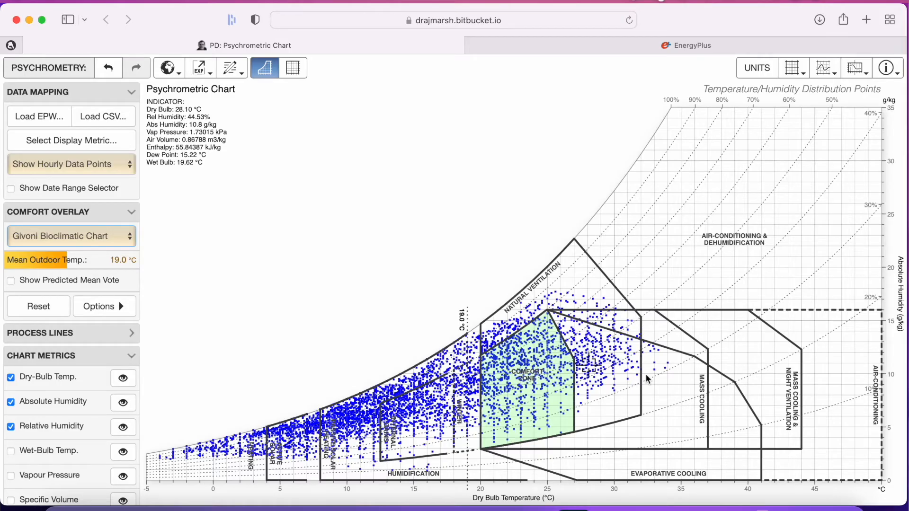
mouse_move(609, 428)
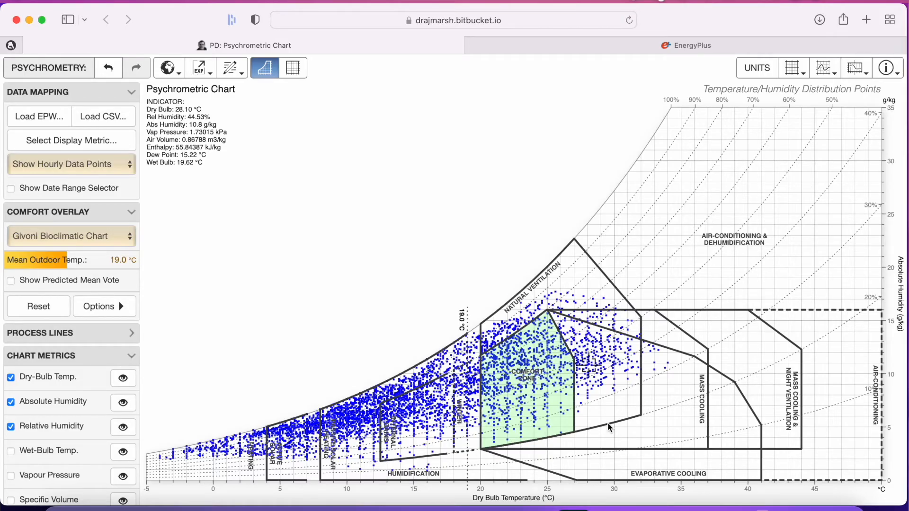
mouse_move(306, 472)
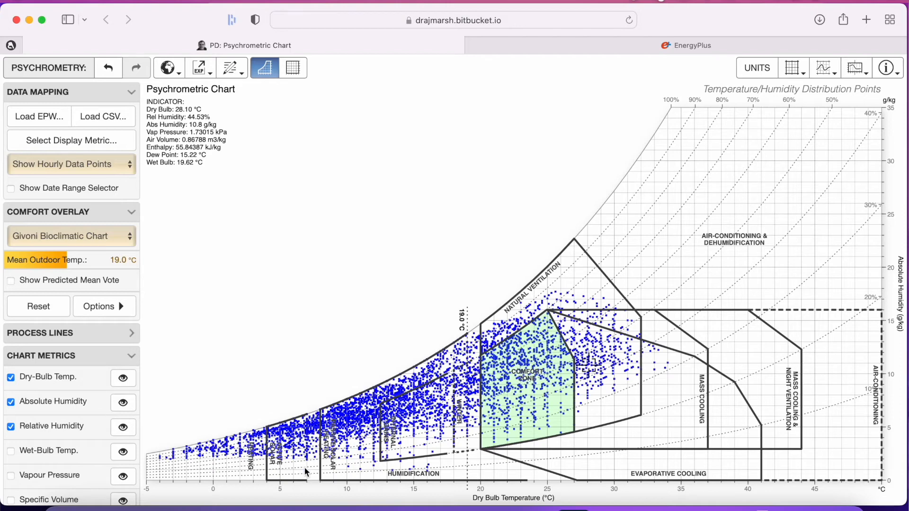
mouse_move(308, 473)
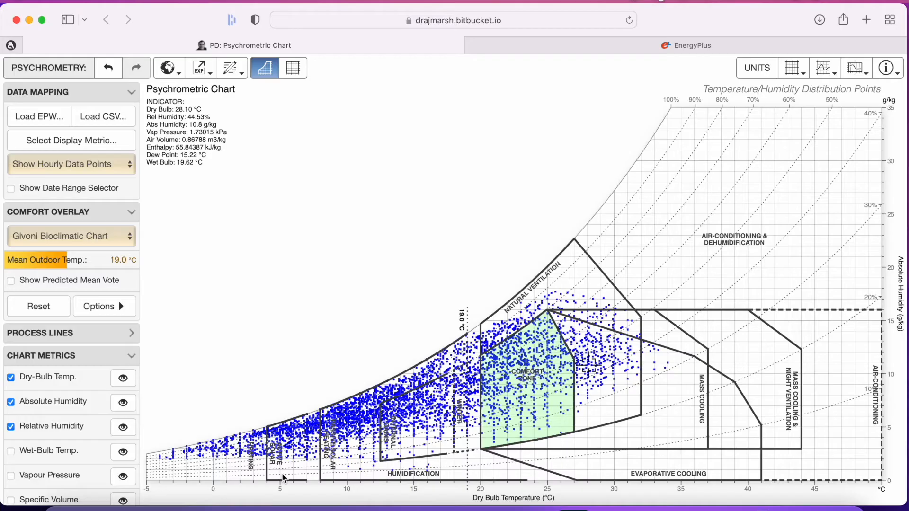
mouse_move(266, 424)
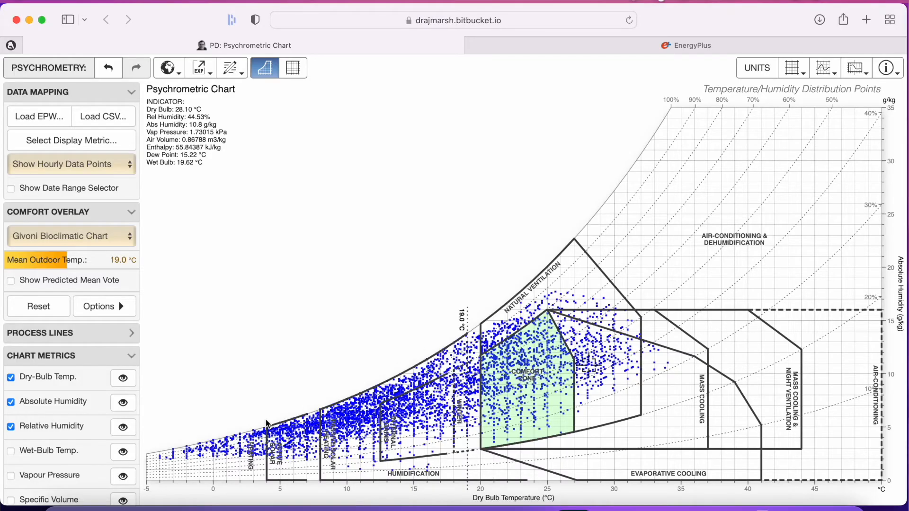
left_click(866, 20)
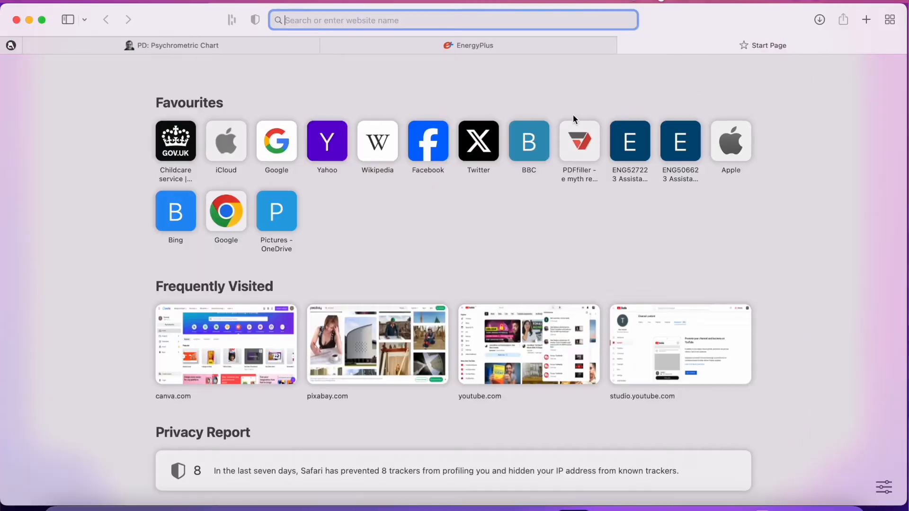
- Search Google for 'palette 2030' from the new tab
type("pale")
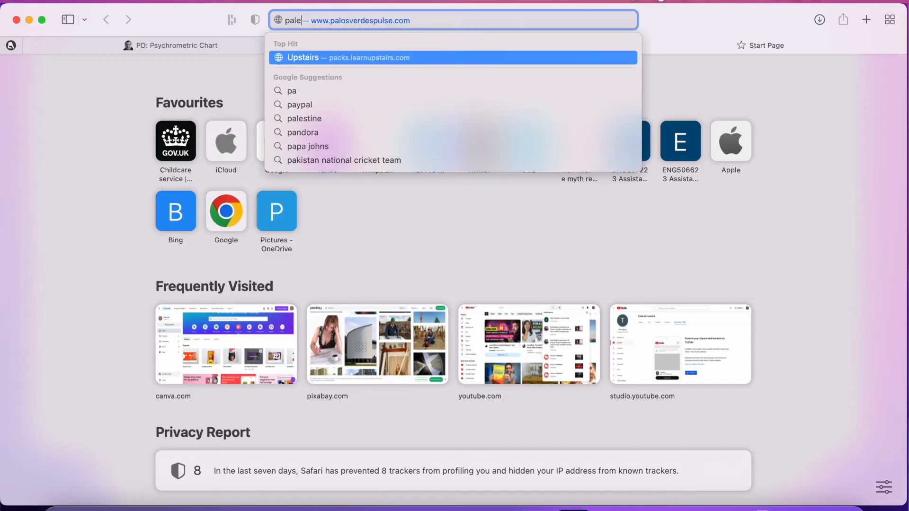
type("tte 2030")
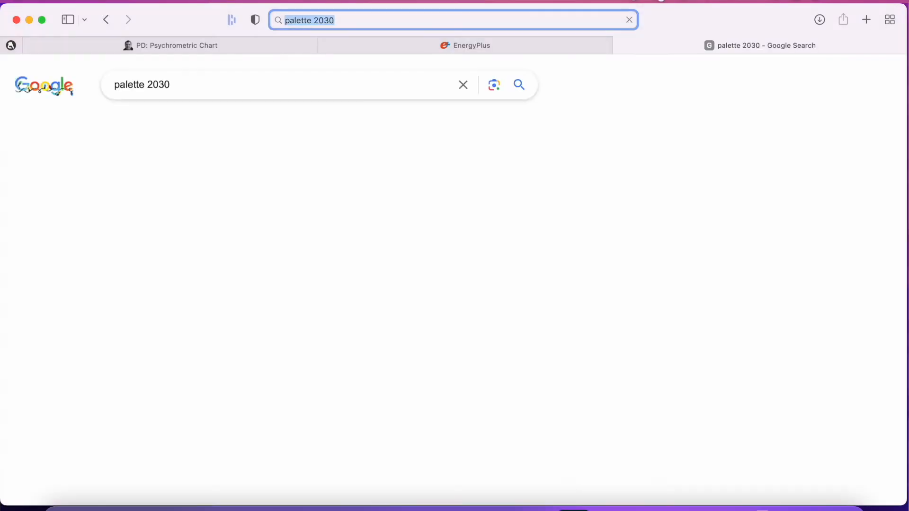
key("Return")
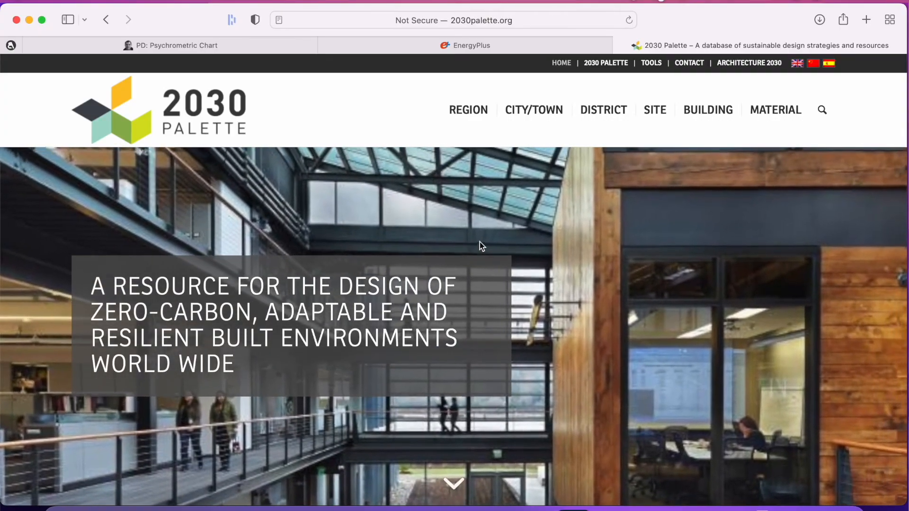
- Search 2030 Palette for 'natural ventilation' and open the Cross Ventilation result
left_click(821, 109)
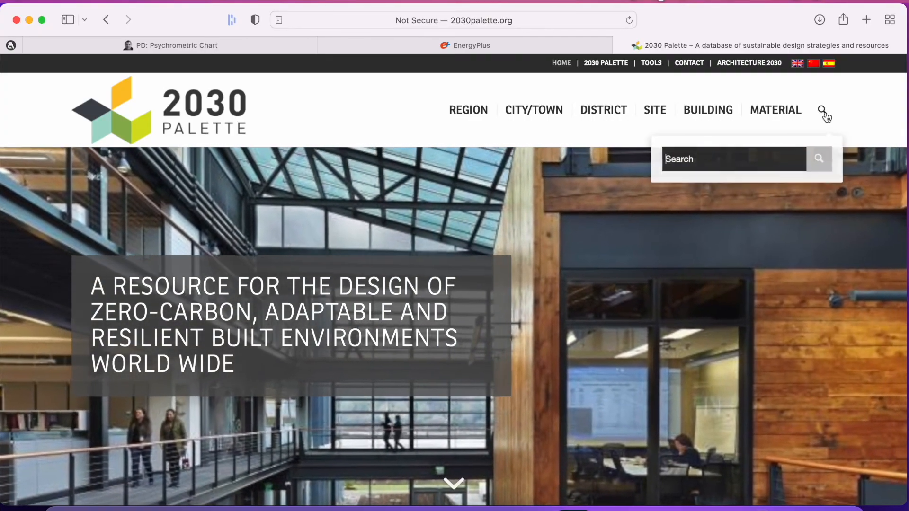
type("natural ven")
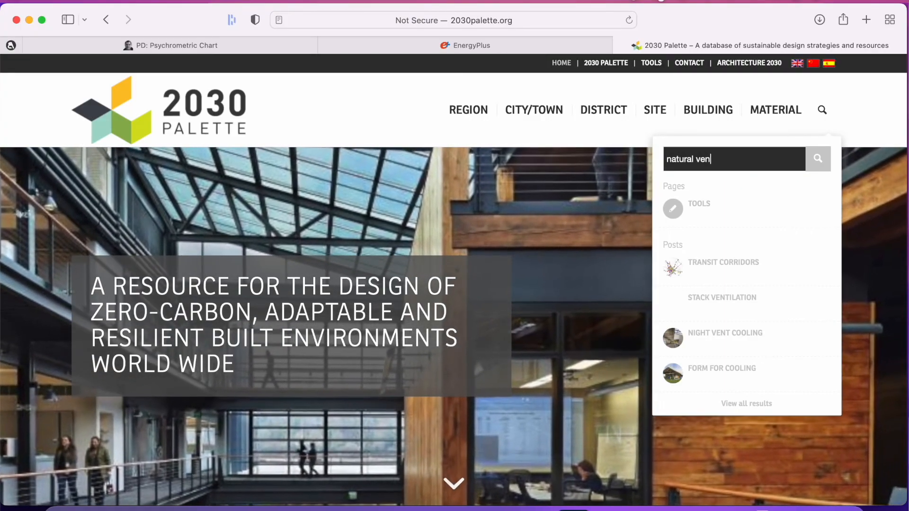
type("tilation")
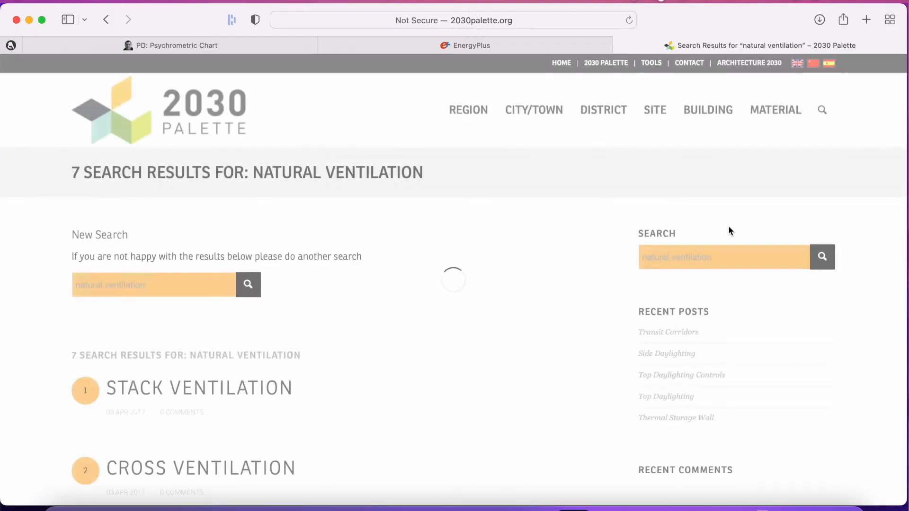
scroll("down", 3)
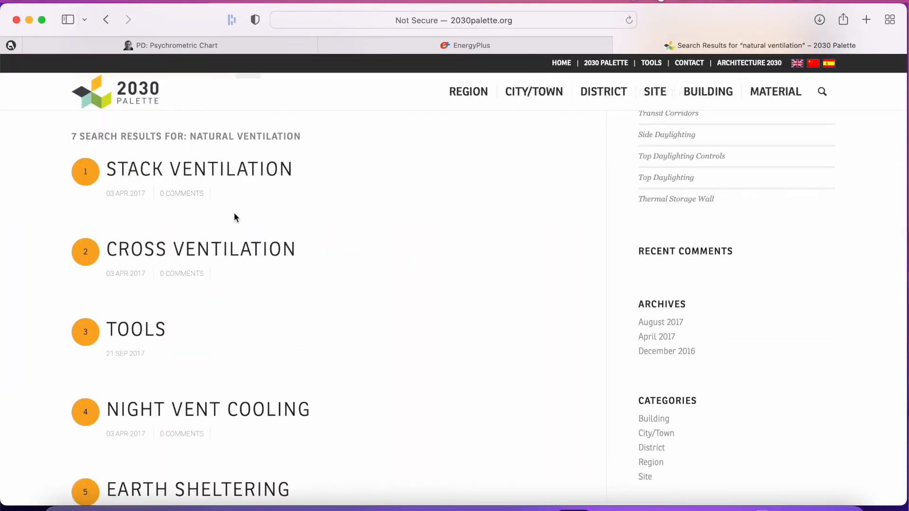
scroll("down", 3)
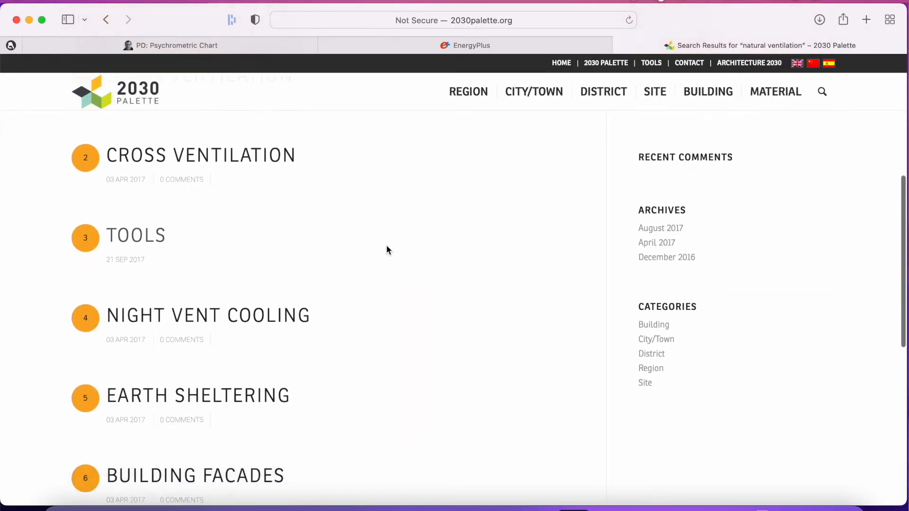
scroll("down", 3)
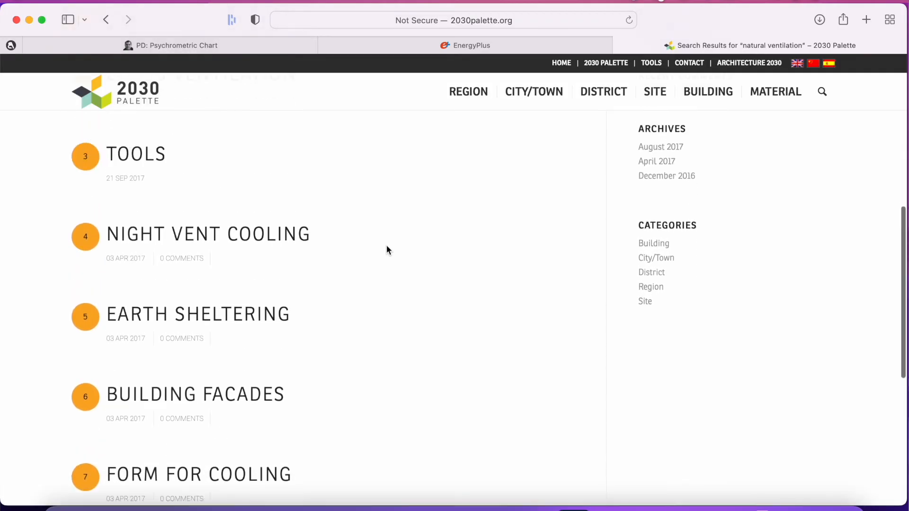
scroll("up", 3)
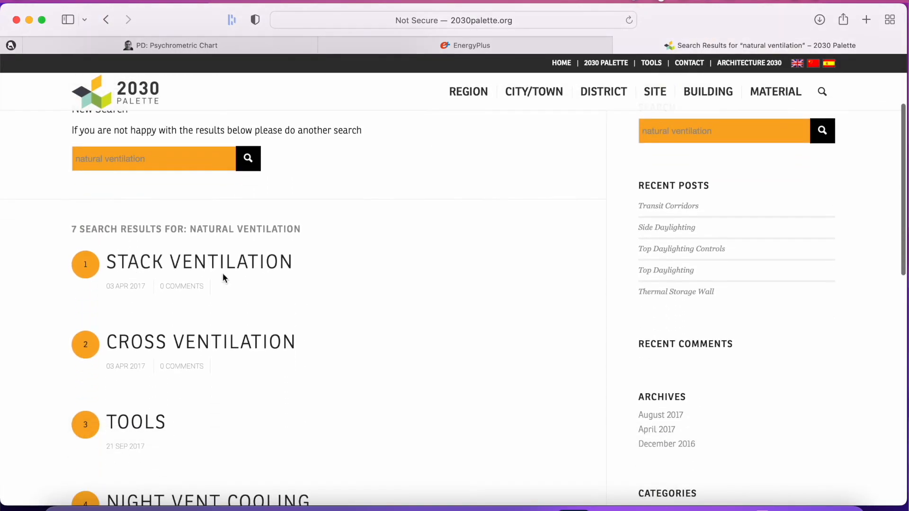
left_click(200, 342)
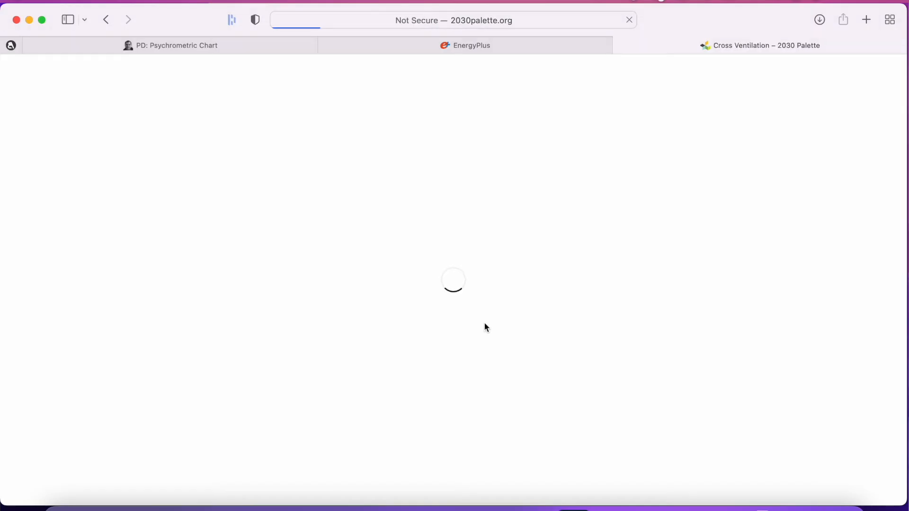
mouse_move(586, 290)
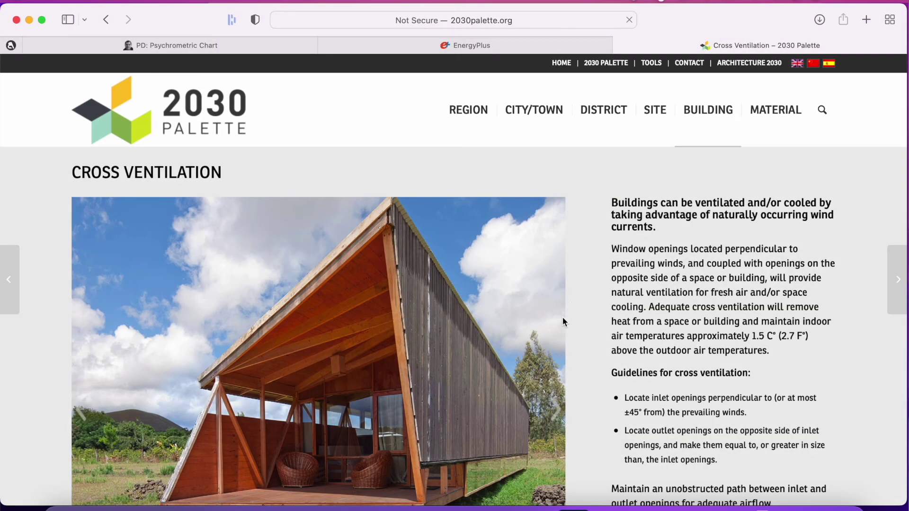
- Browse Cross Ventilation example photos from InterContinental Sanya Resort onward, then scroll to the guidelines
scroll("down", 3)
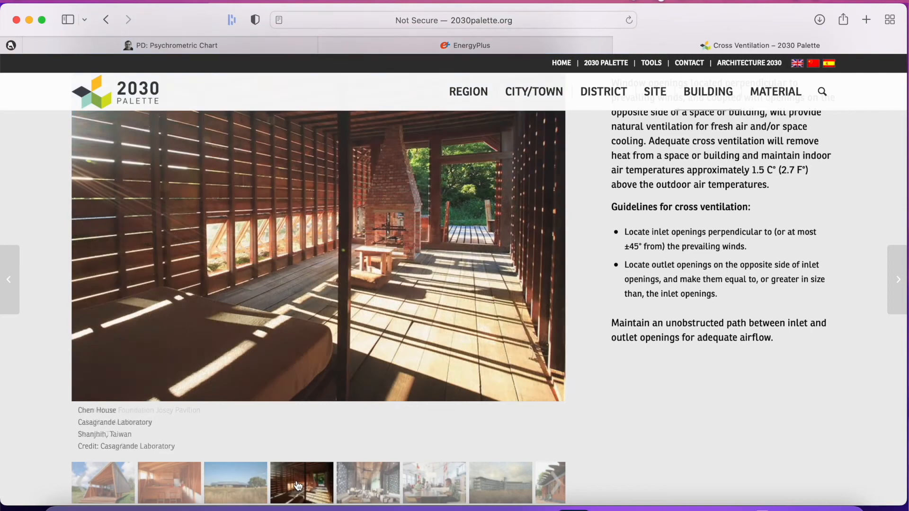
left_click(368, 482)
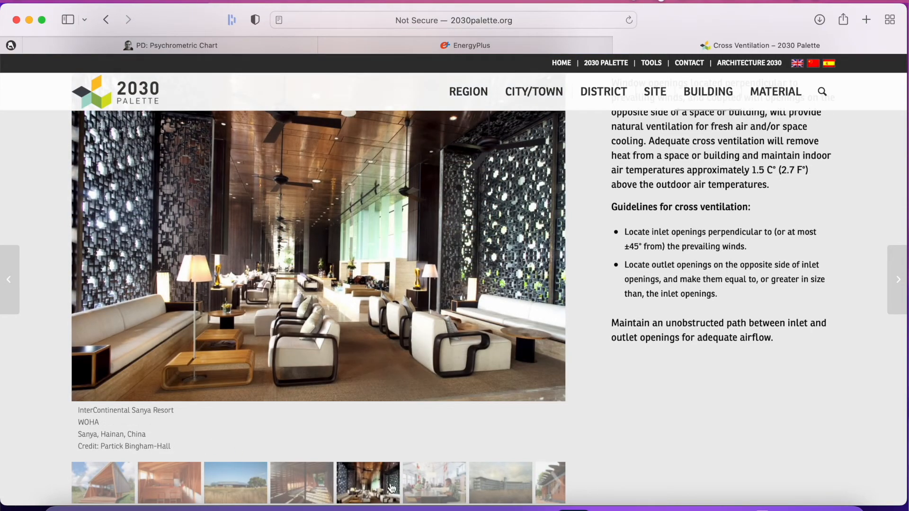
left_click(434, 483)
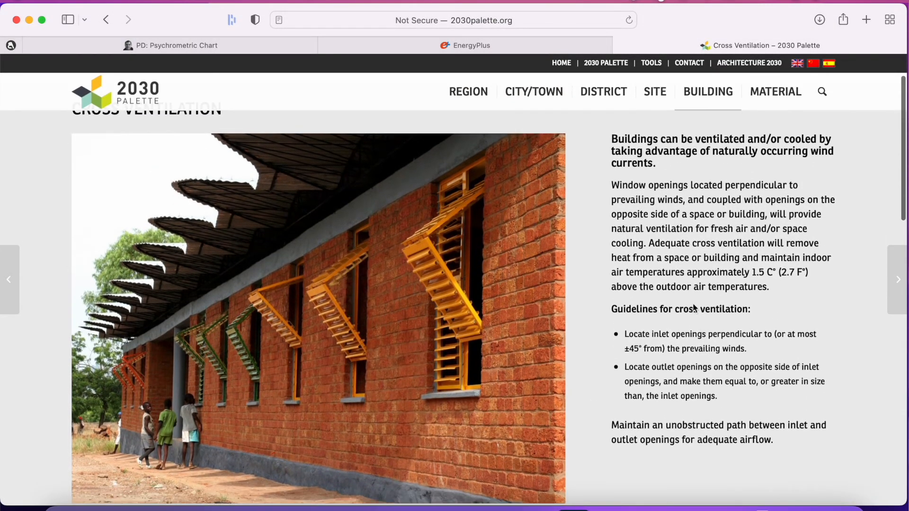
mouse_move(726, 344)
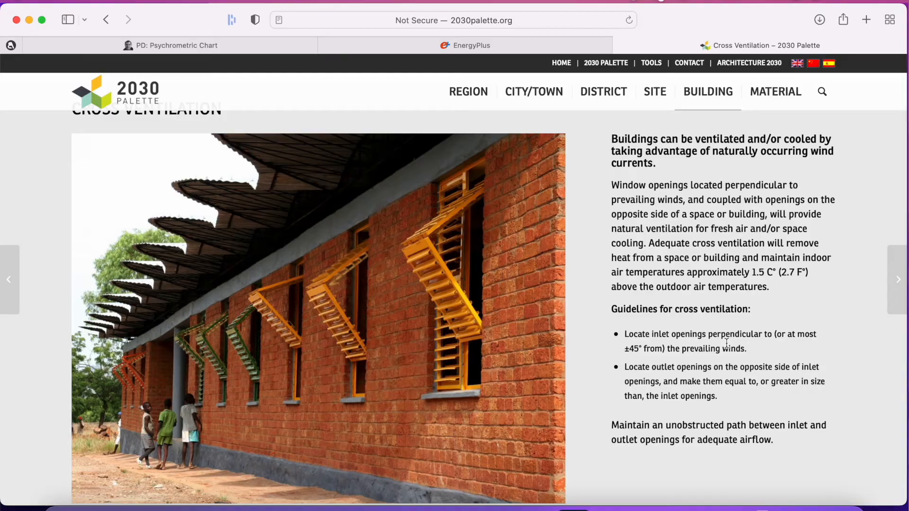
scroll("down", 3)
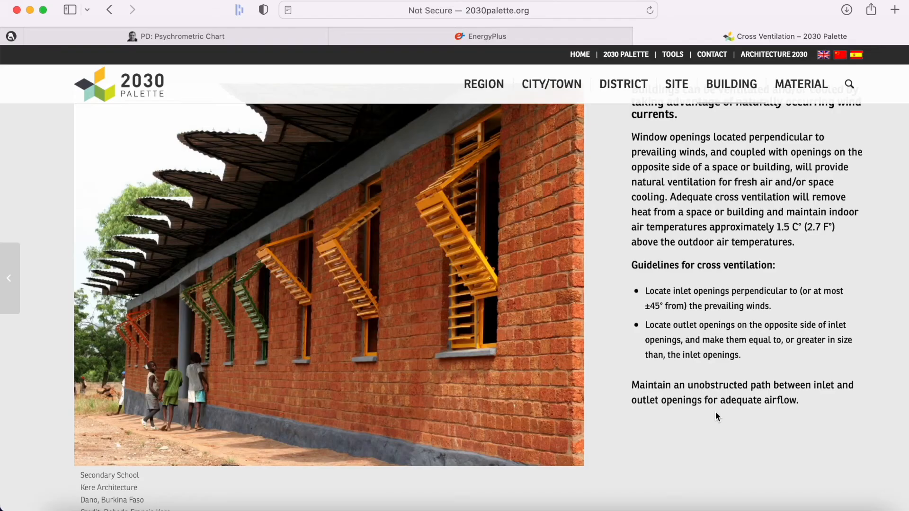
scroll("down", 3)
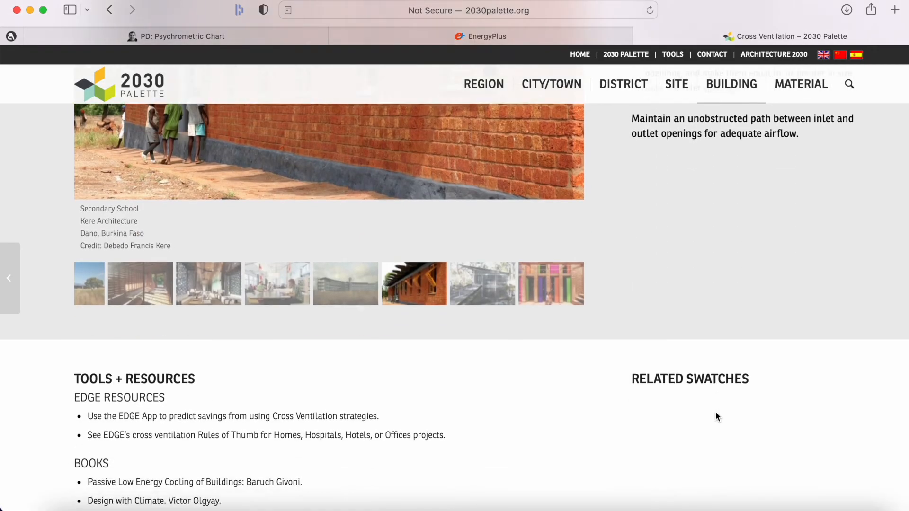
scroll("down", 3)
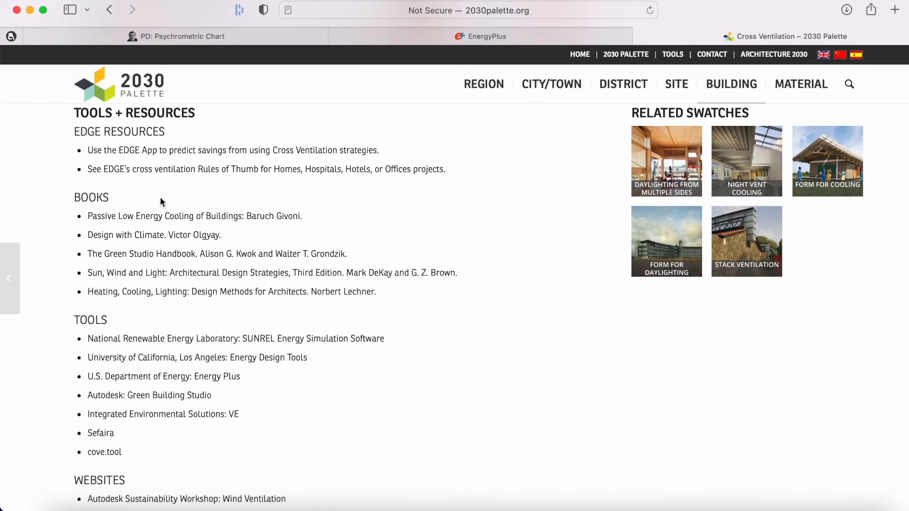
scroll("down", 3)
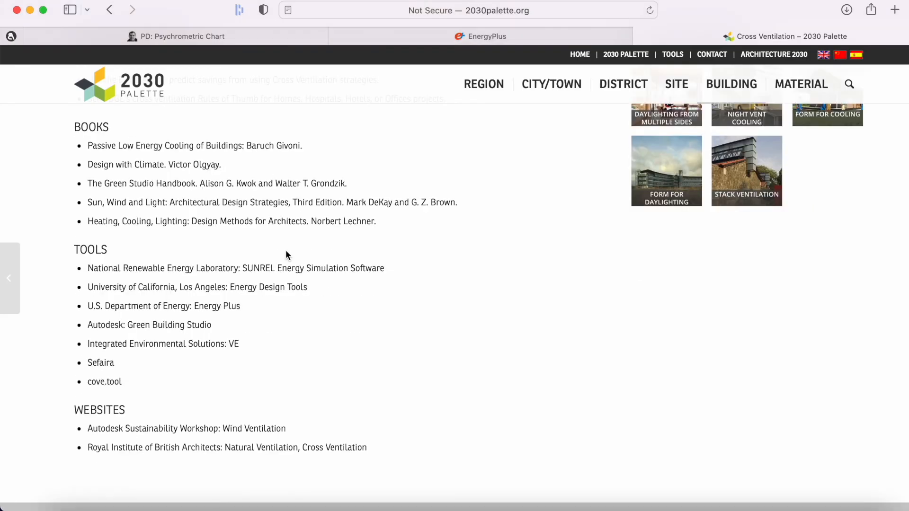
scroll("up", 3)
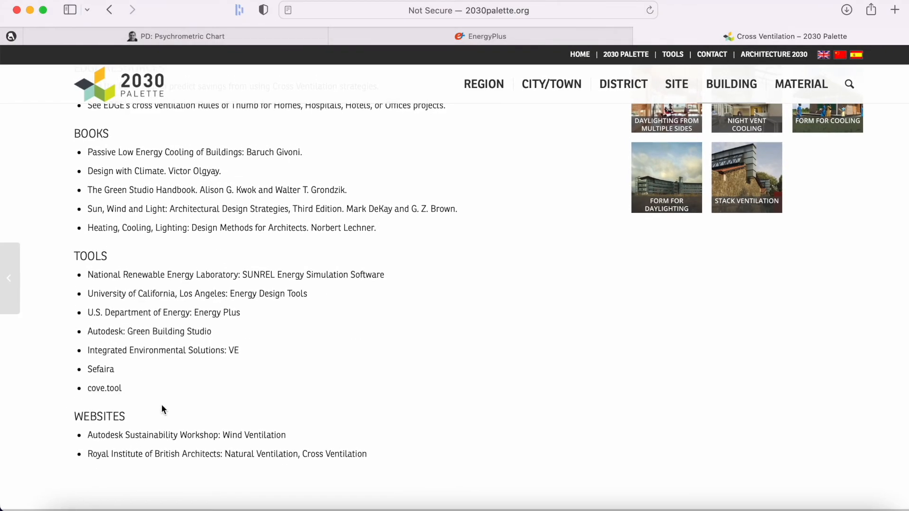
mouse_move(232, 454)
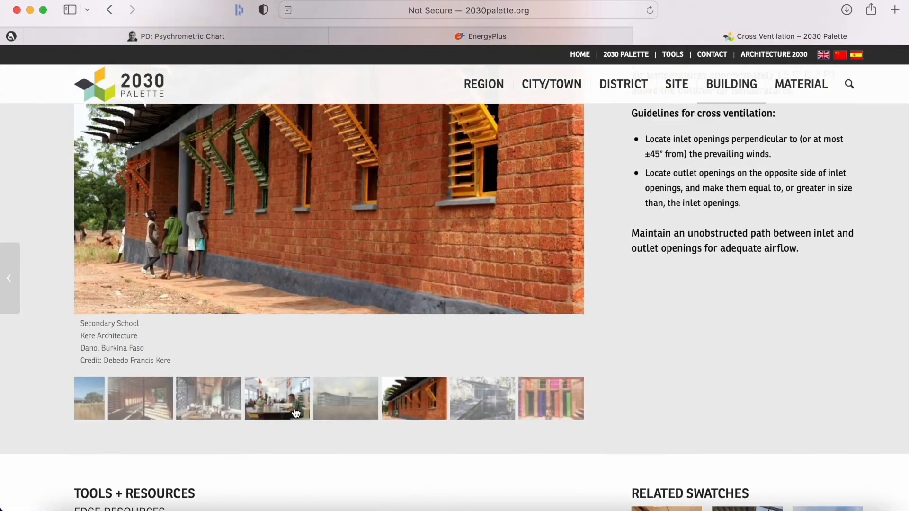
scroll("up", 3)
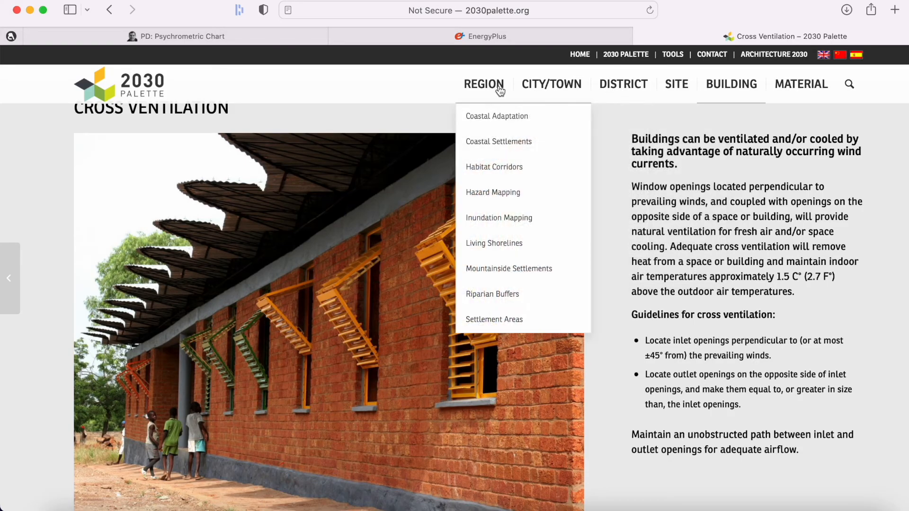
mouse_move(498, 142)
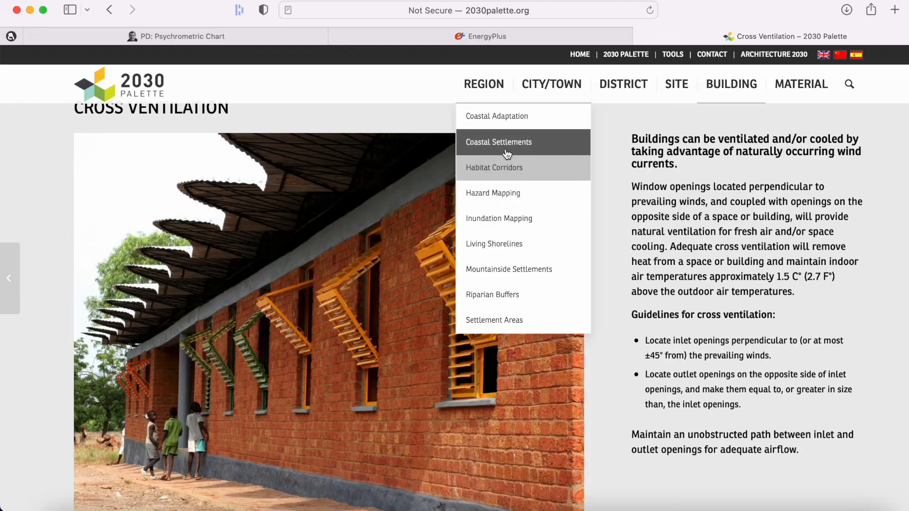
mouse_move(505, 121)
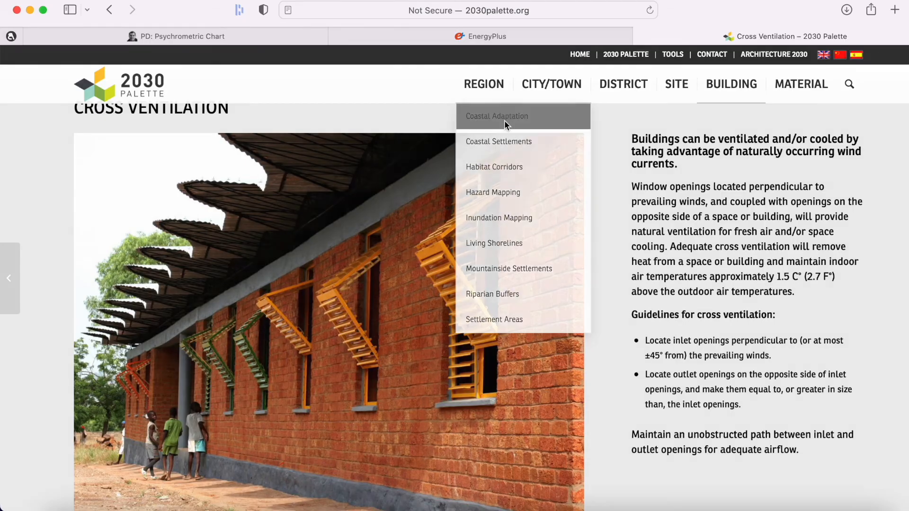
- Open the Coastal Adaptation page, glance at the psychrometric chart, and return to 2030 Palette
left_click(496, 116)
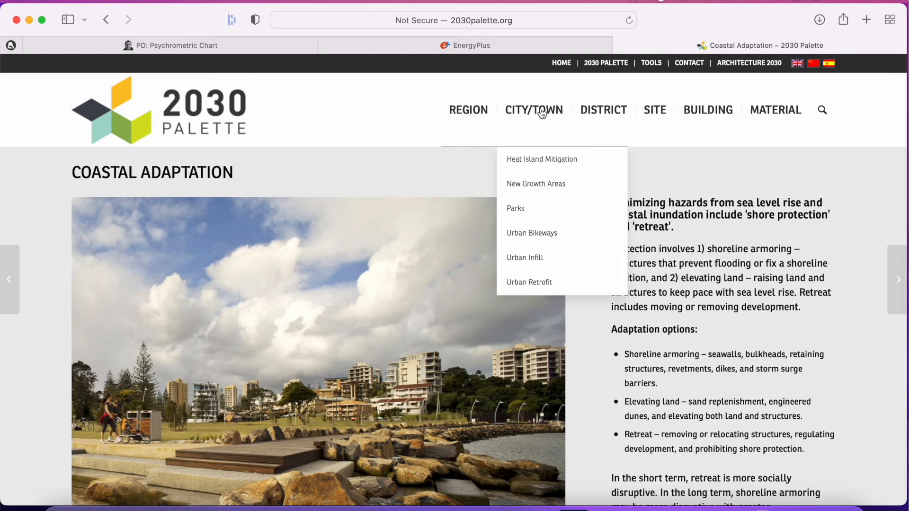
mouse_move(570, 242)
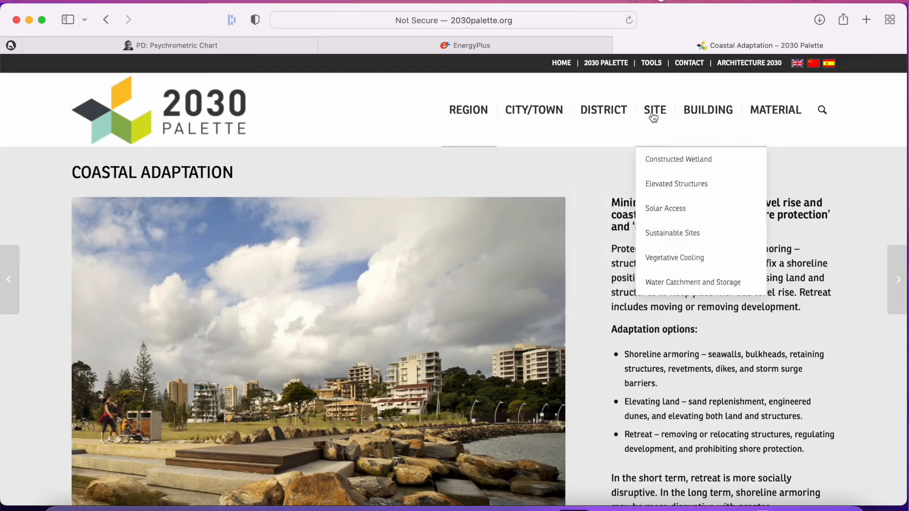
mouse_move(676, 183)
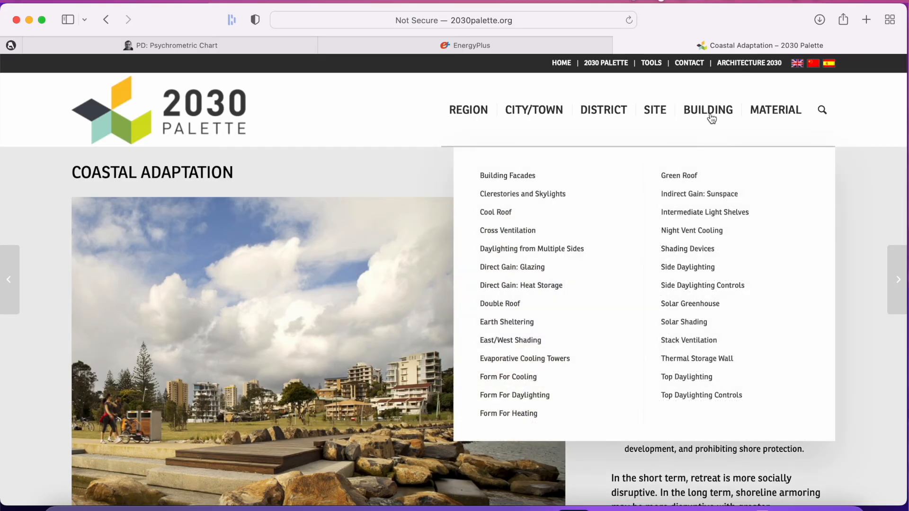
mouse_move(719, 118)
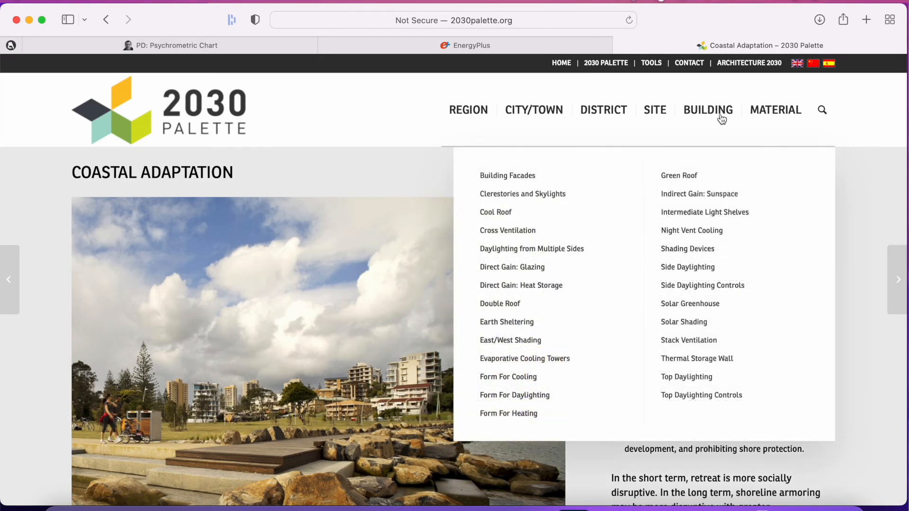
mouse_move(716, 127)
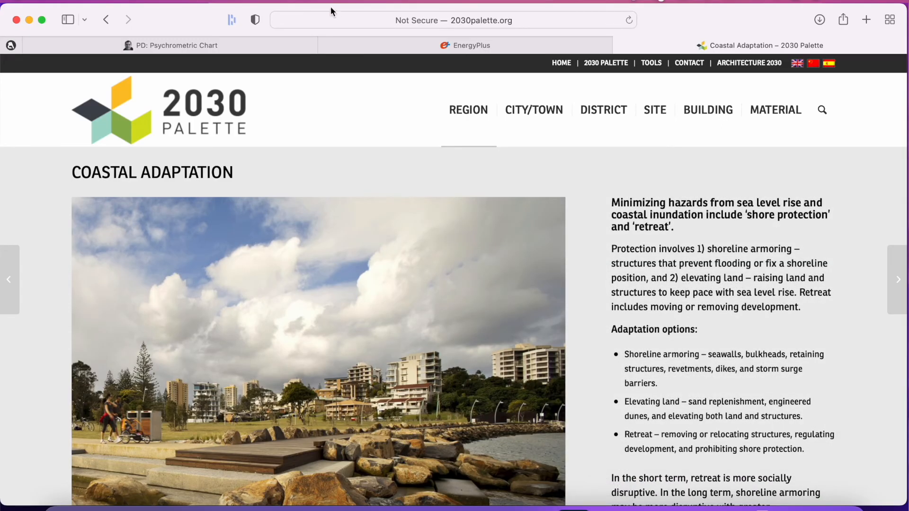
left_click(171, 46)
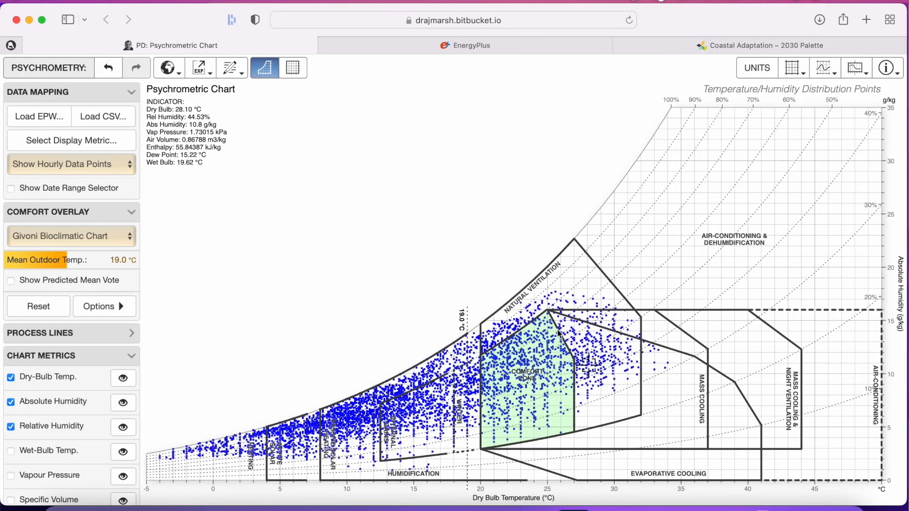
mouse_move(326, 477)
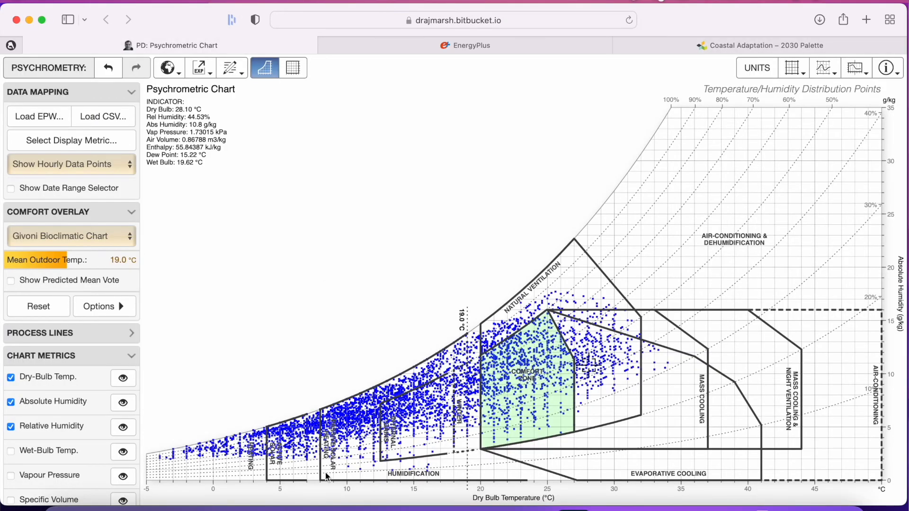
left_click(762, 46)
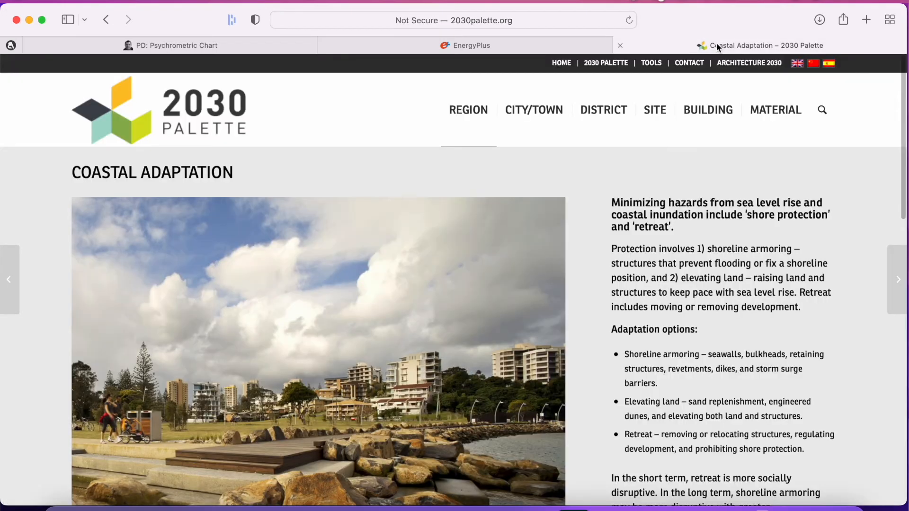
left_click(822, 109)
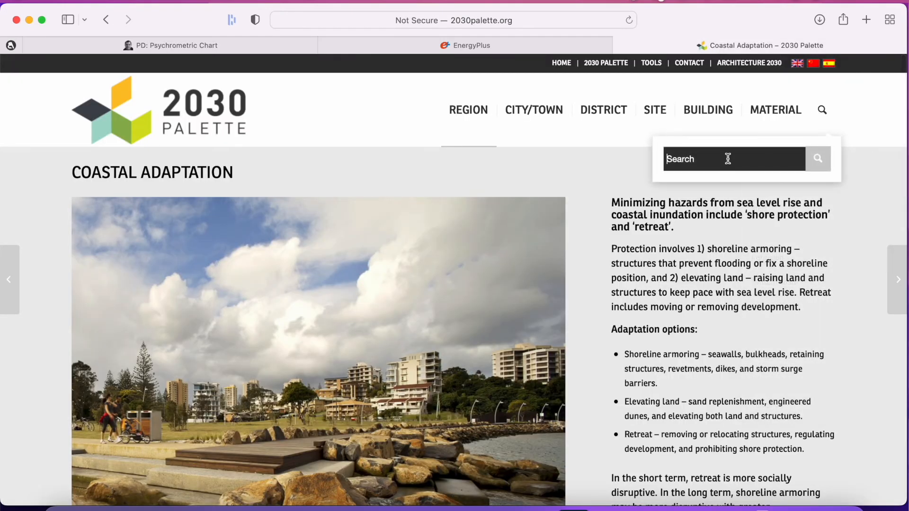
- Search 2030 Palette for 'solar', scroll the 22 results, and open Thermal Storage Wall
type("solar")
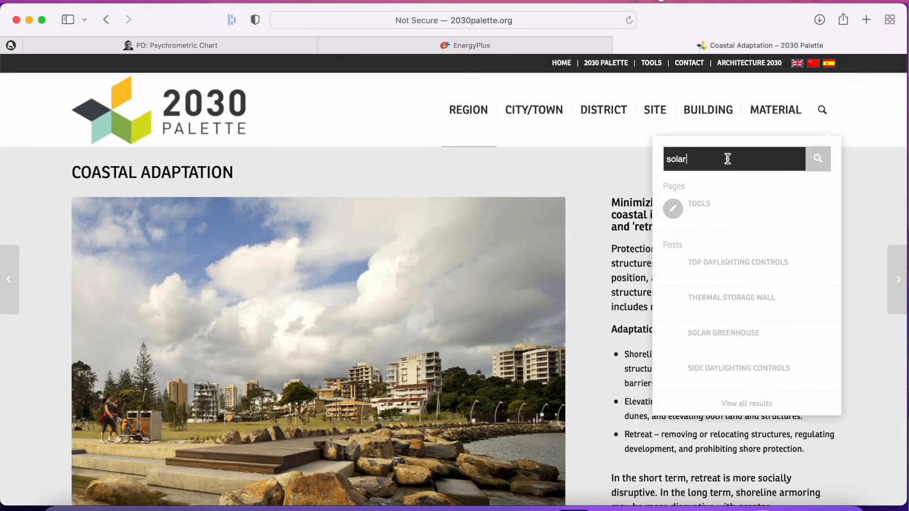
left_click(817, 159)
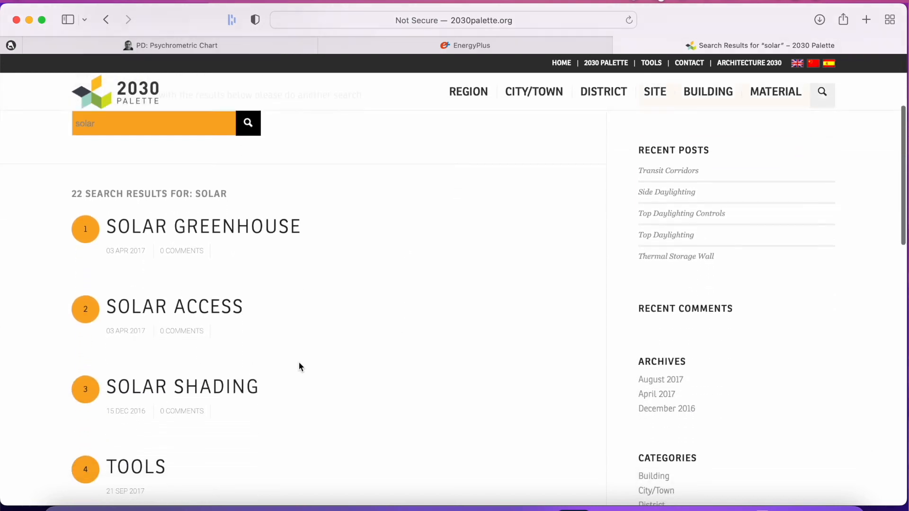
scroll("down", 3)
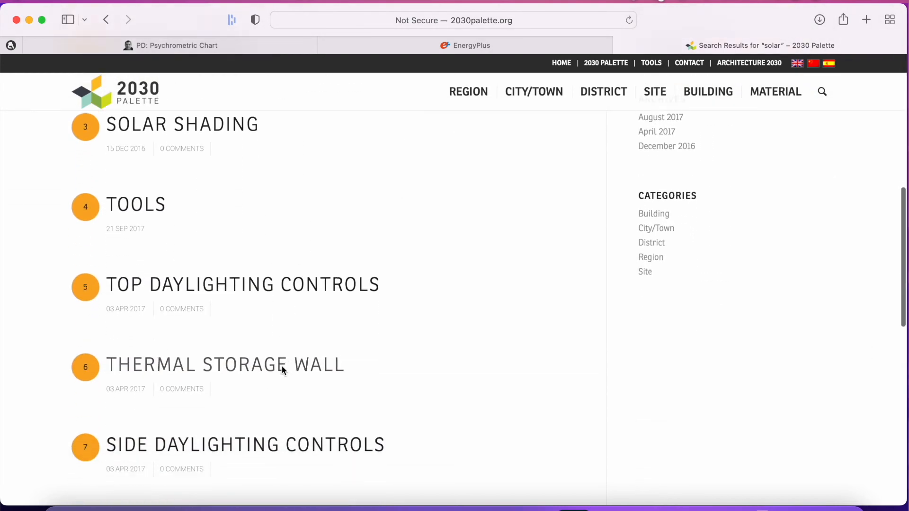
scroll("down", 3)
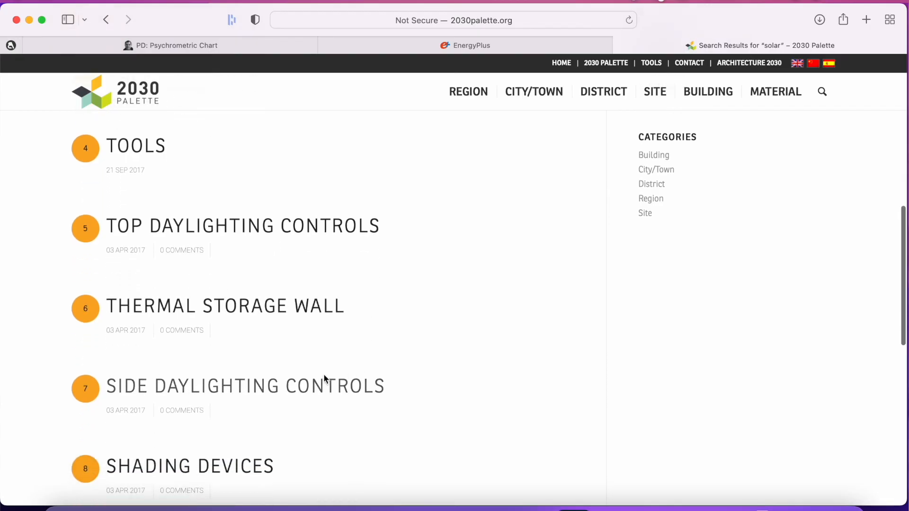
scroll("down", 3)
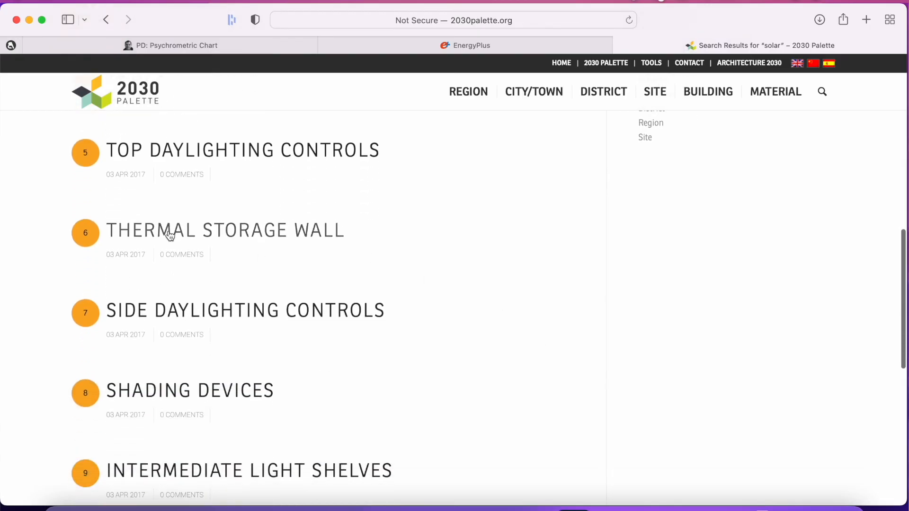
left_click(225, 230)
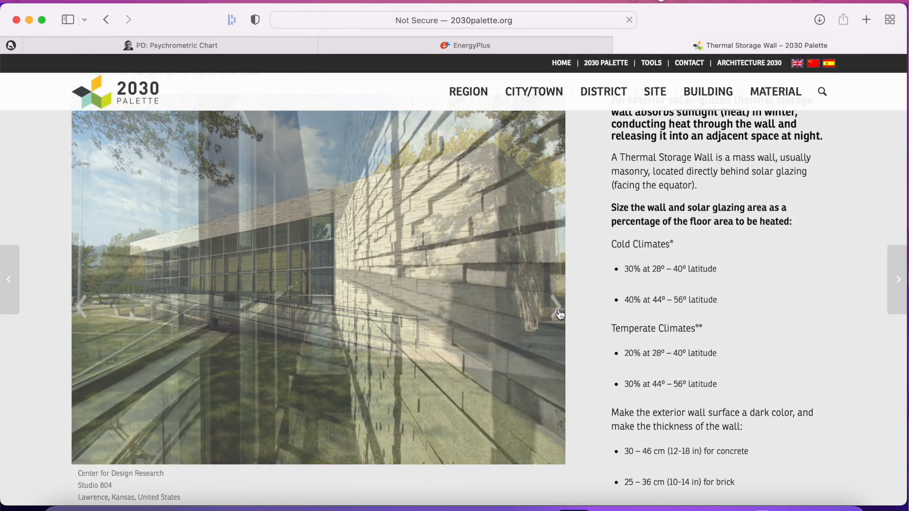
- Flip forward and back through the Thermal Storage Wall example photos to the Rosie Joe house
left_click(555, 303)
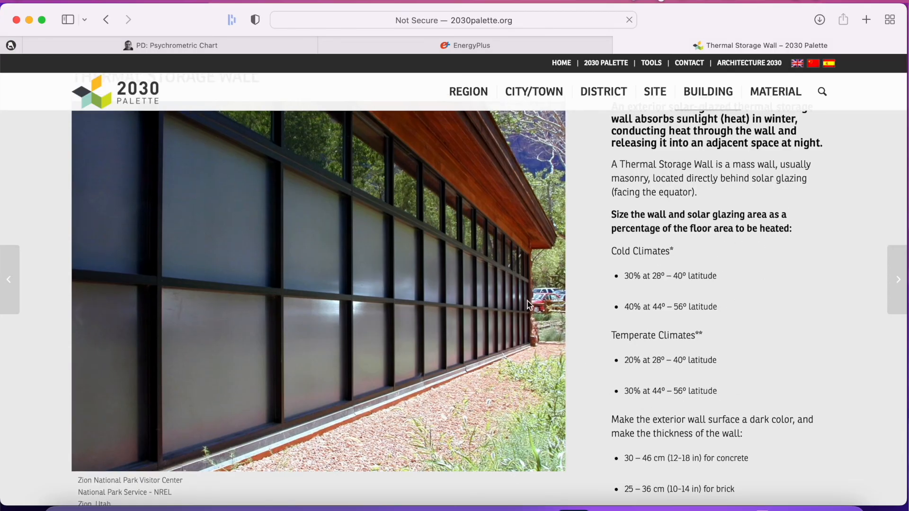
mouse_move(83, 316)
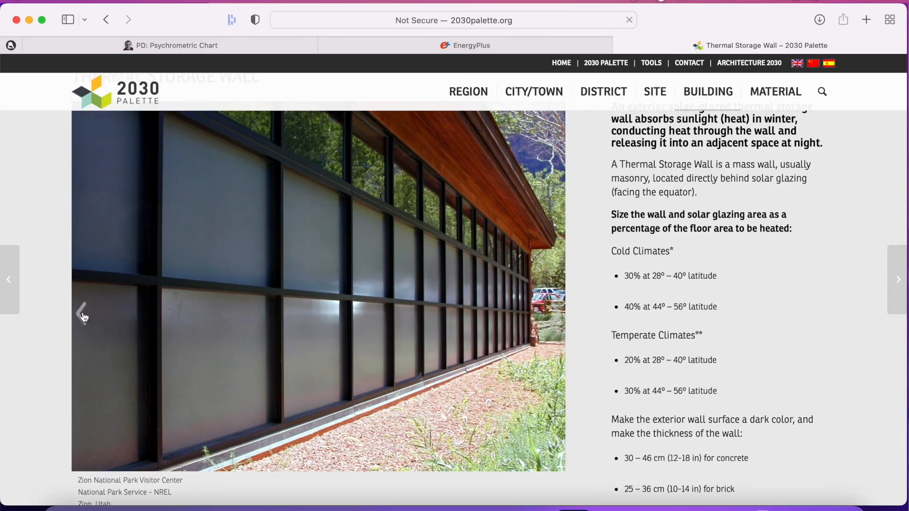
left_click(83, 316)
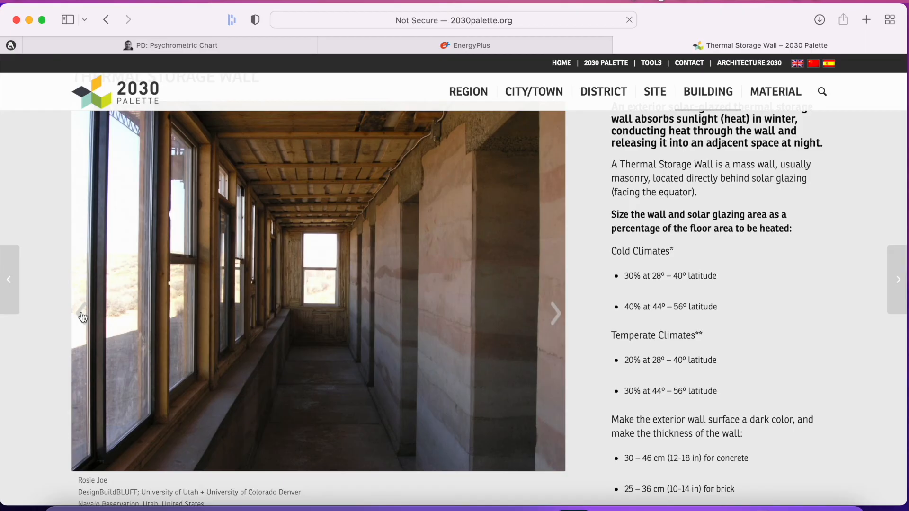